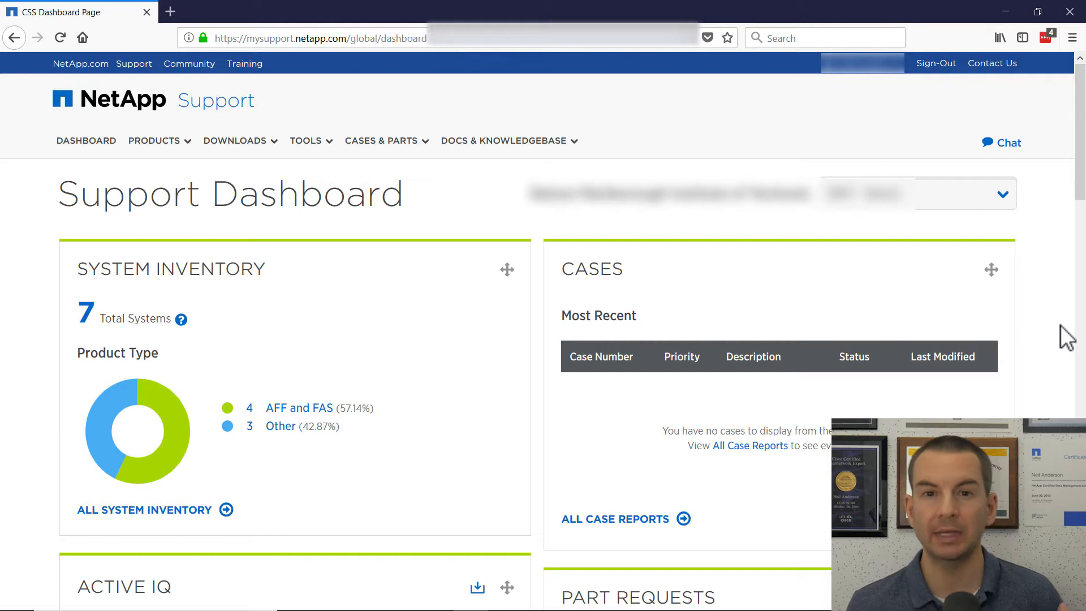
{"action": "mouse_move", "coordinate": [367, 152]}
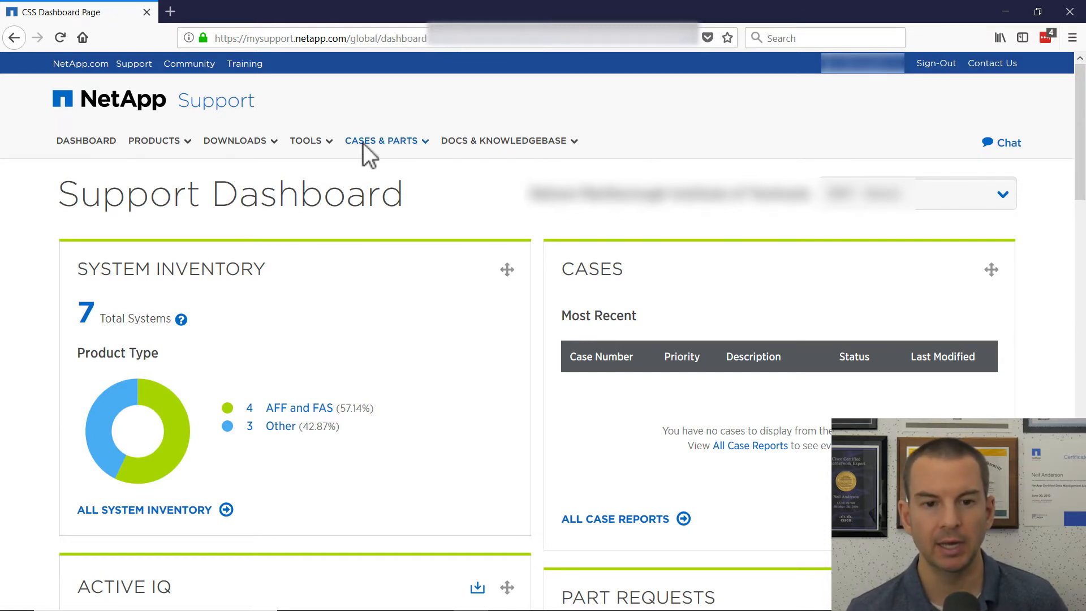
- Go from the Support dashboard's Tools menu to the Active IQ portal
{"action": "left_click", "coordinate": [305, 141]}
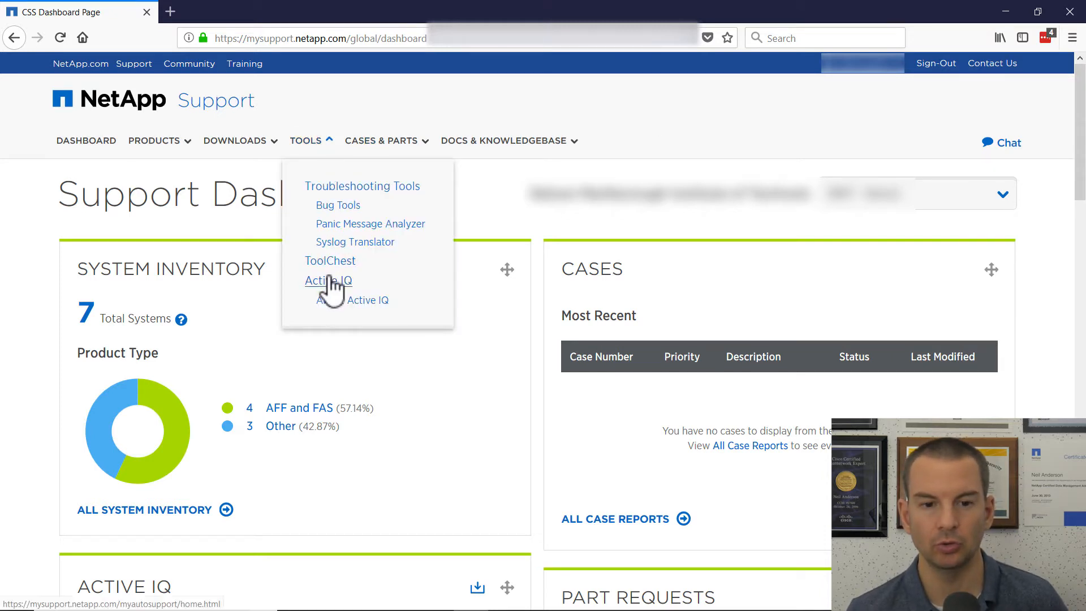
{"action": "left_click", "coordinate": [328, 280]}
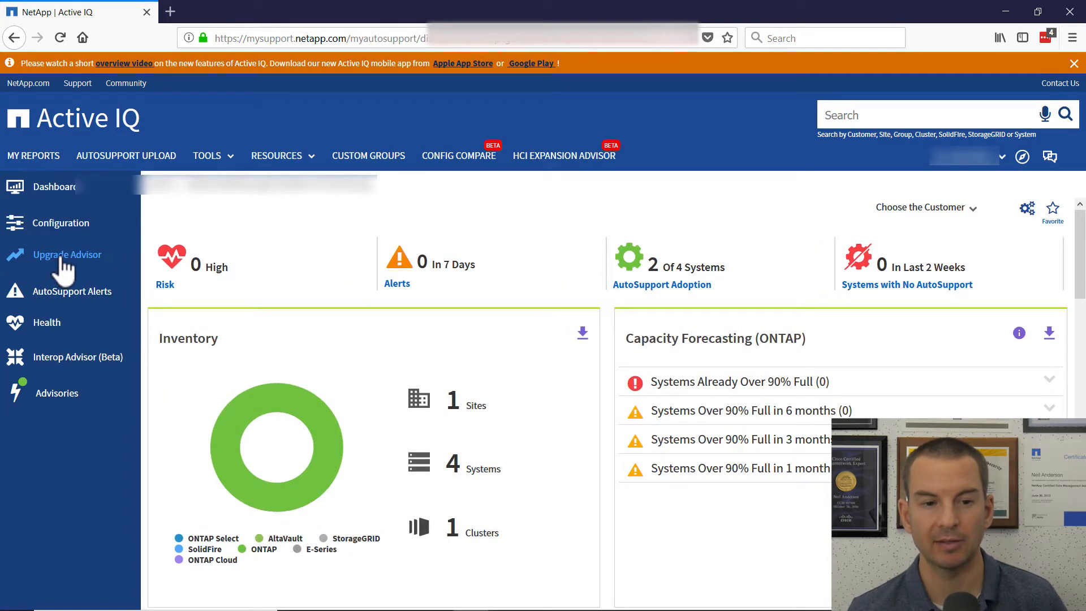
- Launch Upgrade Advisor and continue to the systems matching the entered serial numbers
{"action": "left_click", "coordinate": [67, 254]}
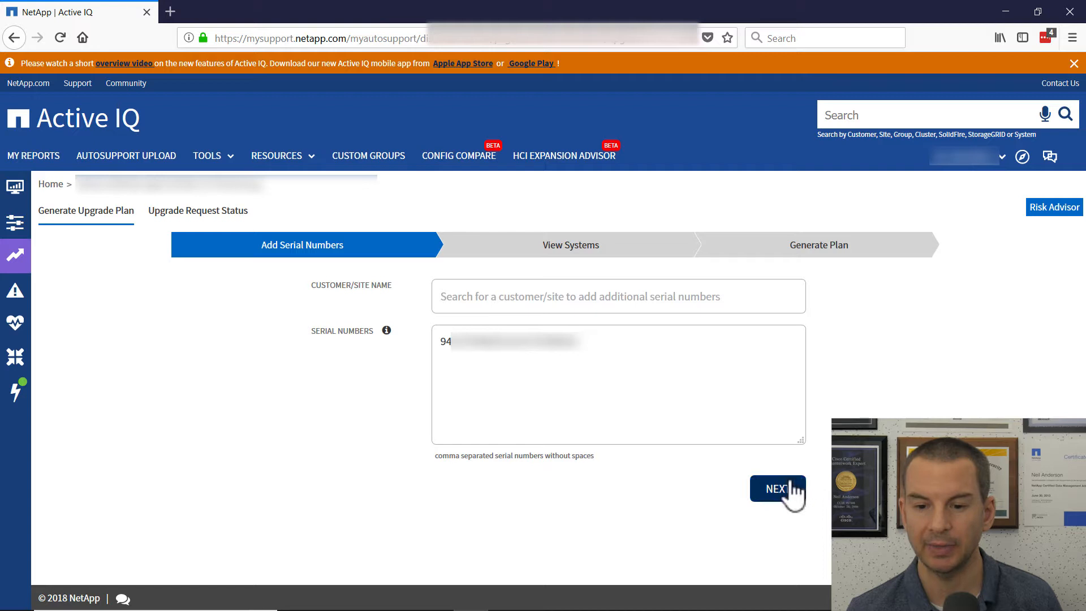
{"action": "left_click", "coordinate": [777, 489]}
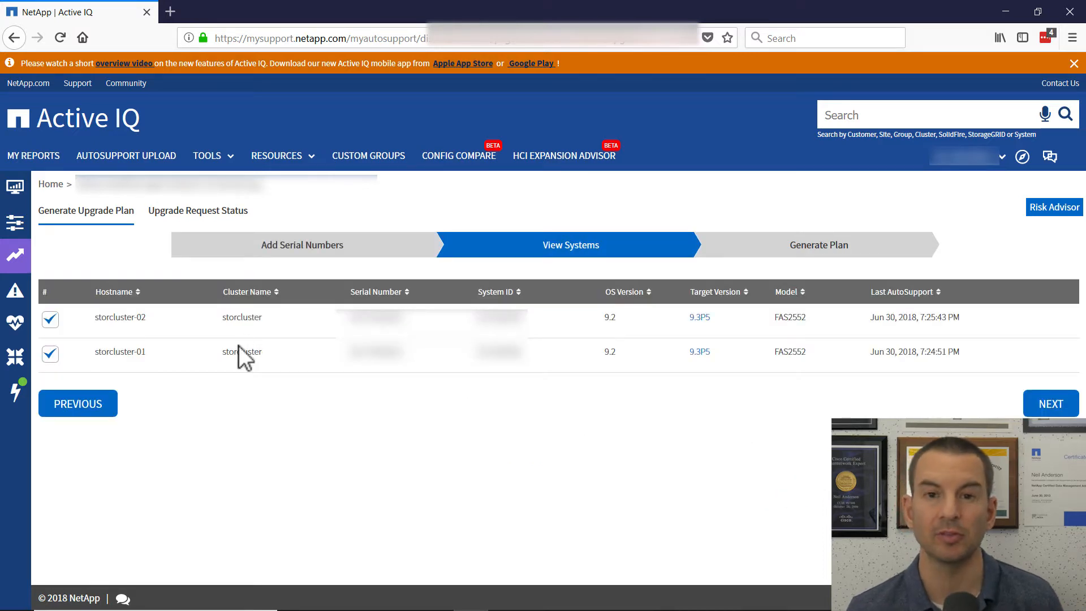
{"action": "mouse_move", "coordinate": [618, 339]}
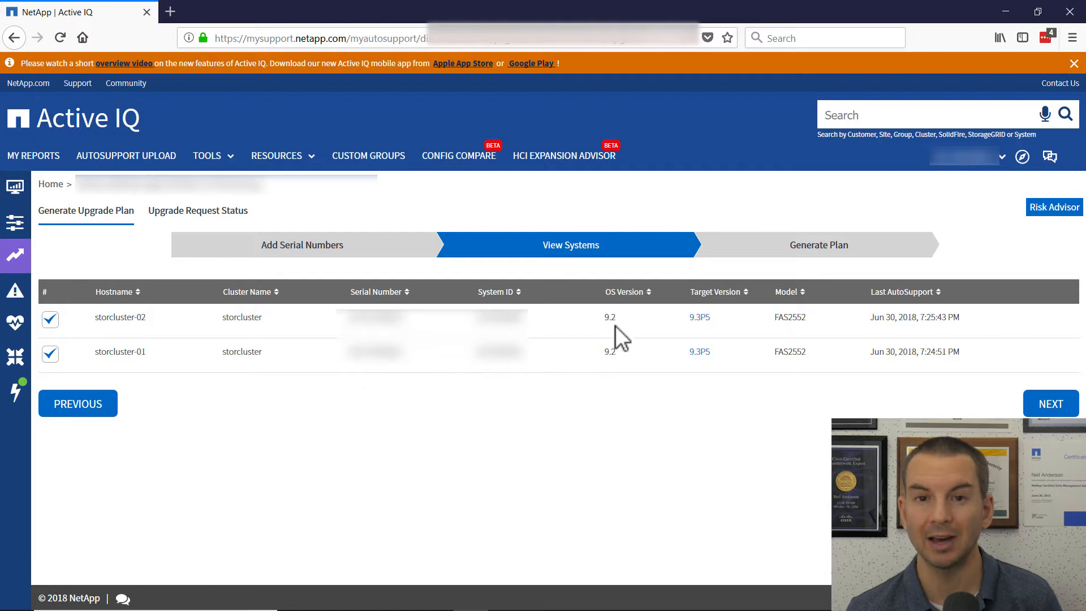
{"action": "mouse_move", "coordinate": [703, 327]}
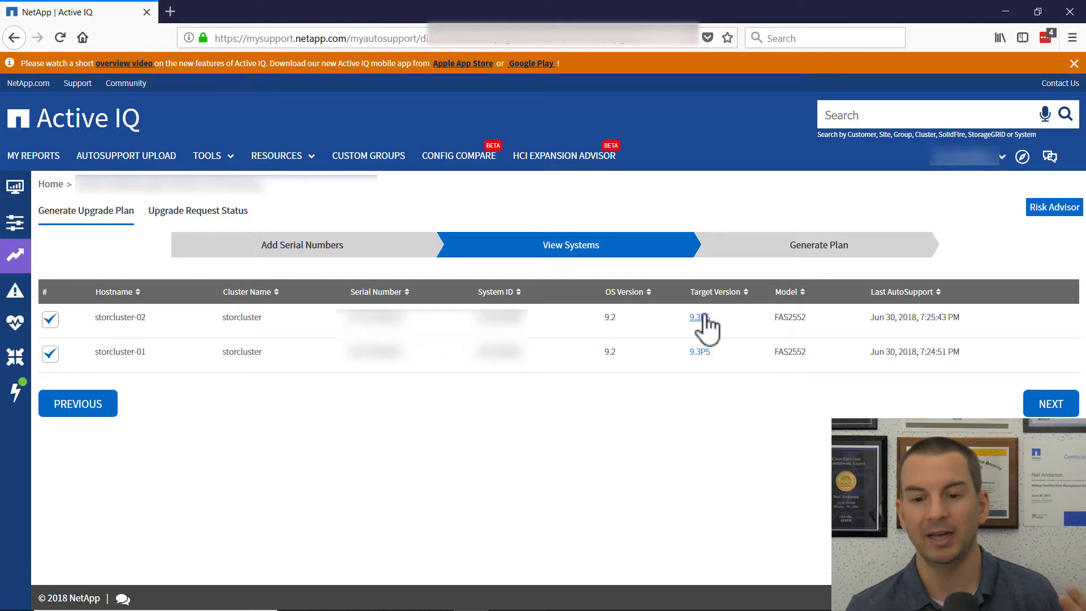
{"action": "mouse_move", "coordinate": [720, 326]}
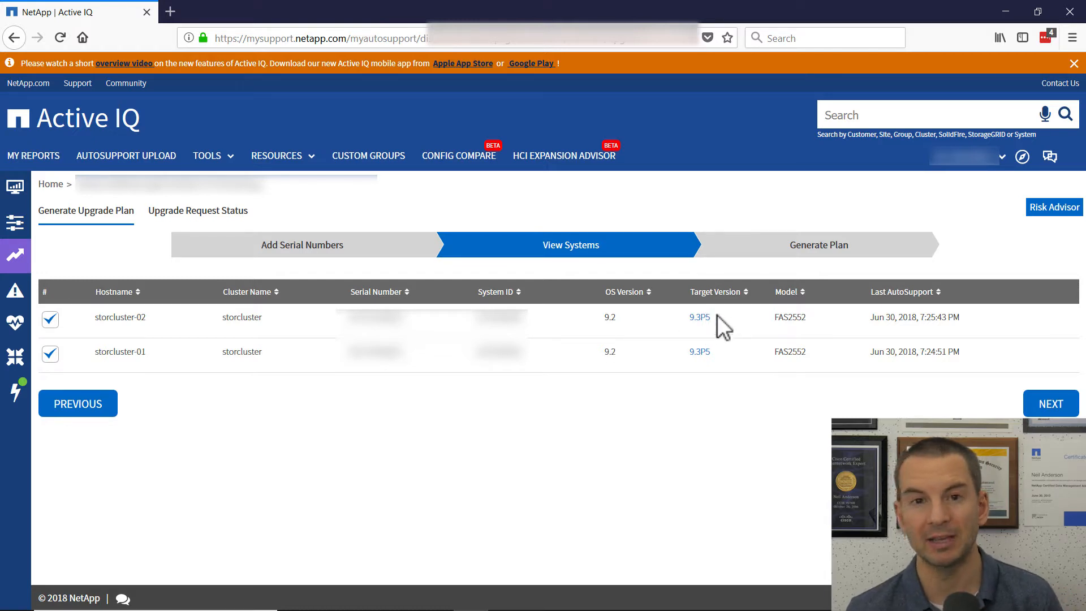
{"action": "mouse_move", "coordinate": [717, 322]}
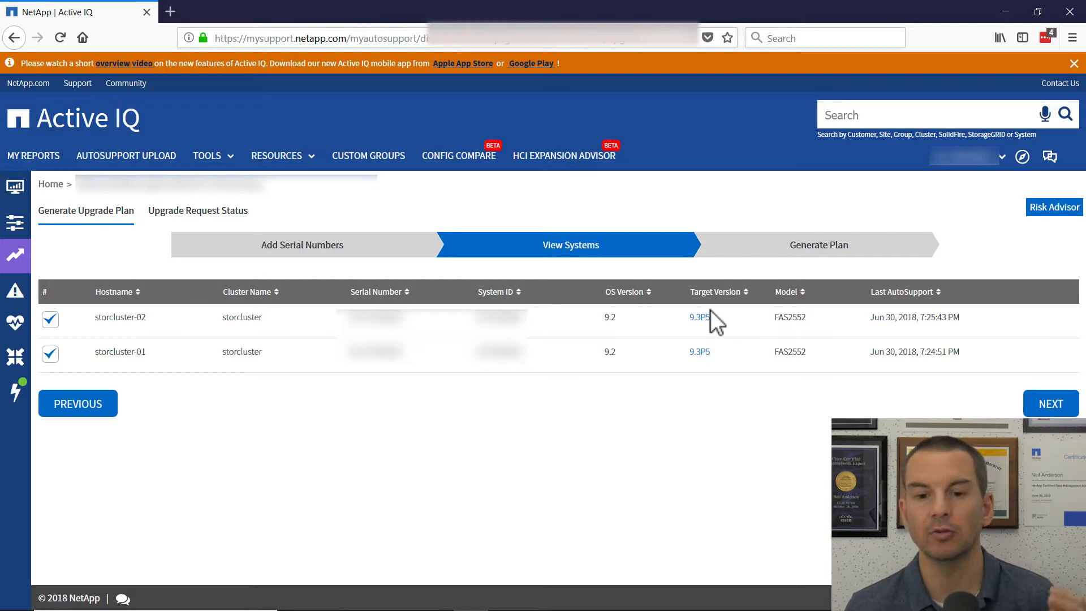
{"action": "mouse_move", "coordinate": [717, 357]}
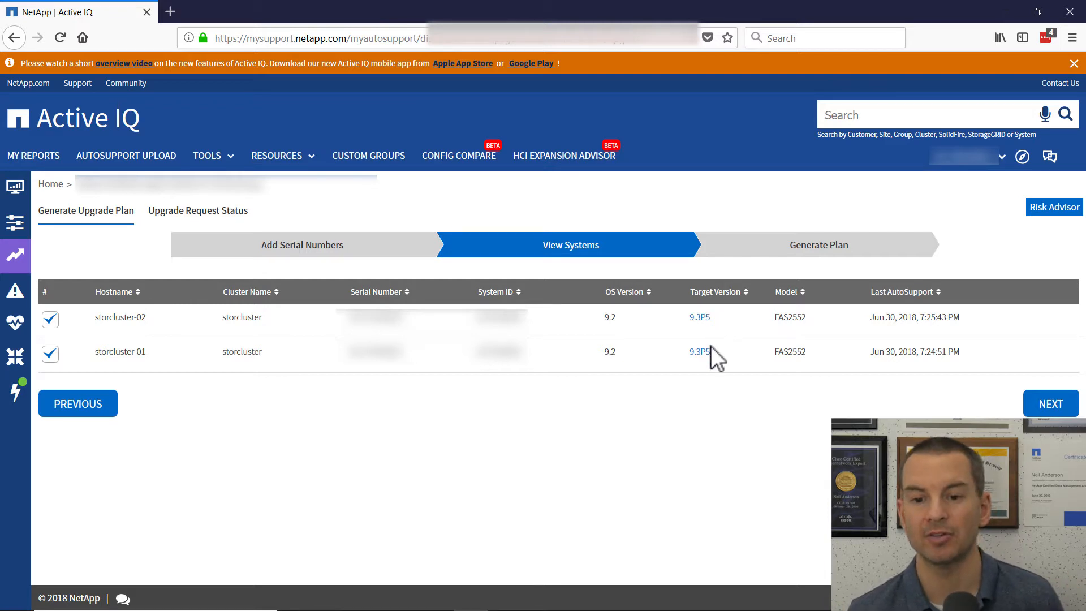
{"action": "mouse_move", "coordinate": [717, 343]}
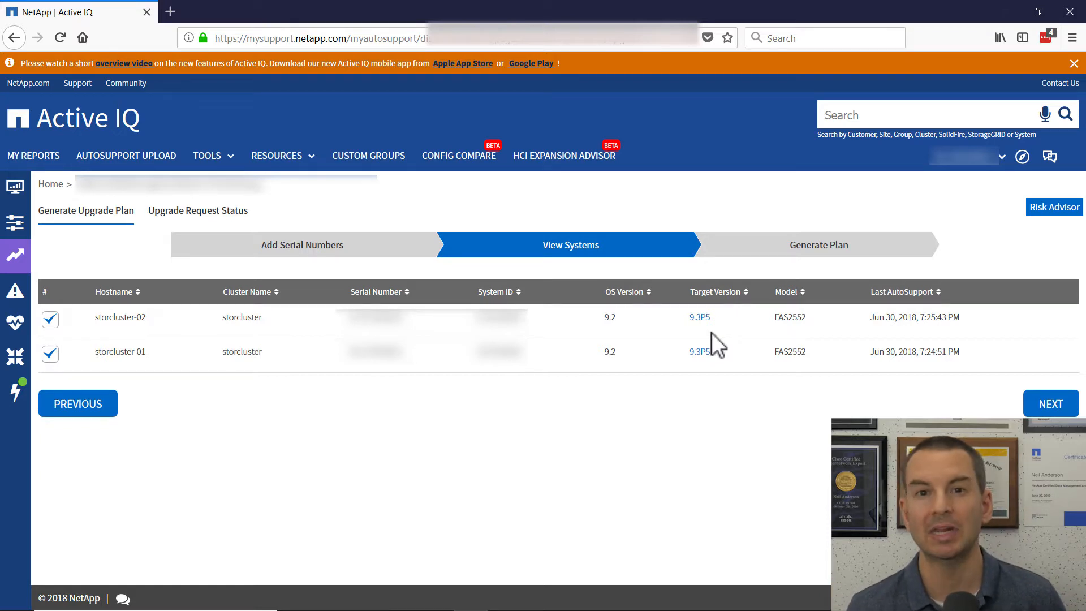
{"action": "mouse_move", "coordinate": [629, 340]}
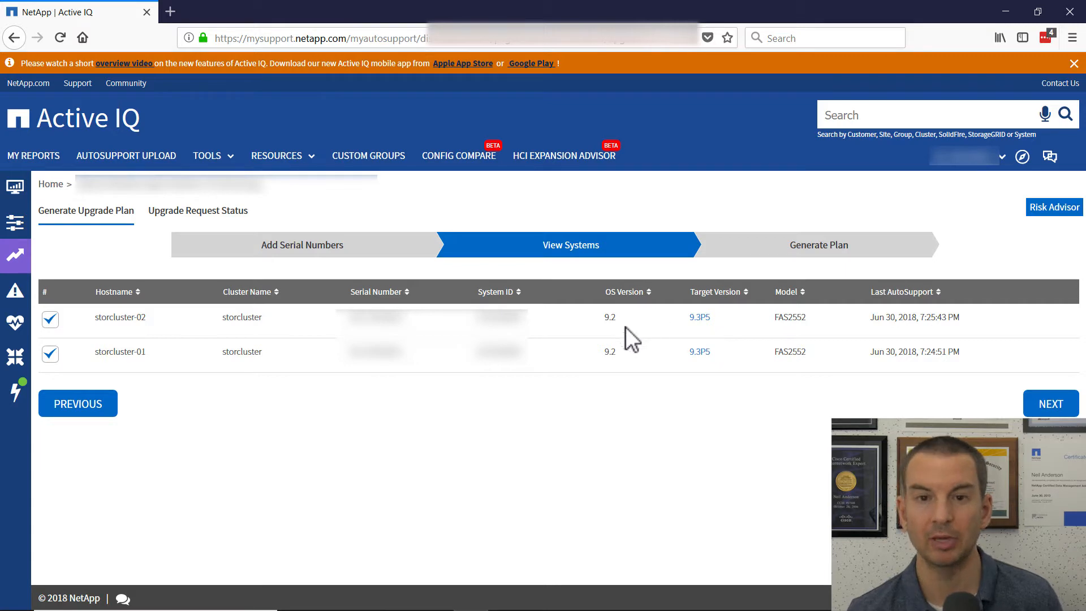
{"action": "mouse_move", "coordinate": [1009, 408]}
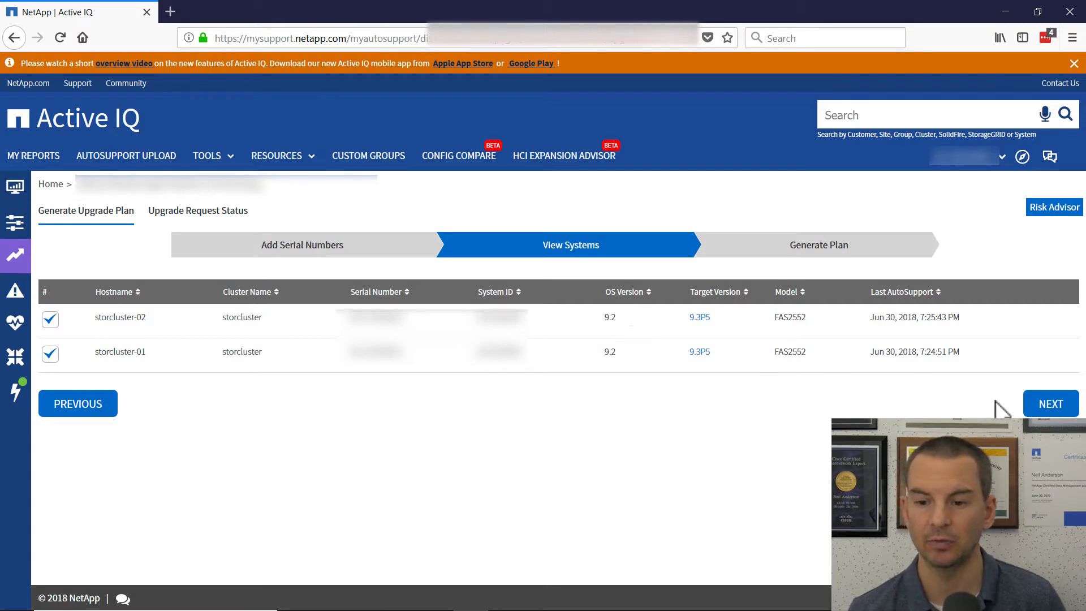
- Fill in the delivery email and keep the plan format as PDF with ANDU and revert plan enabled
{"action": "left_click", "coordinate": [1050, 403]}
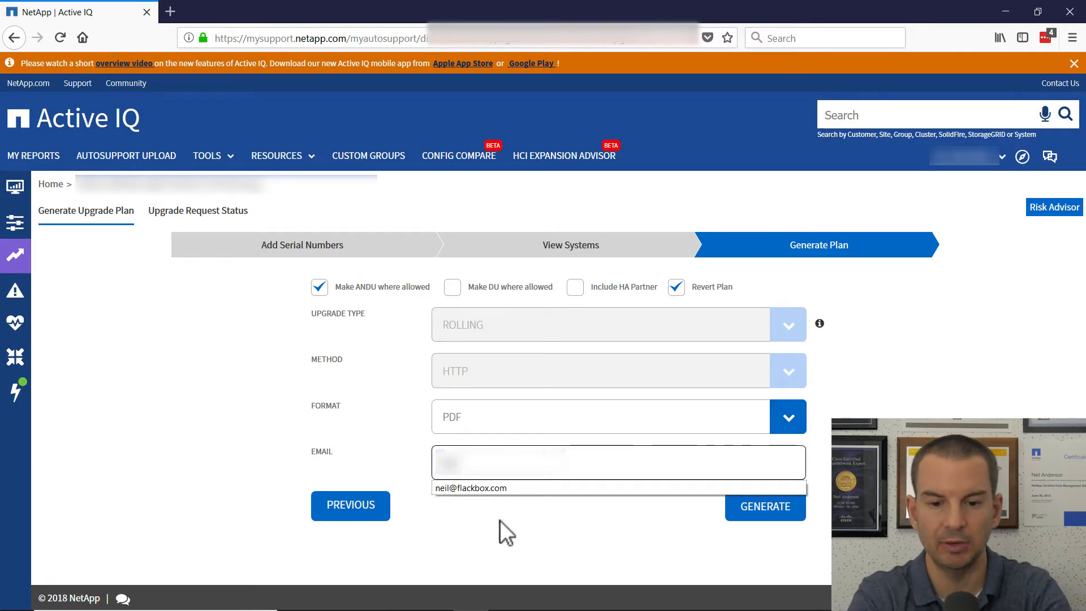
{"action": "mouse_move", "coordinate": [480, 505]}
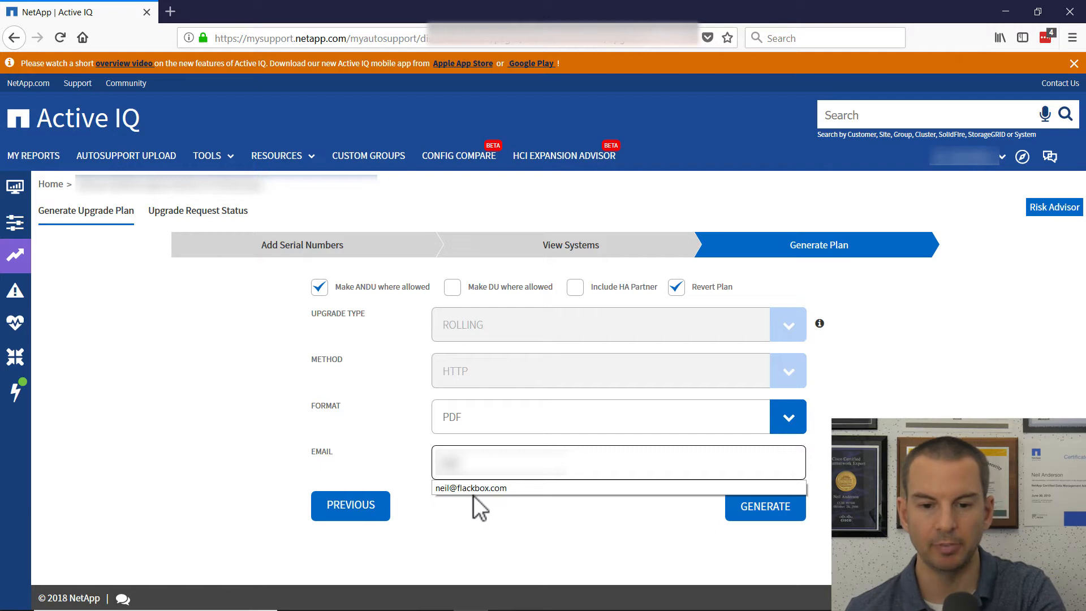
{"action": "left_click", "coordinate": [471, 487]}
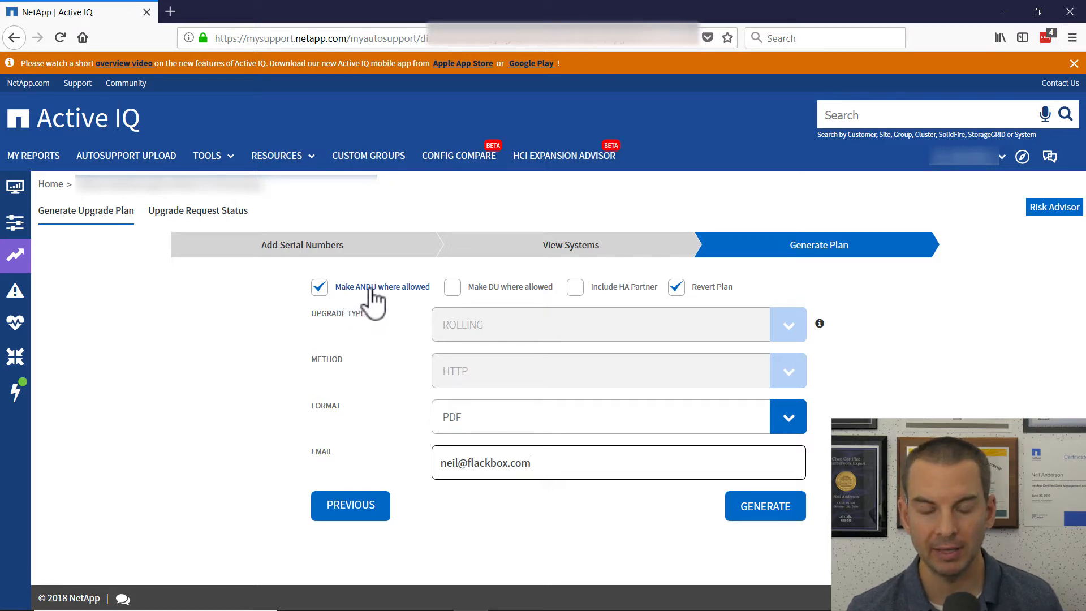
{"action": "mouse_move", "coordinate": [579, 305]}
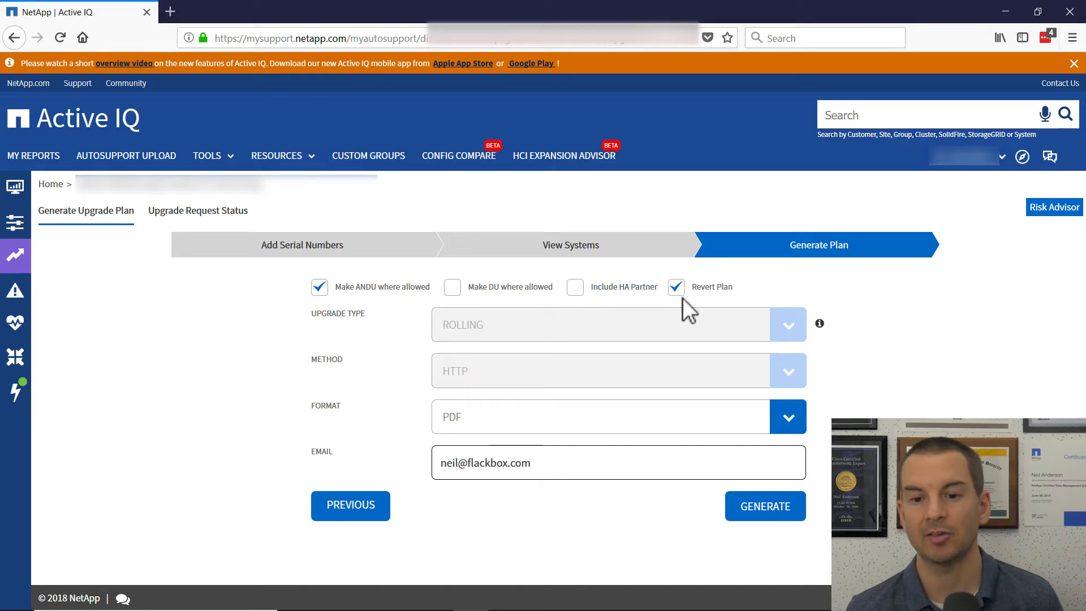
{"action": "mouse_move", "coordinate": [682, 305]}
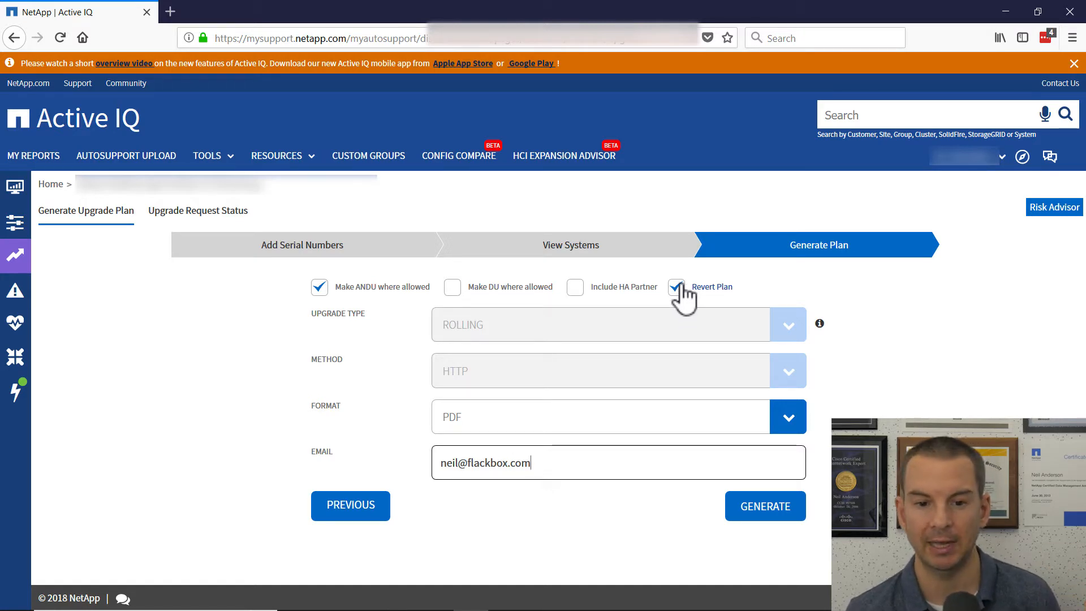
{"action": "mouse_move", "coordinate": [511, 356]}
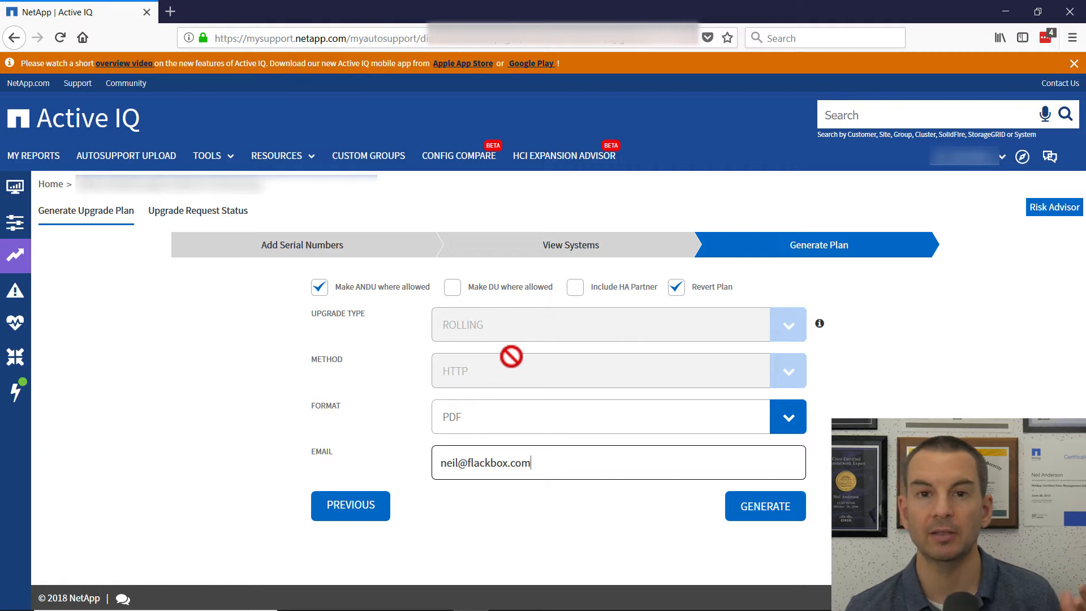
{"action": "mouse_move", "coordinate": [519, 326]}
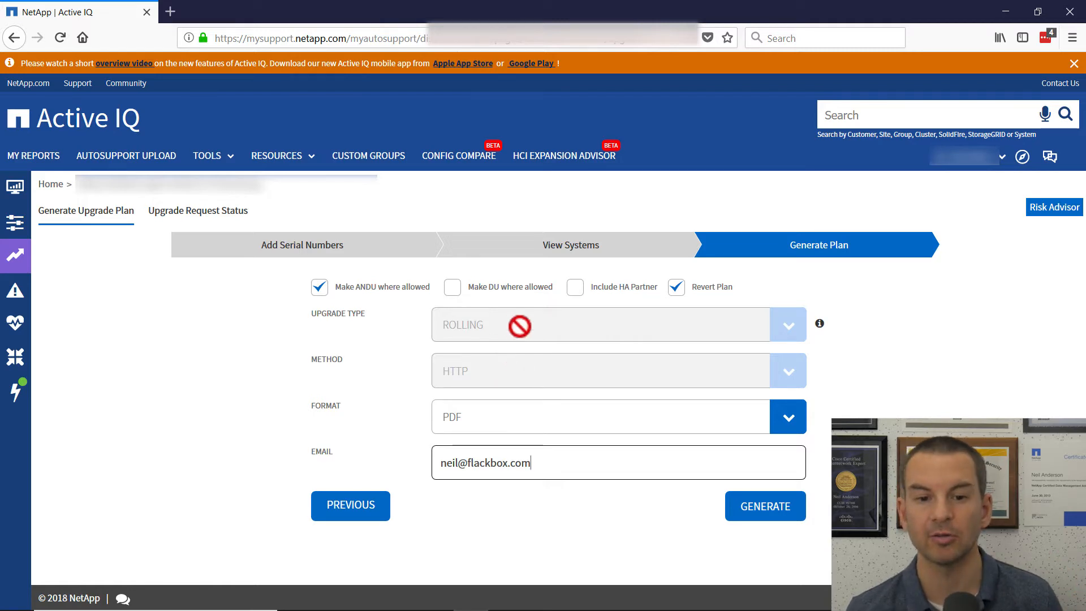
{"action": "mouse_move", "coordinate": [483, 355]}
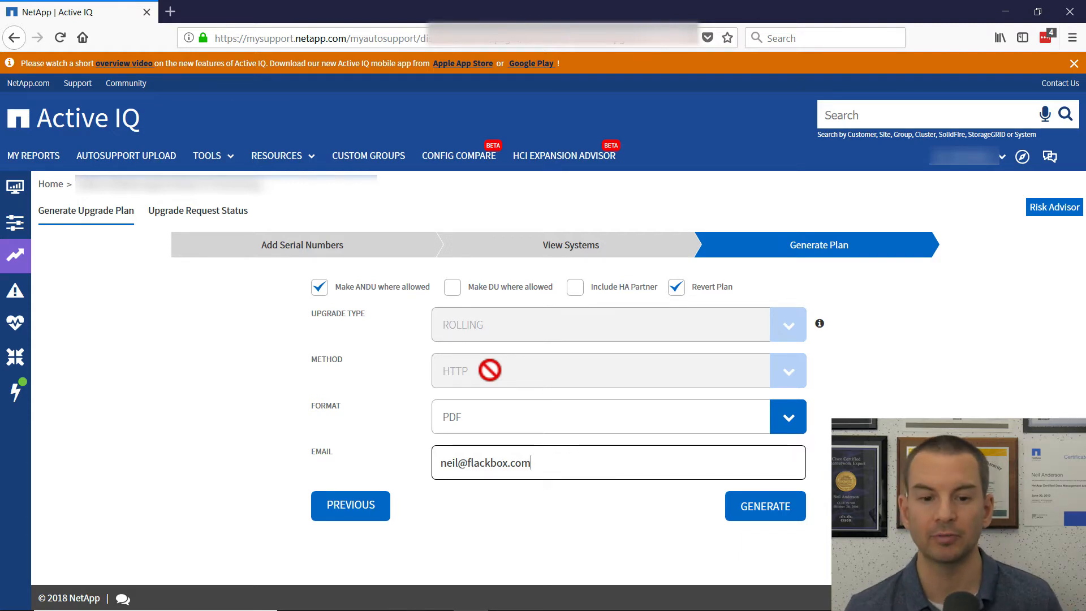
{"action": "left_click", "coordinate": [788, 417]}
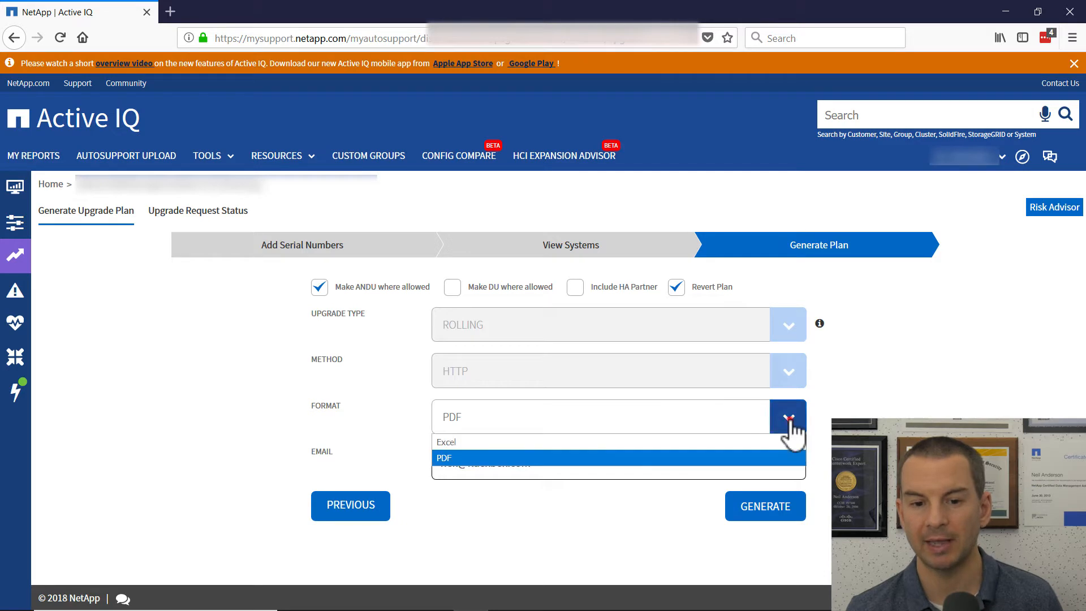
{"action": "left_click", "coordinate": [444, 457]}
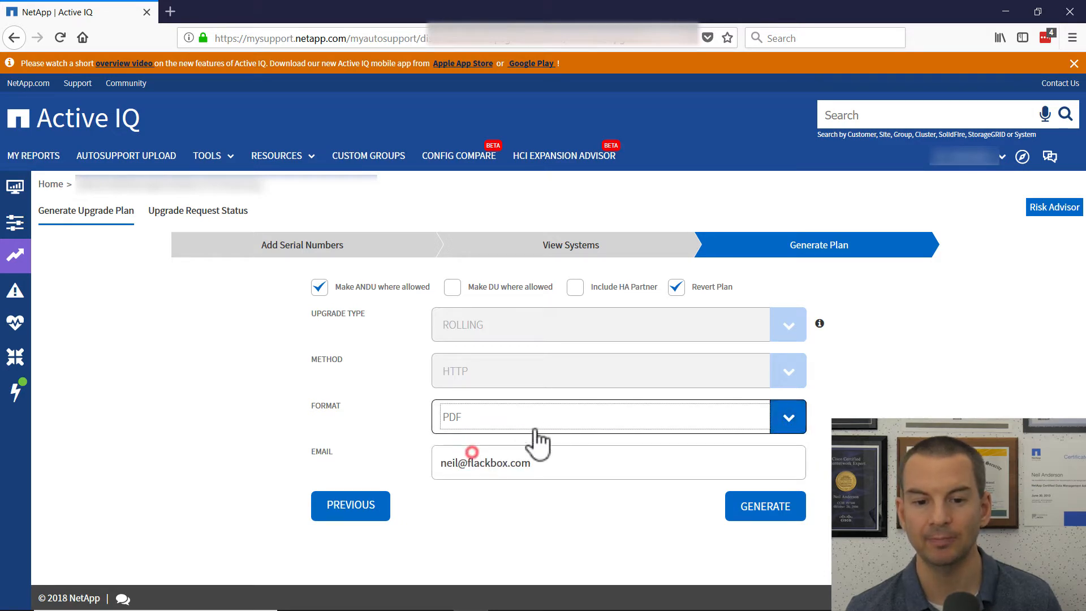
{"action": "mouse_move", "coordinate": [786, 513]}
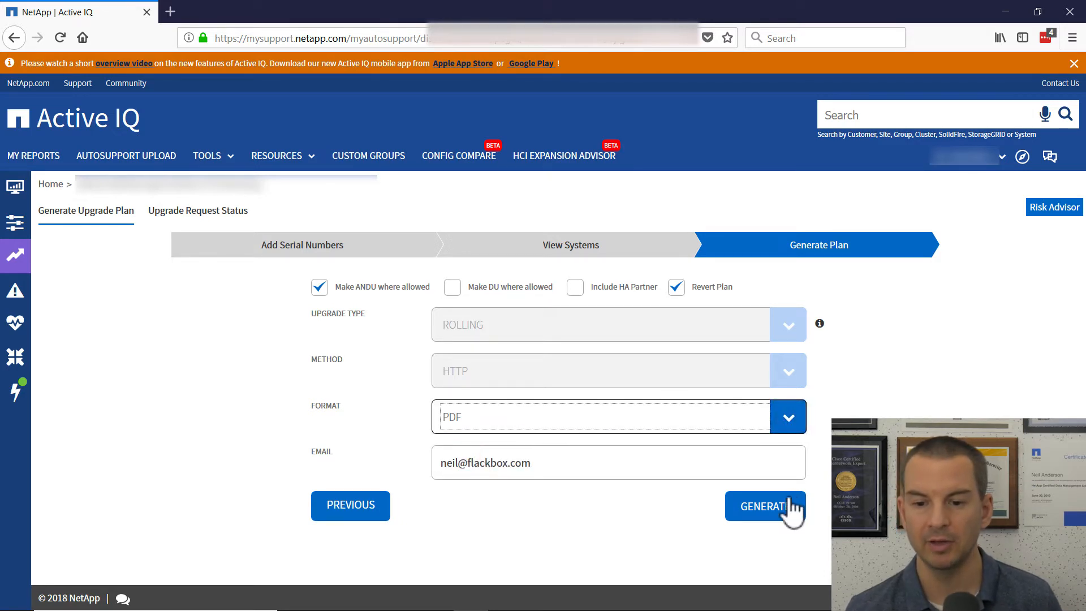
- Generate the upgrade plan request
{"action": "left_click", "coordinate": [765, 506]}
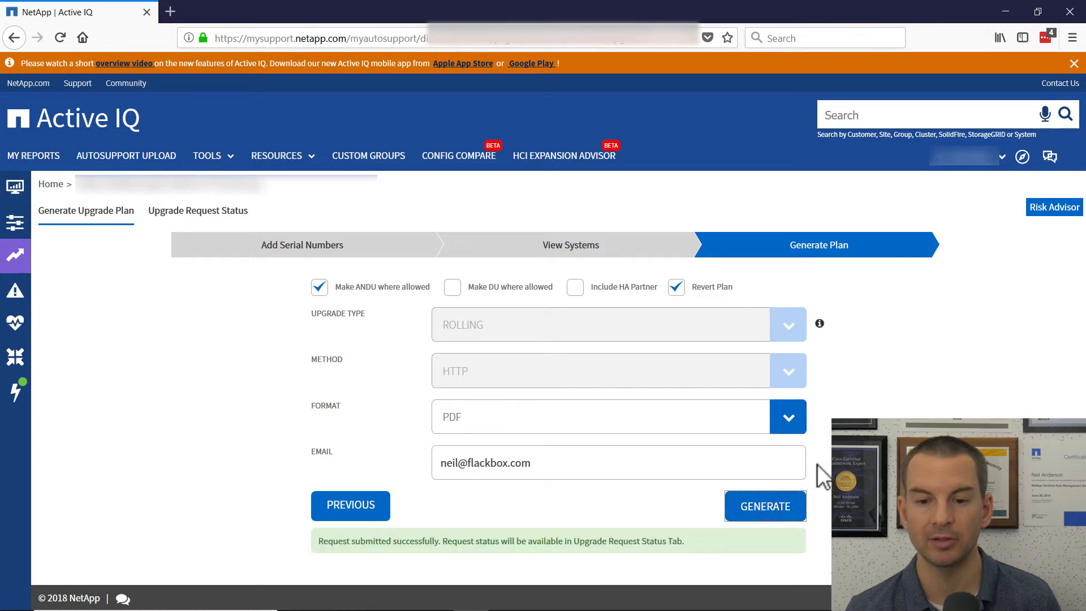
{"action": "mouse_move", "coordinate": [481, 568]}
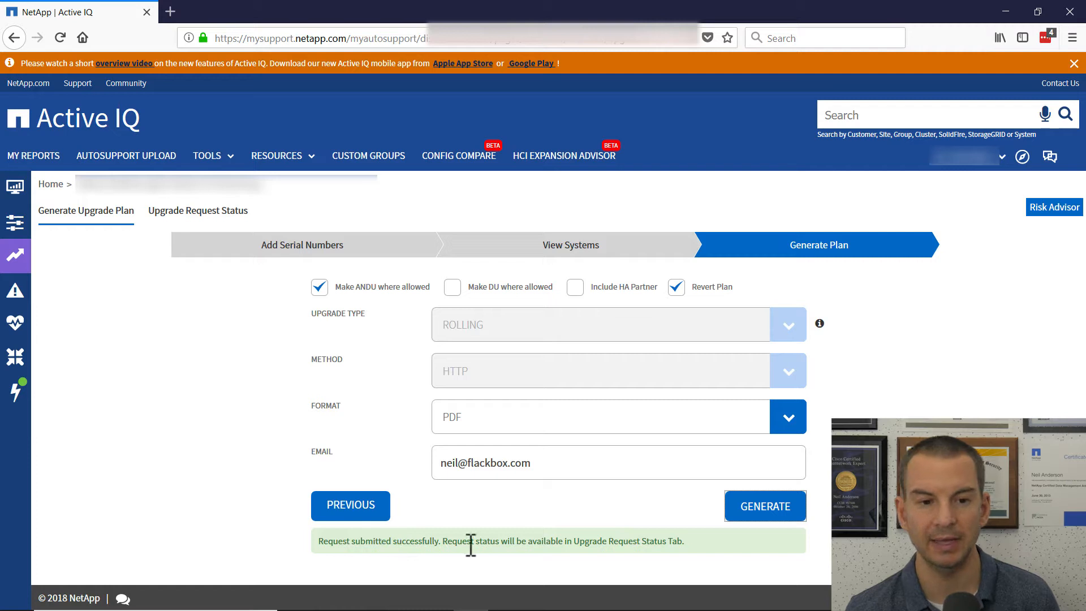
{"action": "mouse_move", "coordinate": [199, 225]}
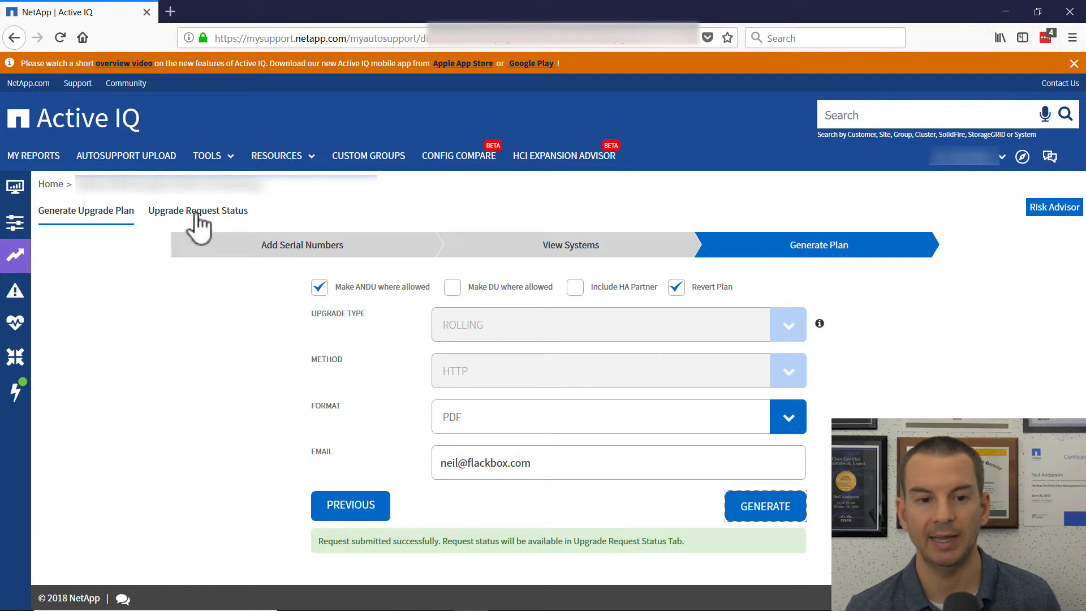
- Refresh the Upgrade Request Status list until request 1356967 reads Completed
{"action": "left_click", "coordinate": [198, 210]}
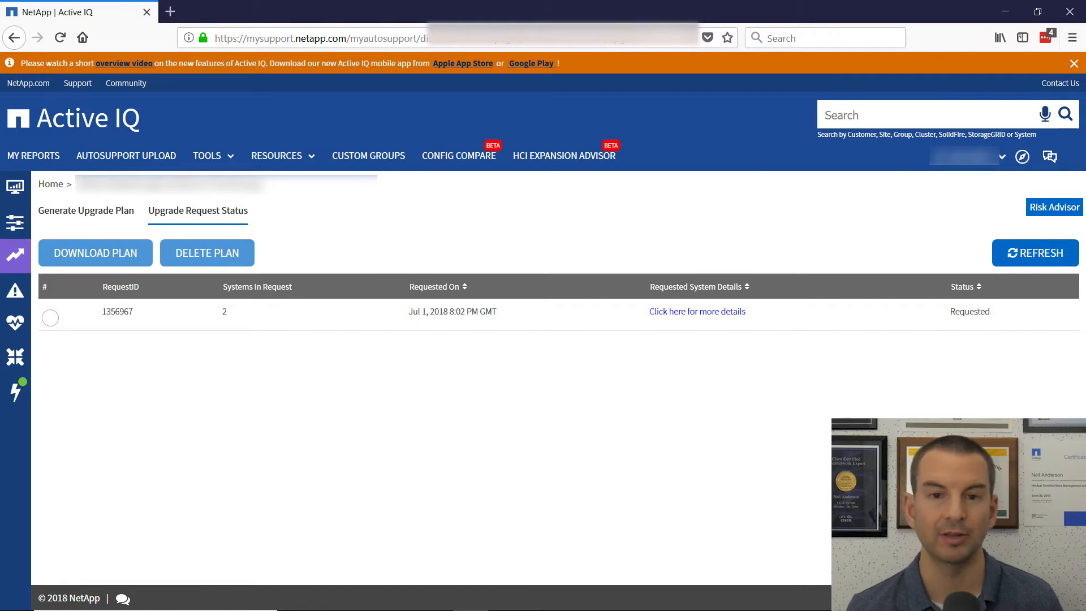
{"action": "mouse_move", "coordinate": [1035, 253]}
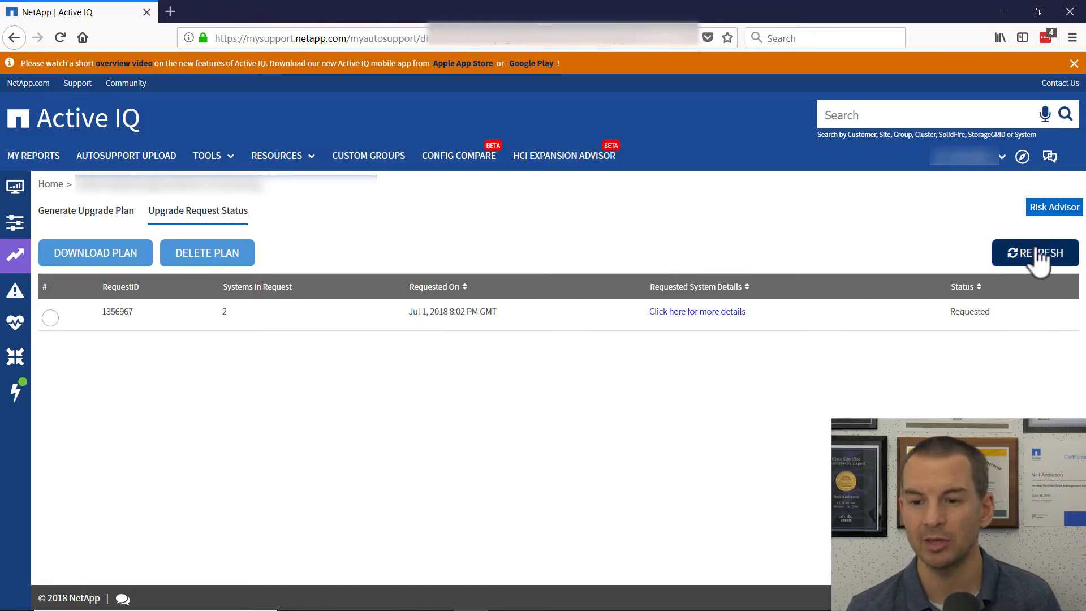
{"action": "mouse_move", "coordinate": [917, 322]}
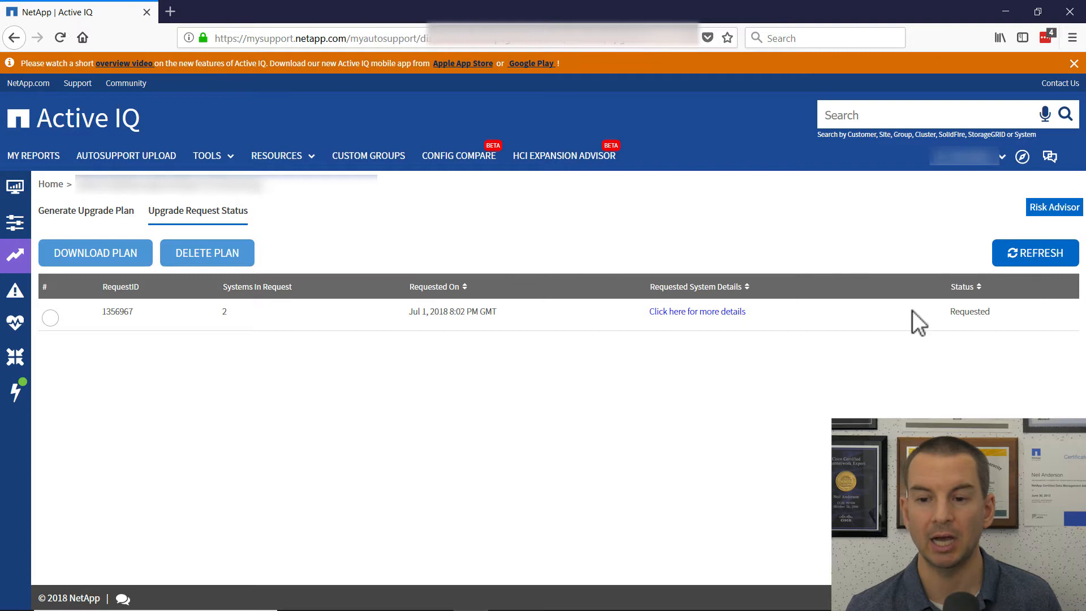
{"action": "mouse_move", "coordinate": [998, 326]}
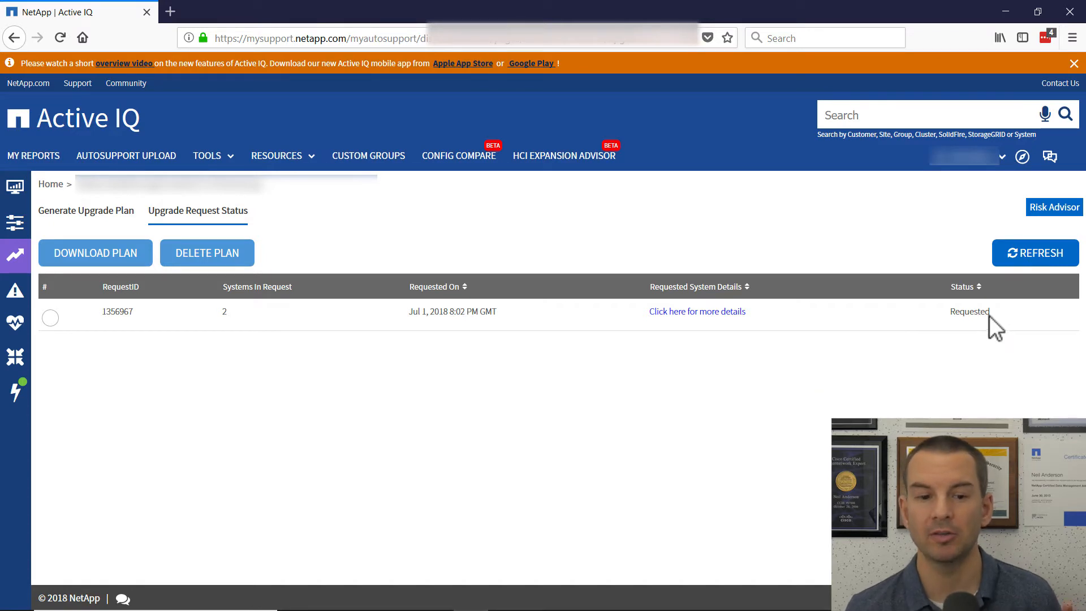
{"action": "mouse_move", "coordinate": [570, 319]}
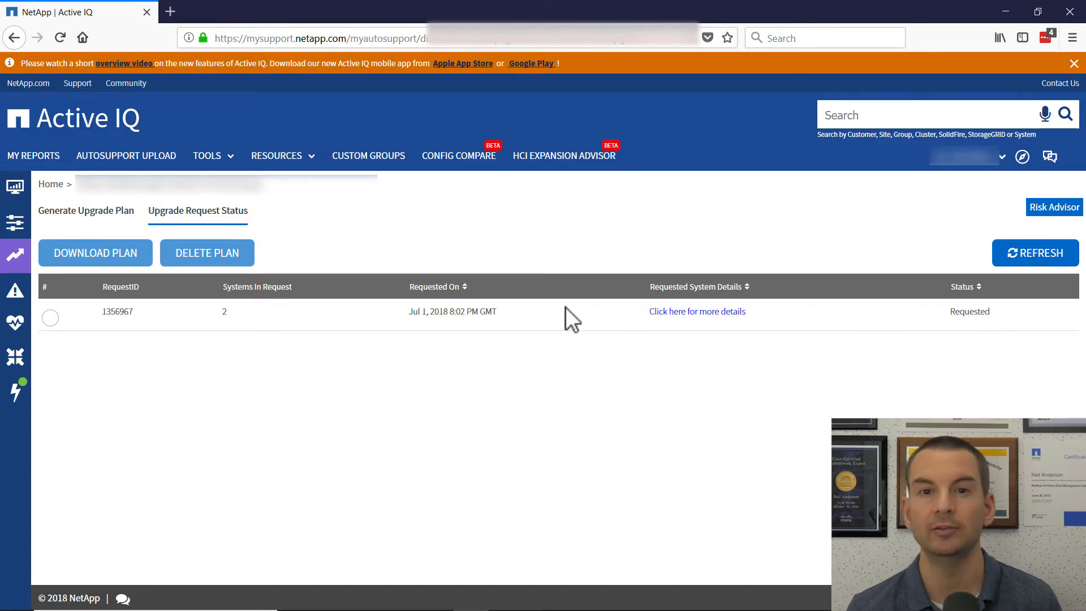
{"action": "mouse_move", "coordinate": [567, 308]}
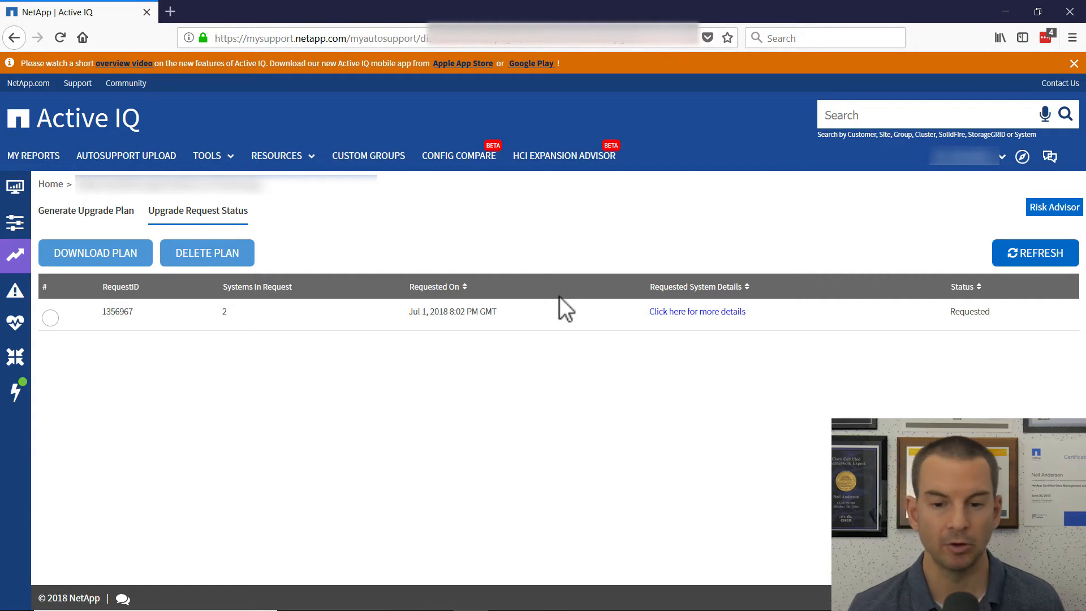
{"action": "mouse_move", "coordinate": [848, 244]}
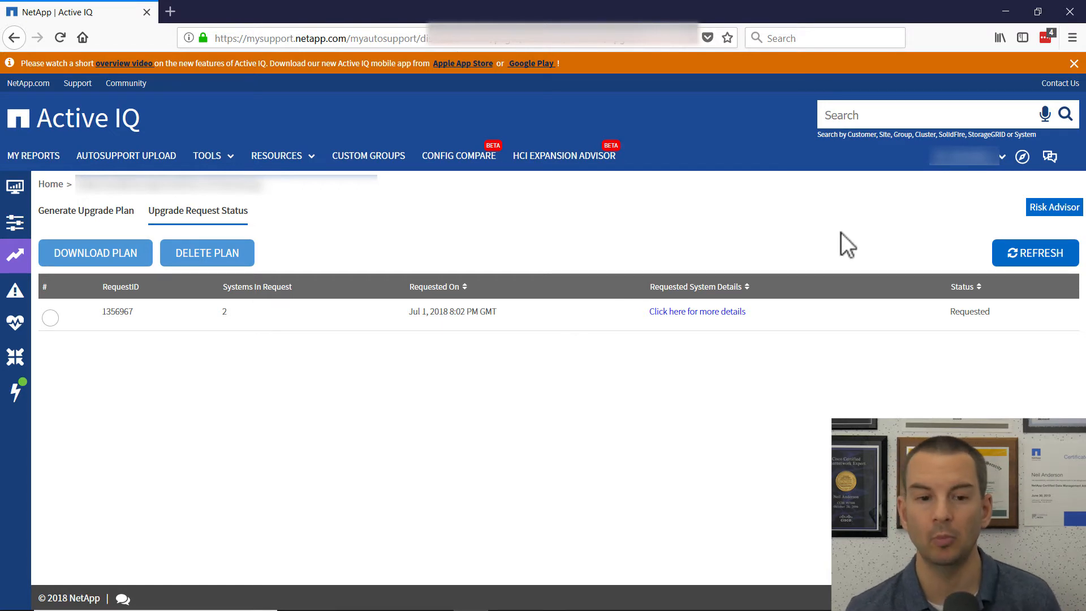
{"action": "mouse_move", "coordinate": [794, 259]}
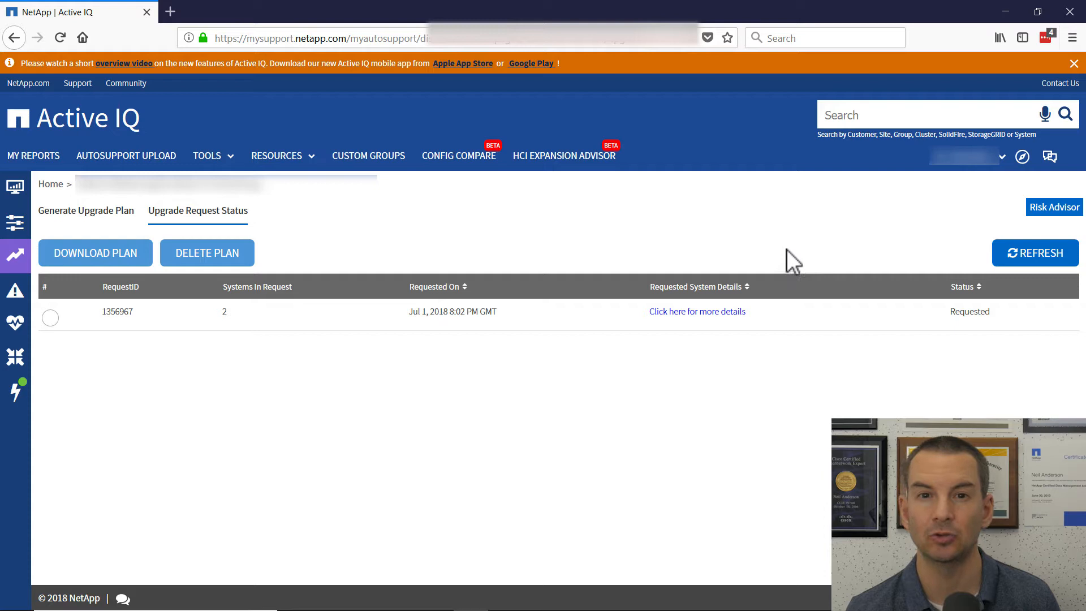
{"action": "left_click", "coordinate": [1036, 253]}
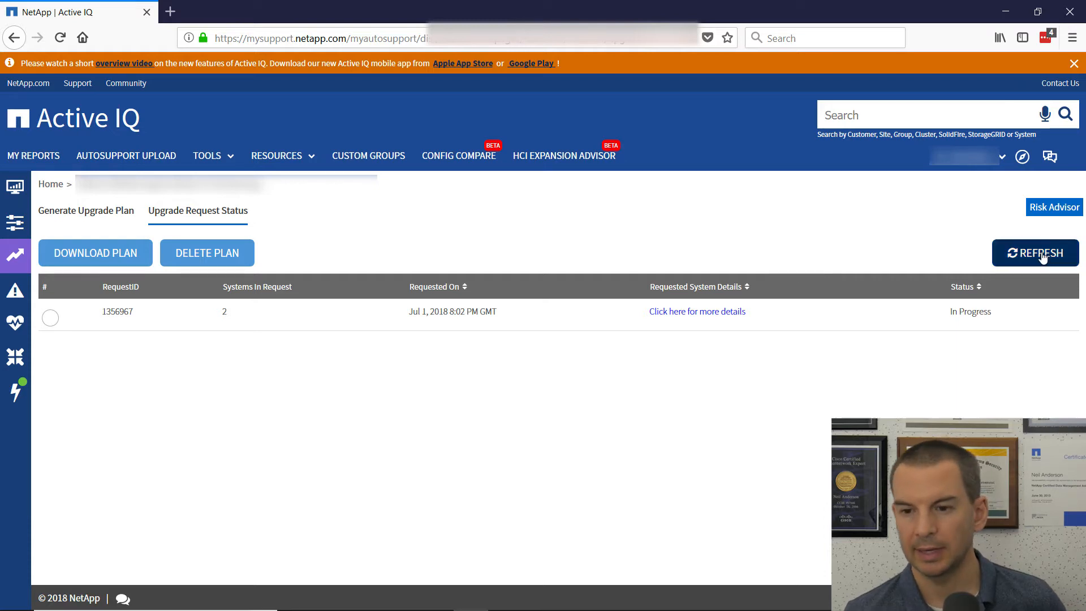
{"action": "left_click", "coordinate": [1036, 252]}
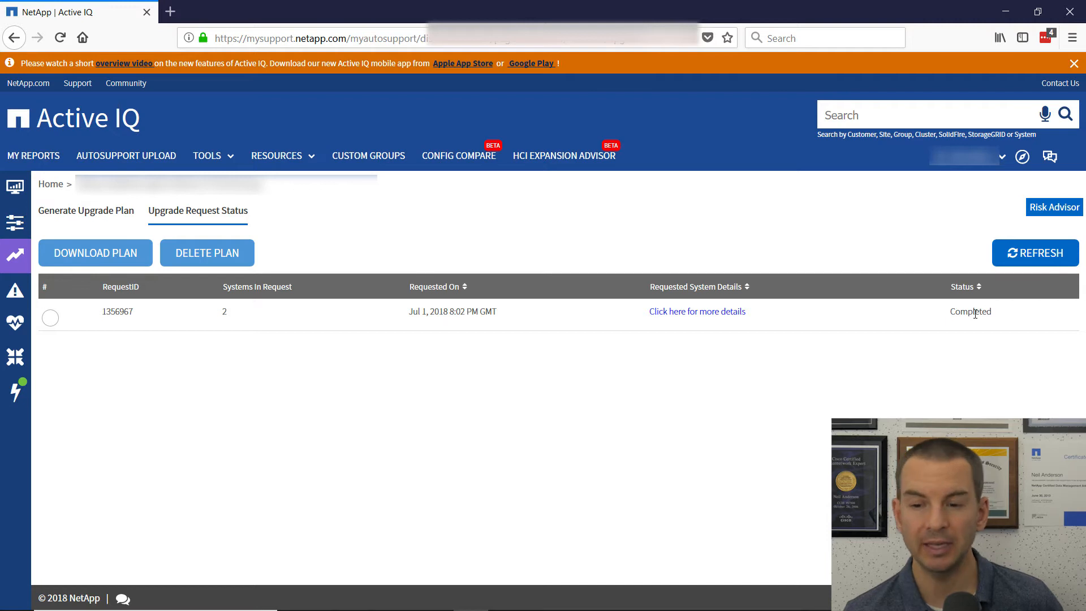
{"action": "mouse_move", "coordinate": [69, 340]}
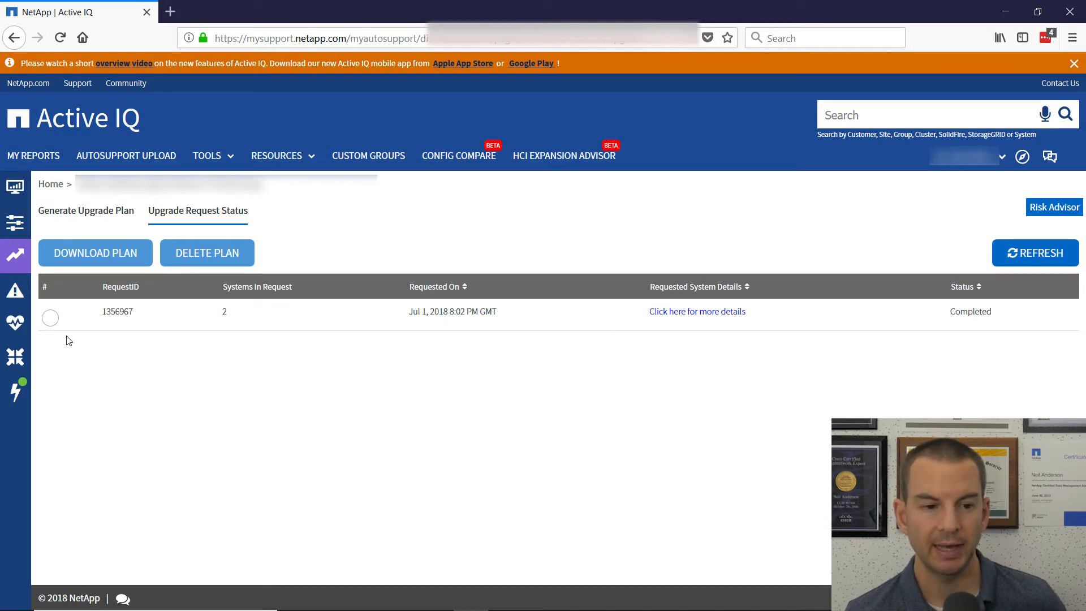
- Download the completed request's plan zip and view its Upgrade Advisor PDF for storcluster
{"action": "left_click", "coordinate": [50, 318]}
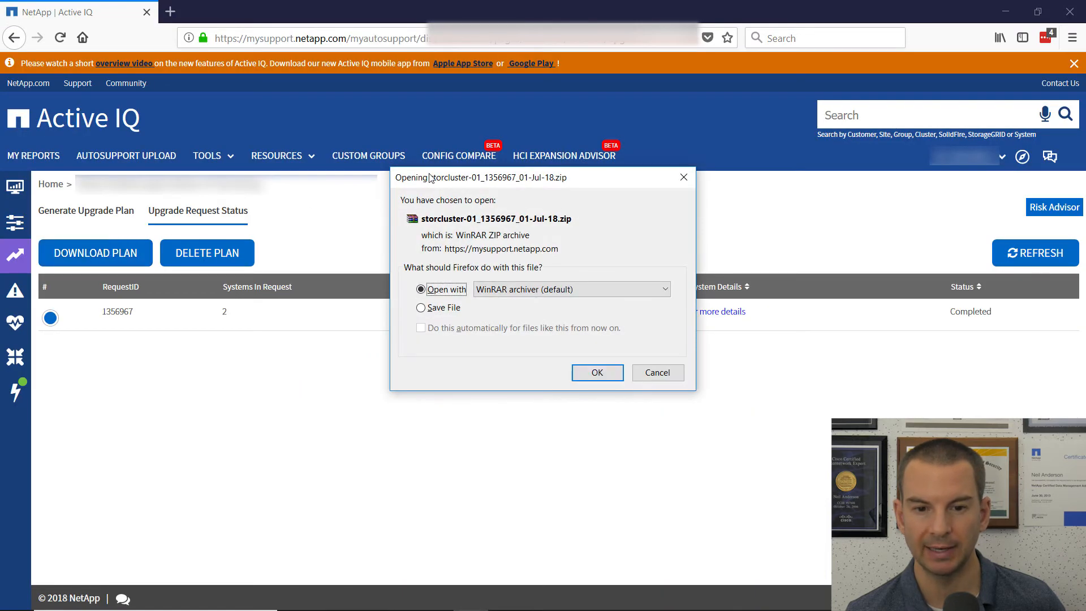
{"action": "left_click", "coordinate": [595, 373]}
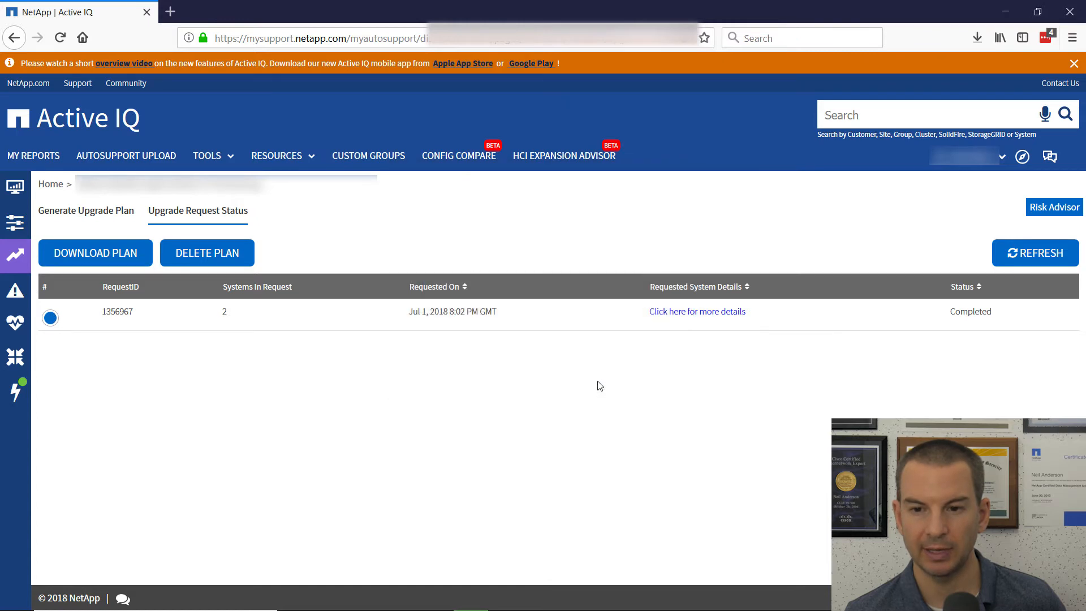
{"action": "left_click", "coordinate": [95, 253]}
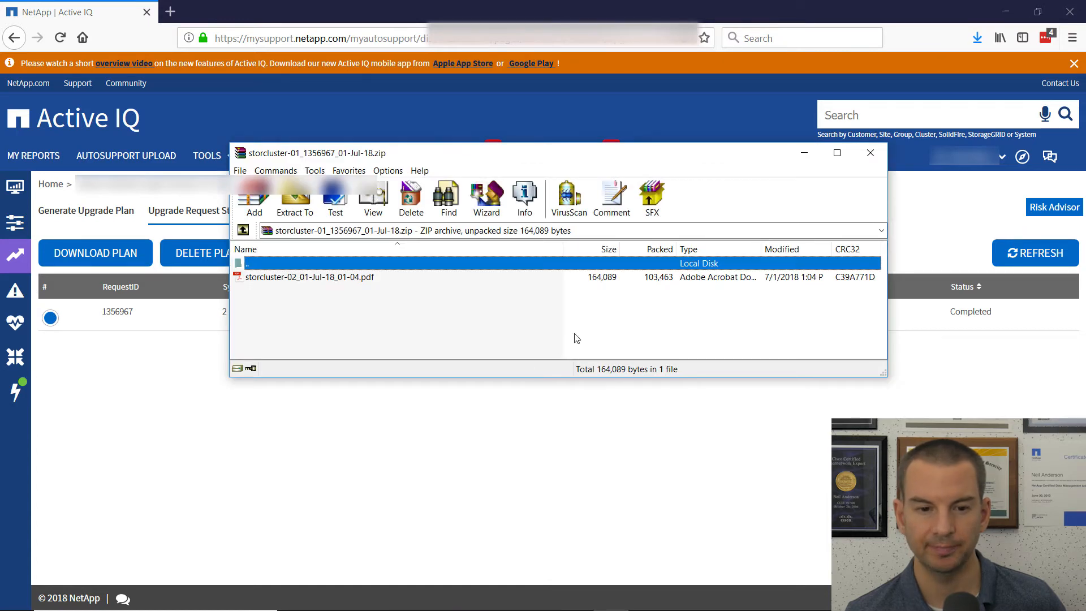
{"action": "left_click", "coordinate": [309, 277]}
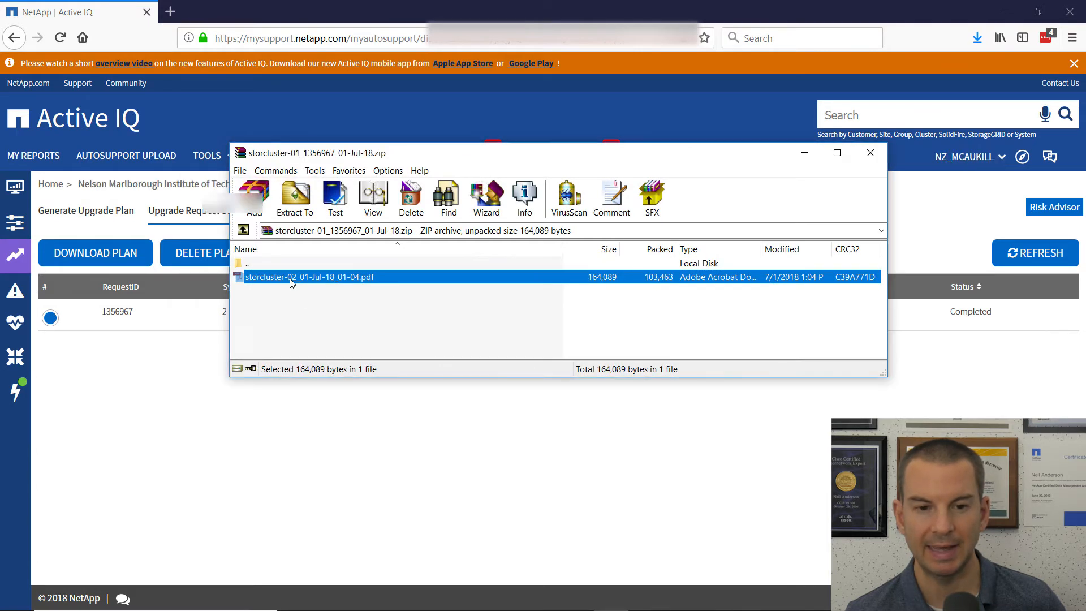
{"action": "double_click", "coordinate": [309, 276]}
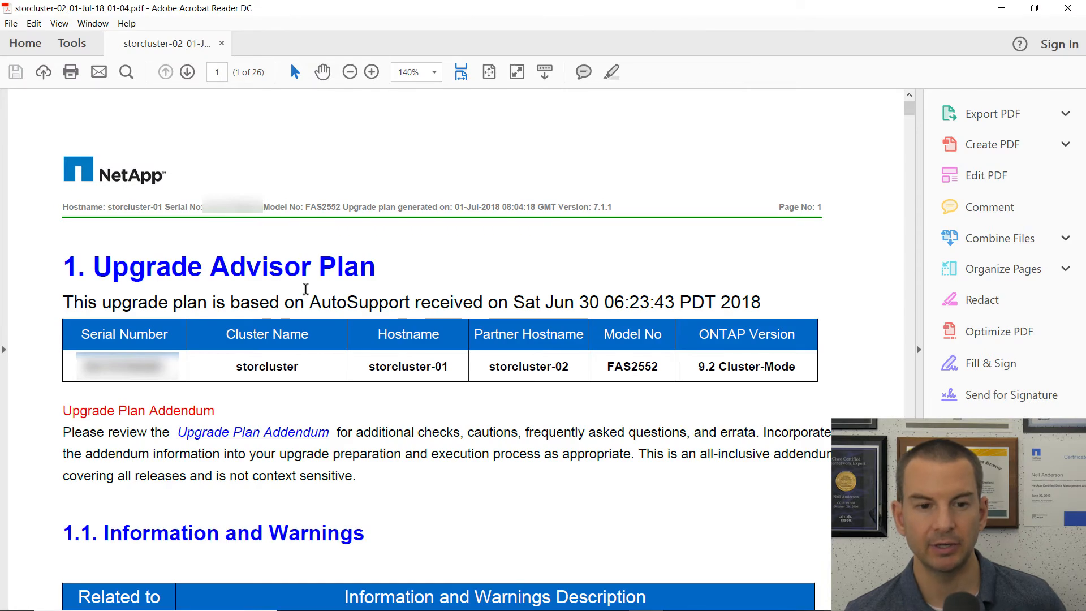
{"action": "mouse_move", "coordinate": [475, 191]}
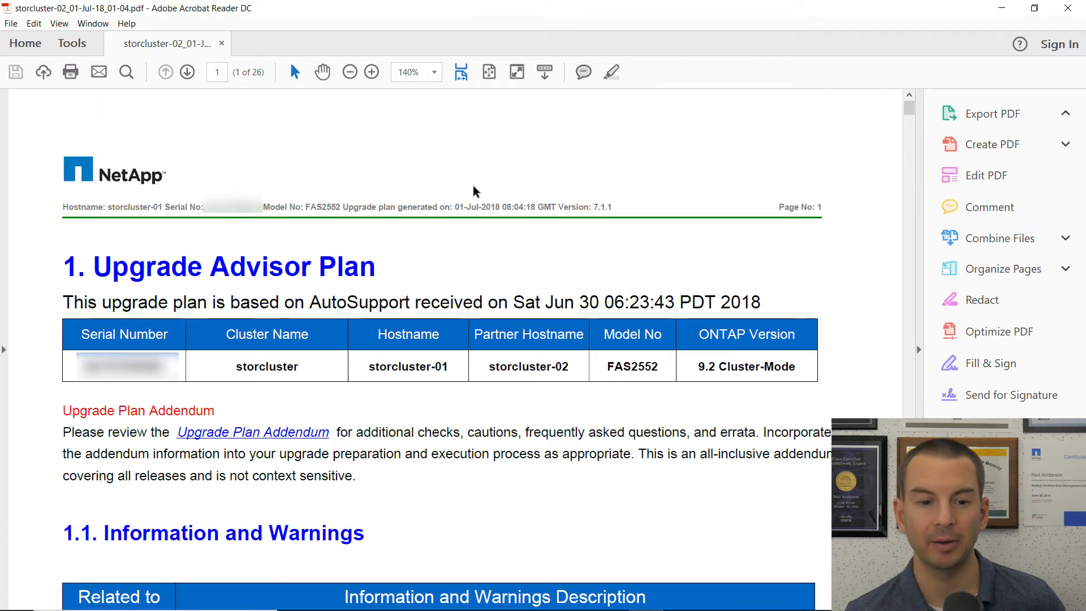
{"action": "mouse_move", "coordinate": [540, 194]}
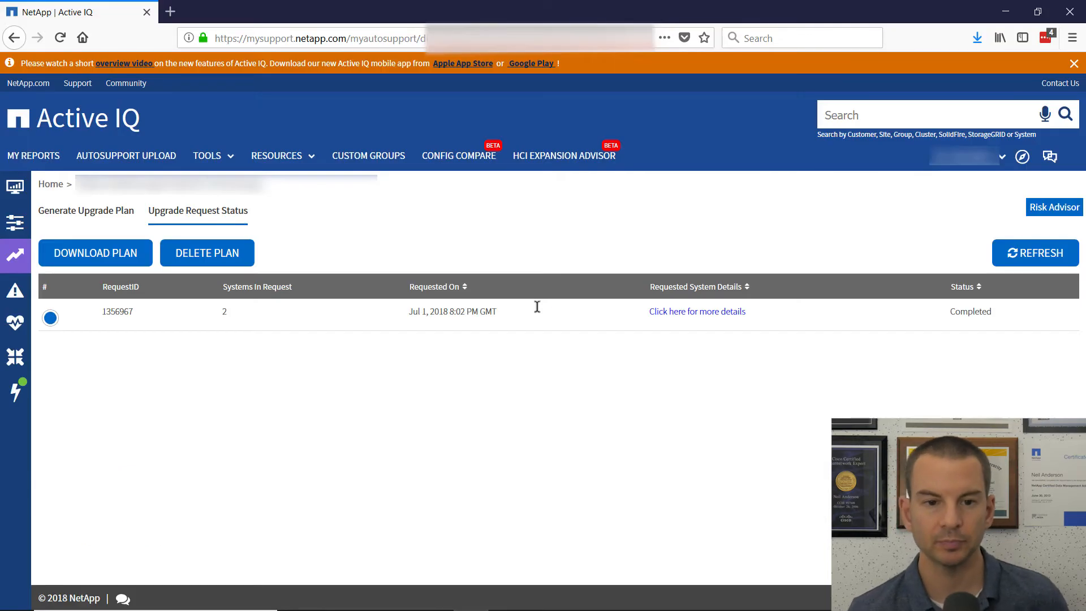
{"action": "mouse_move", "coordinate": [301, 124]}
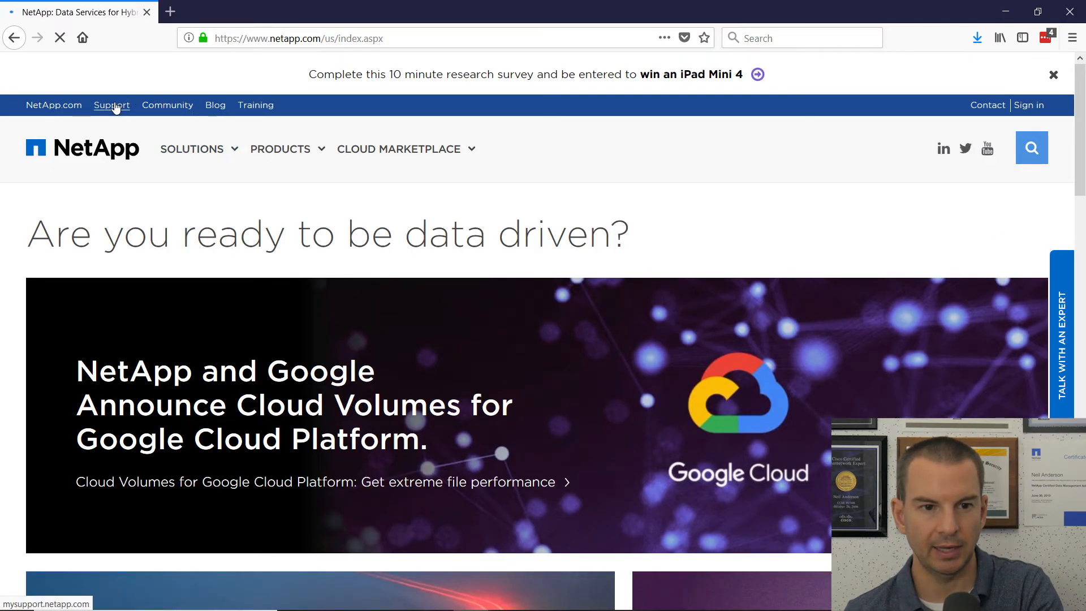
{"action": "mouse_move", "coordinate": [1028, 104]}
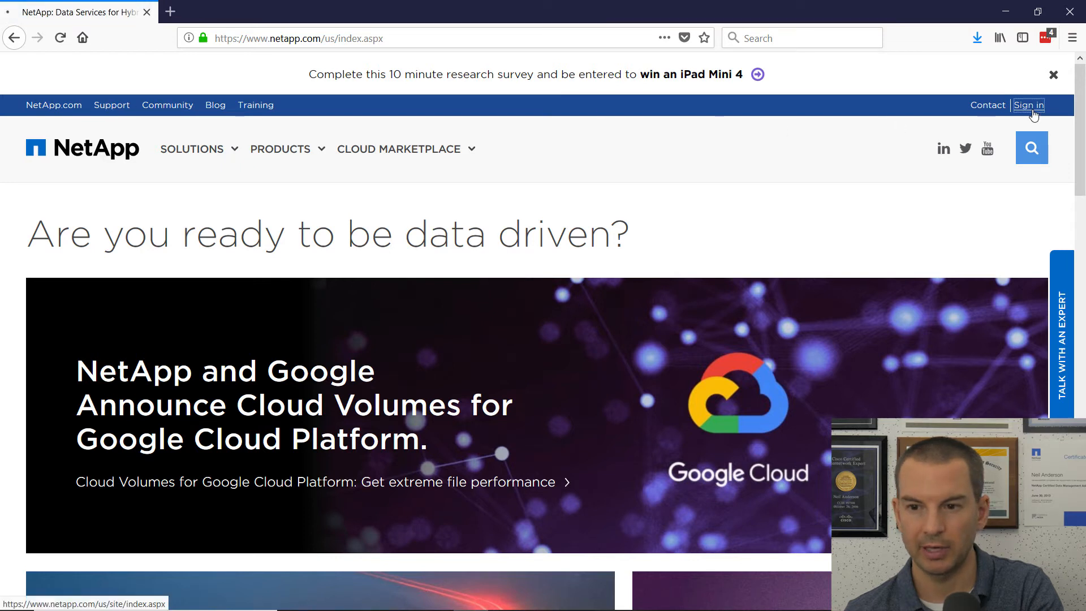
- Sign in on netapp.com and enter the NetApp Support Dashboard
{"action": "left_click", "coordinate": [1029, 105]}
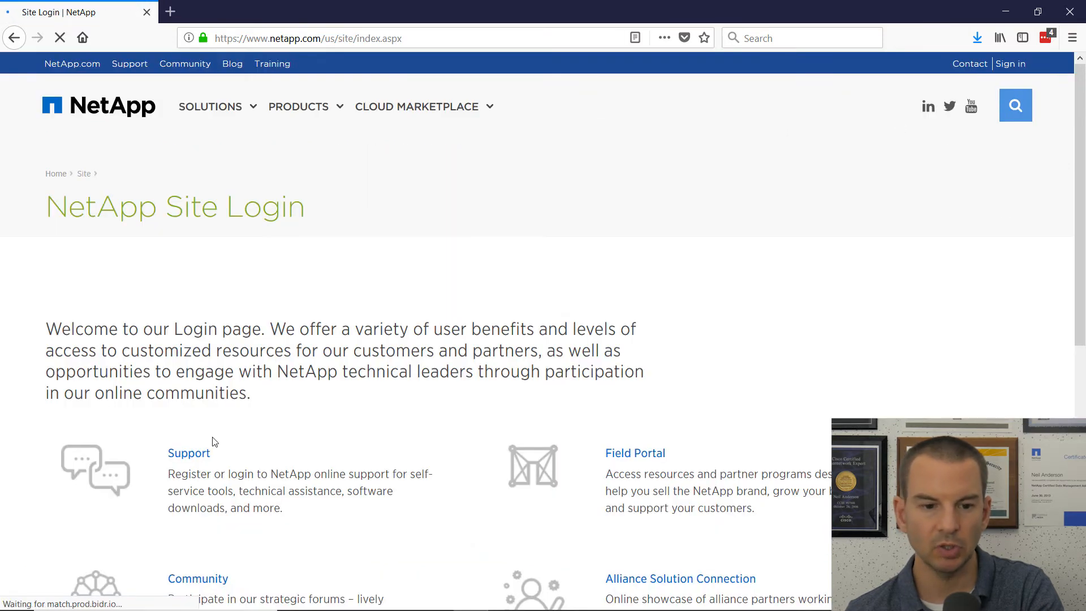
{"action": "left_click", "coordinate": [189, 453]}
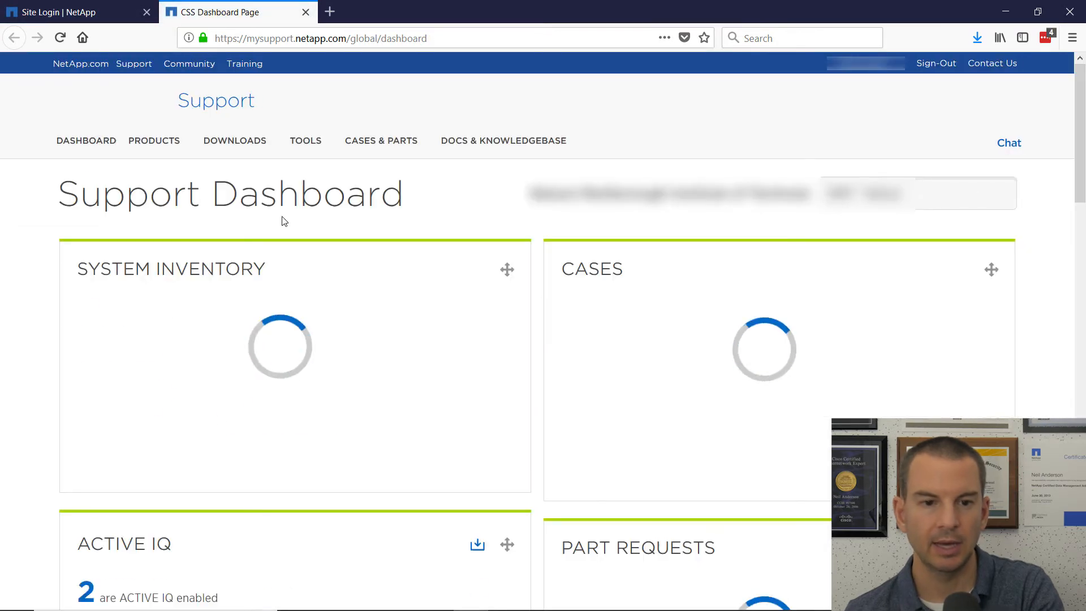
- Show the ONTAP / Data ONTAP software releases for the FAS2554 platform
{"action": "left_click", "coordinate": [234, 141]}
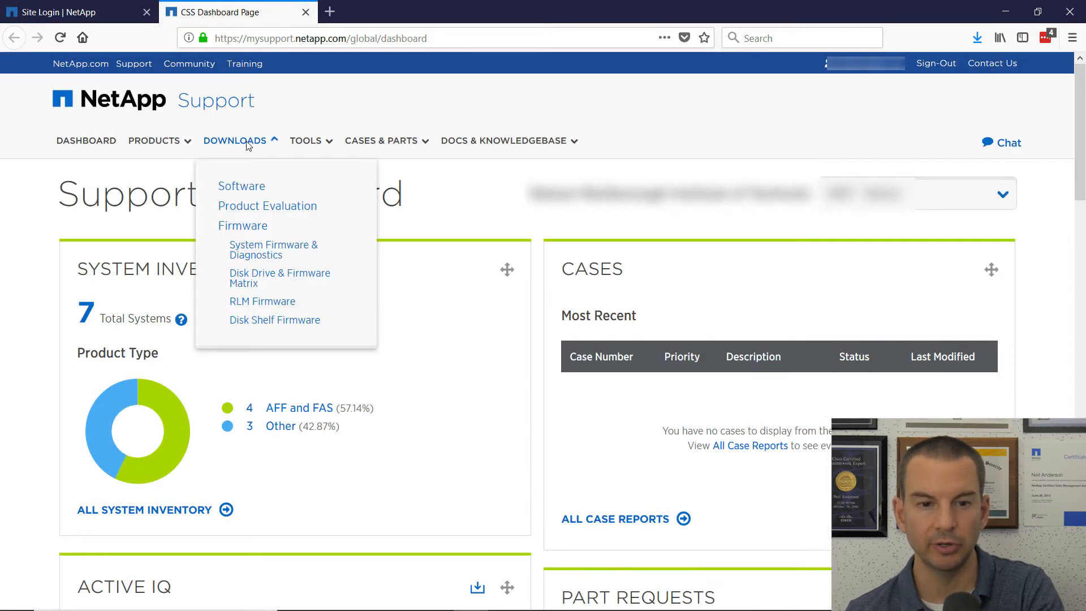
{"action": "left_click", "coordinate": [241, 186]}
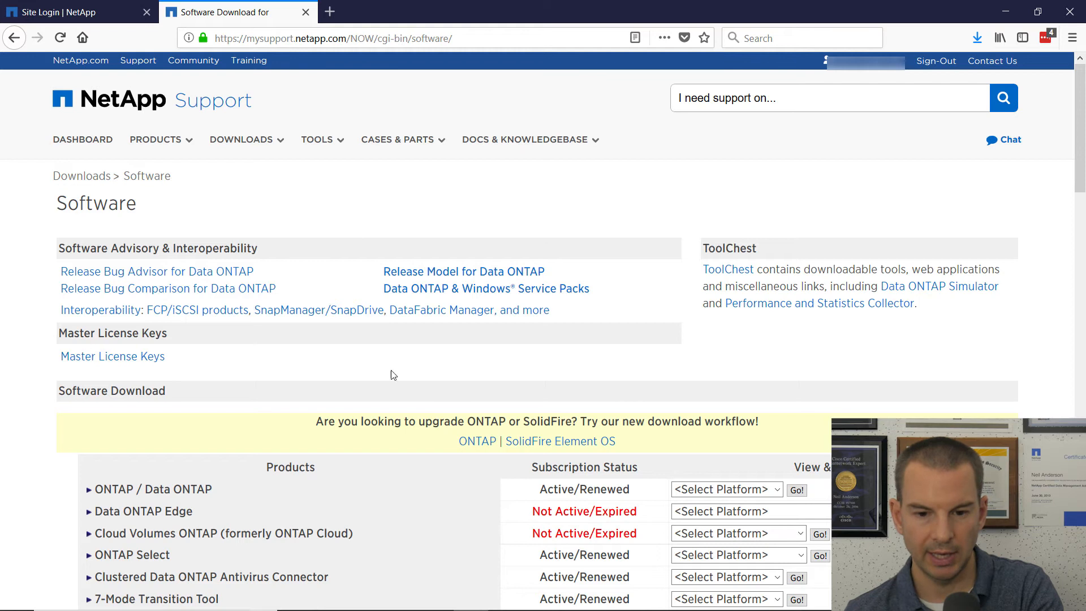
{"action": "mouse_move", "coordinate": [707, 488]}
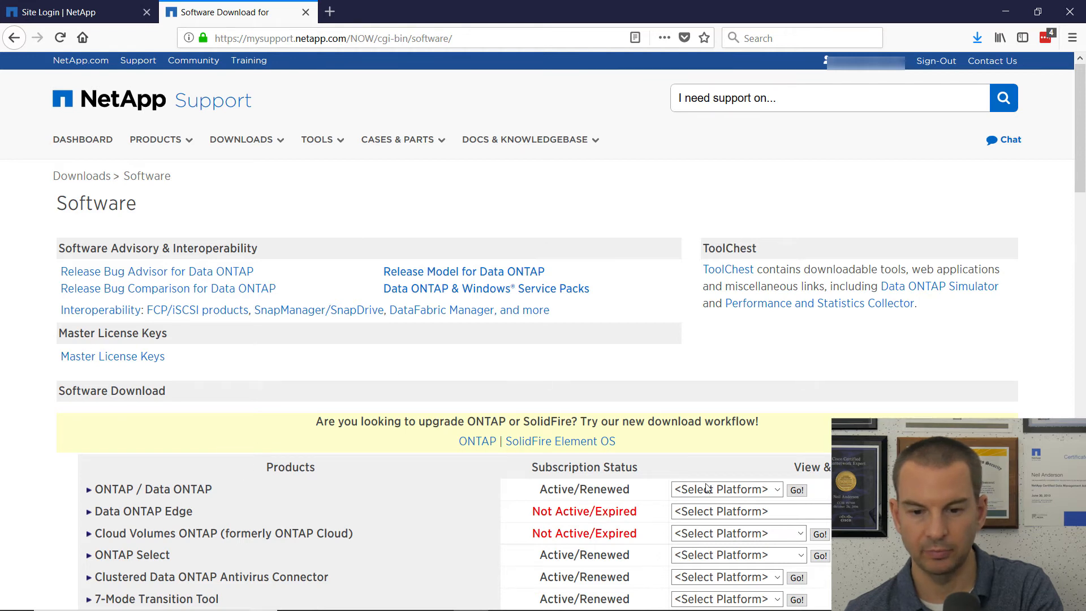
{"action": "left_click", "coordinate": [726, 489]}
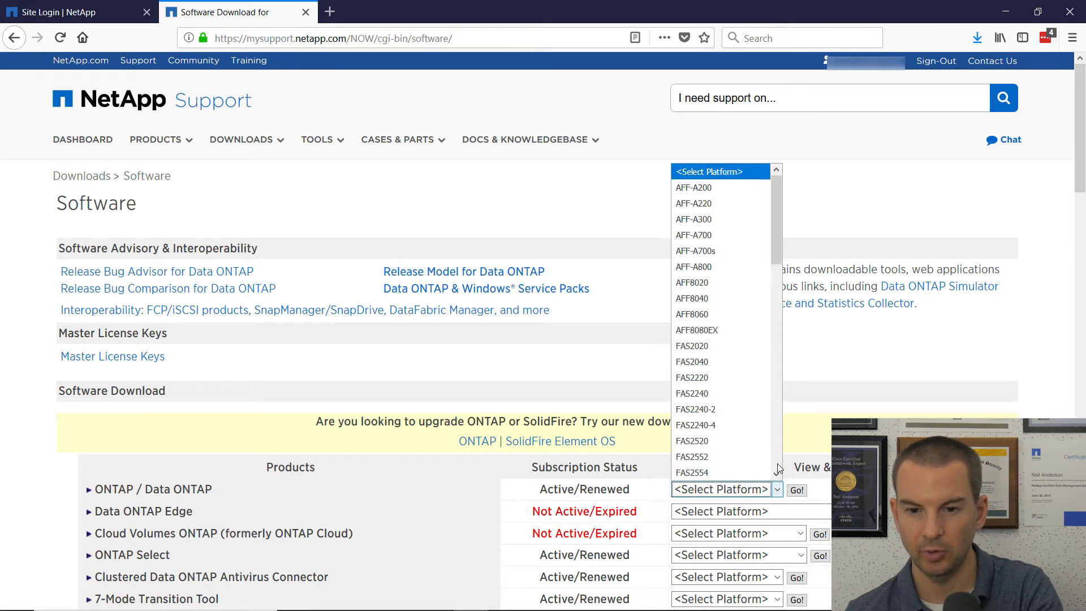
{"action": "mouse_move", "coordinate": [721, 441]}
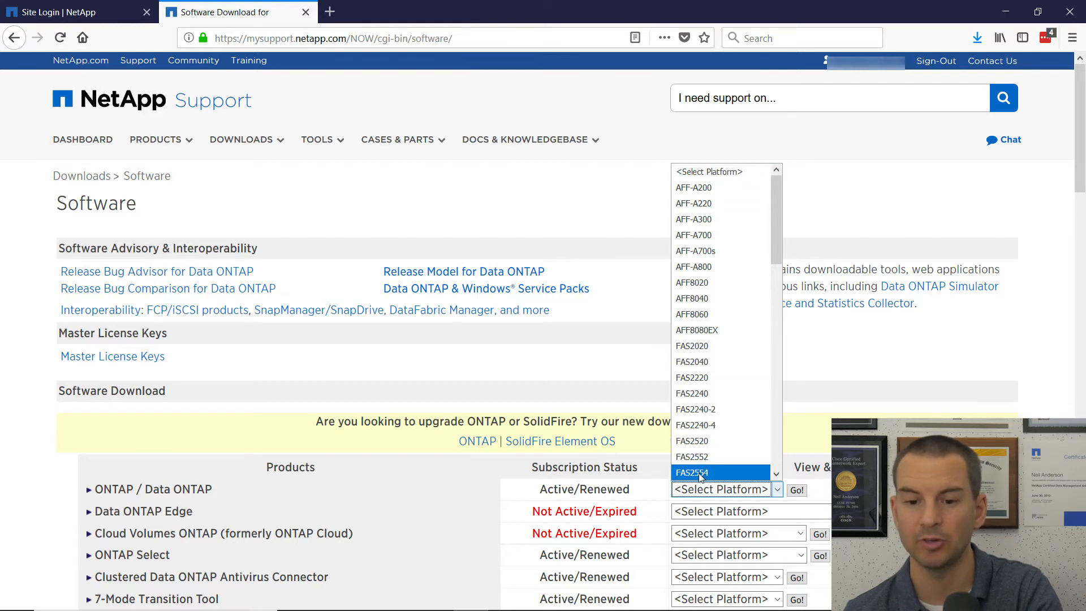
{"action": "left_click", "coordinate": [691, 472]}
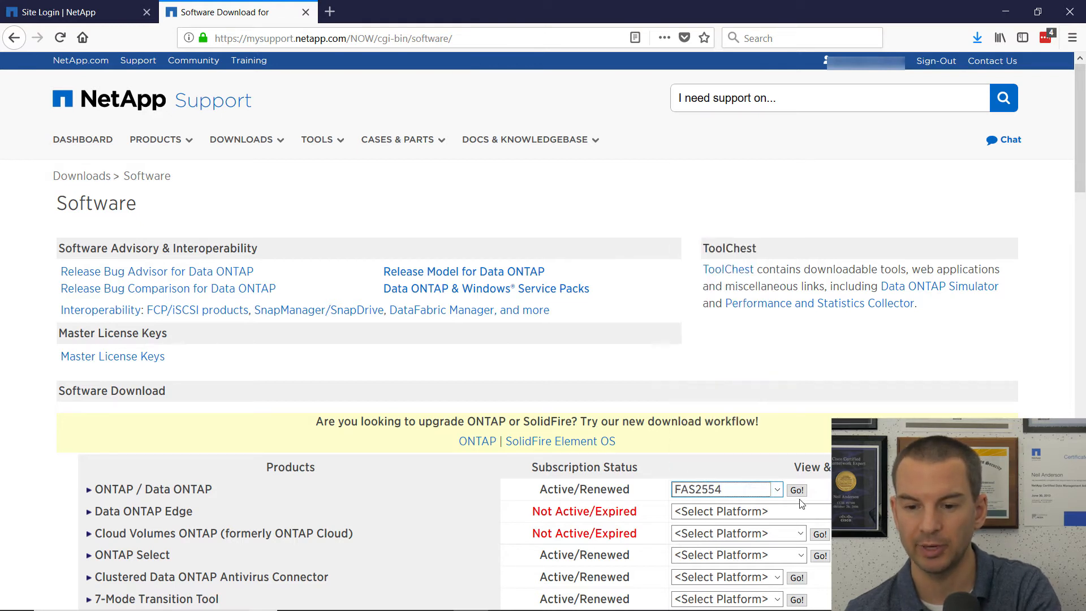
{"action": "left_click", "coordinate": [797, 490]}
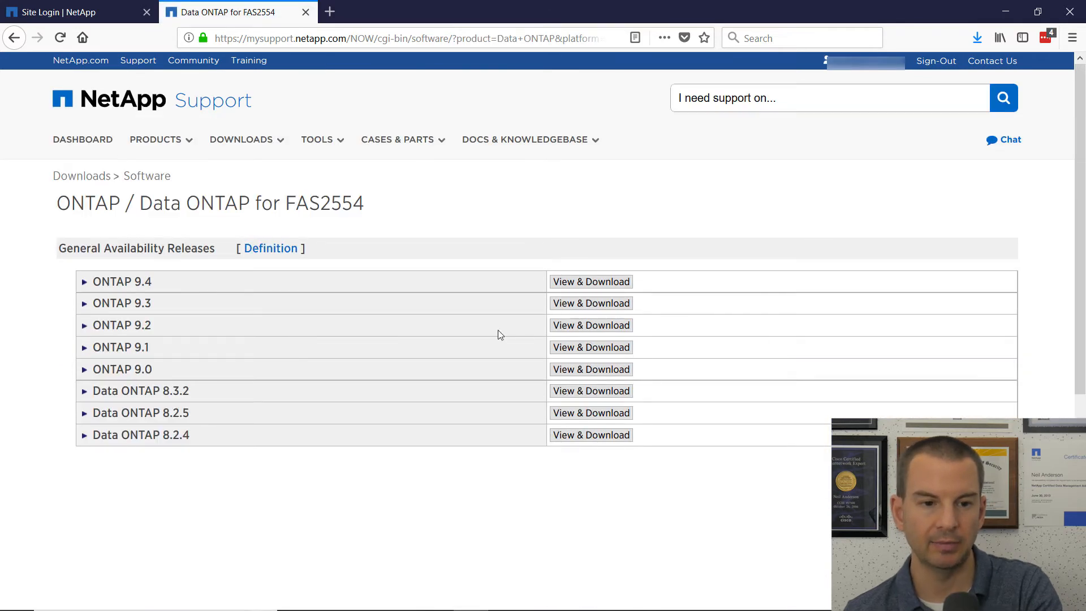
{"action": "mouse_move", "coordinate": [167, 328]}
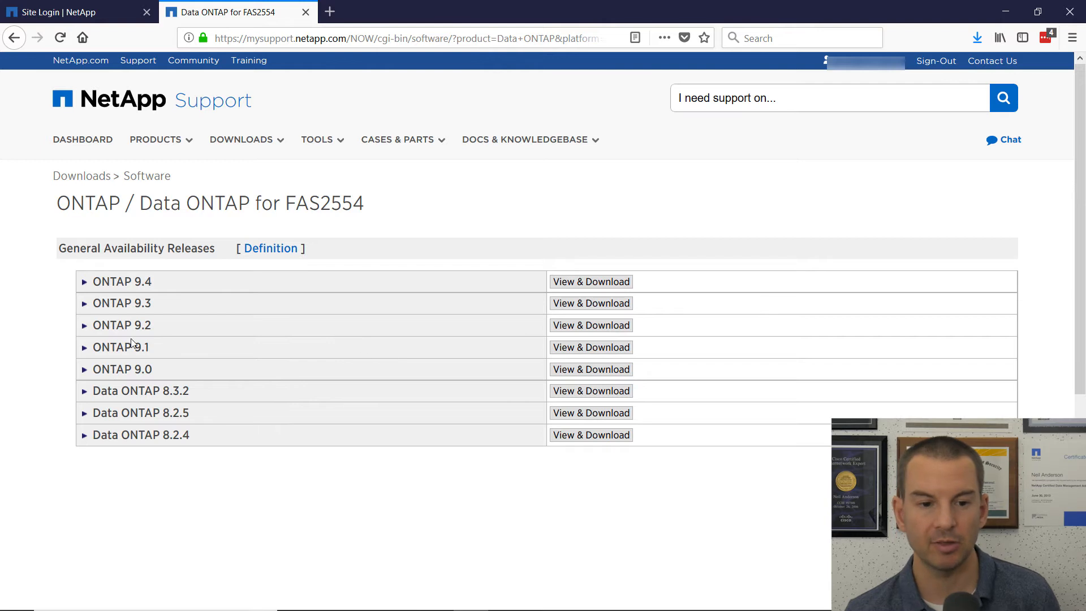
{"action": "mouse_move", "coordinate": [566, 360]}
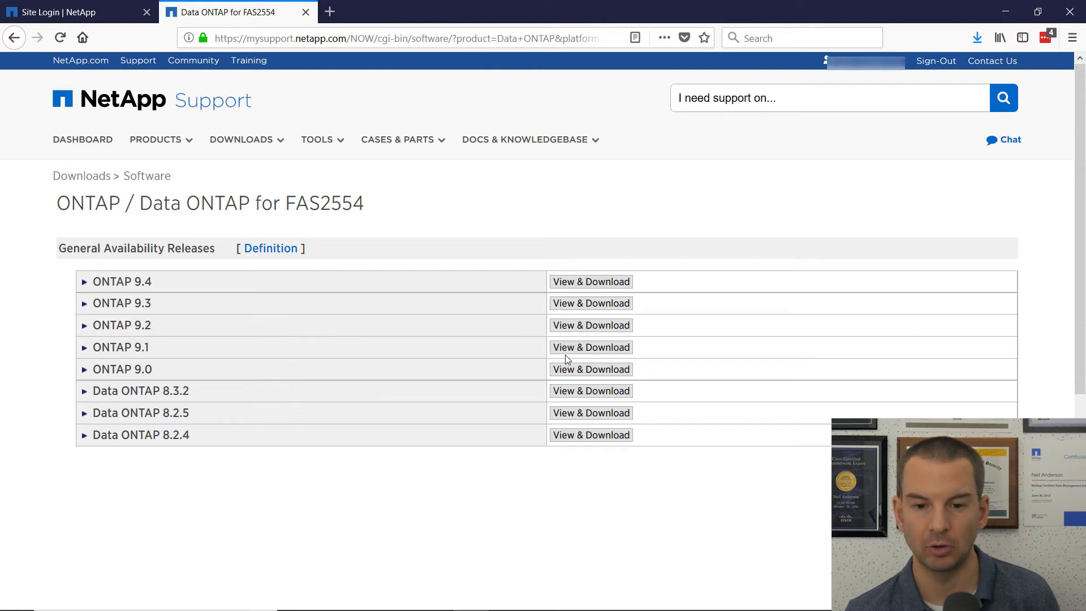
- View & Download the ONTAP 9.1 release from the list
{"action": "left_click", "coordinate": [590, 346]}
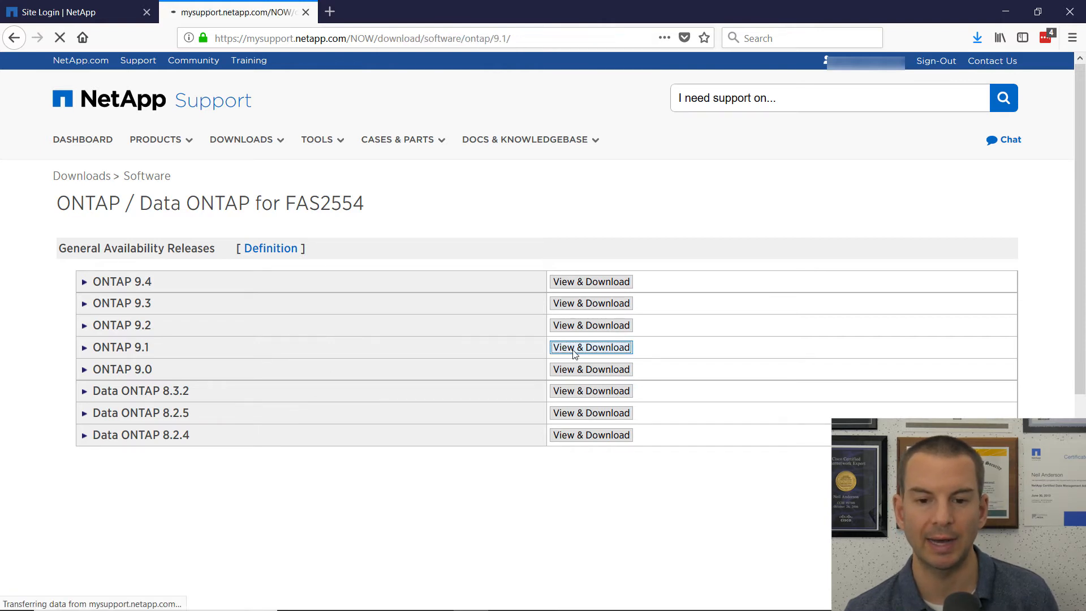
{"action": "left_click", "coordinate": [590, 347]}
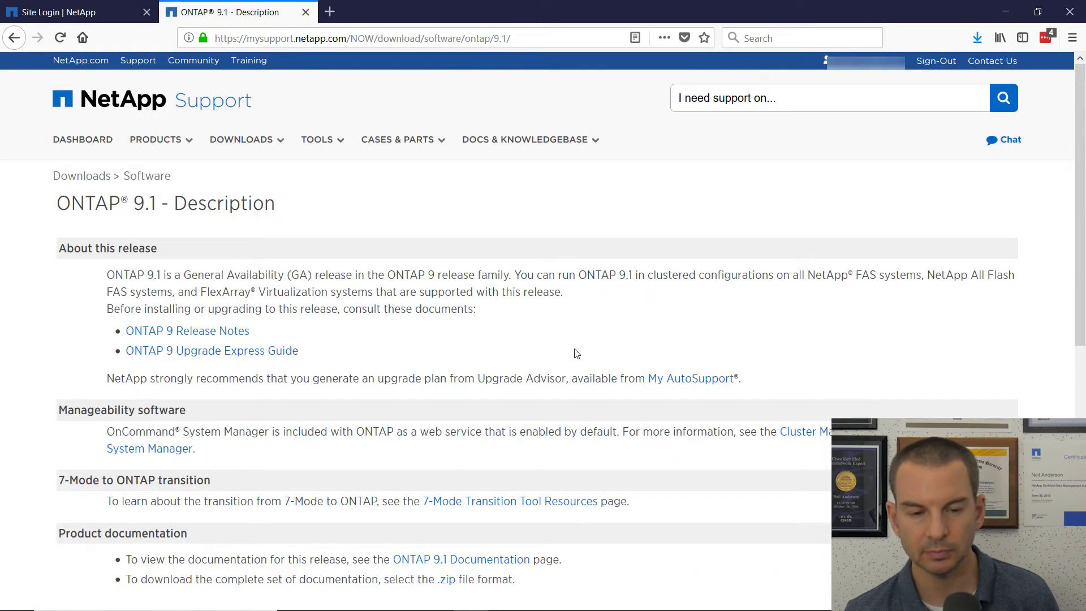
{"action": "mouse_move", "coordinate": [240, 379]}
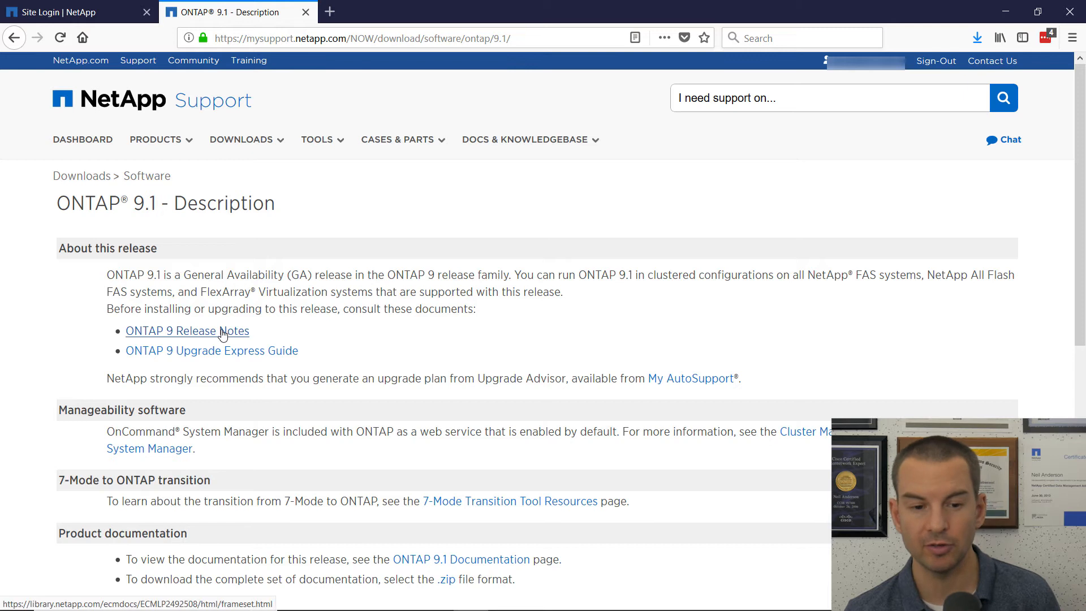
{"action": "mouse_move", "coordinate": [242, 357]}
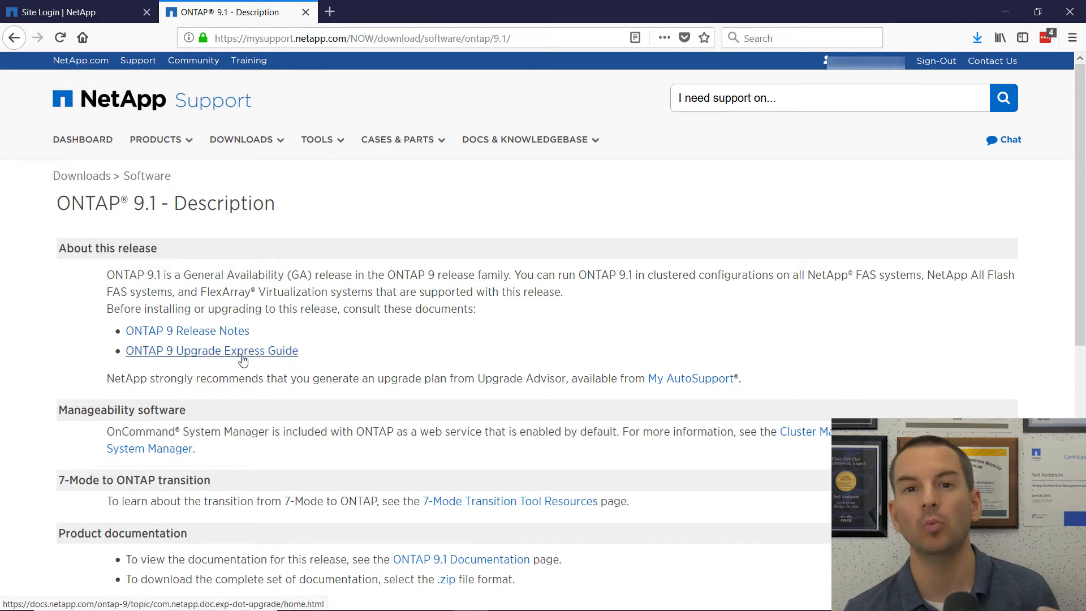
{"action": "scroll", "scroll_direction": "down", "scroll_amount": 3}
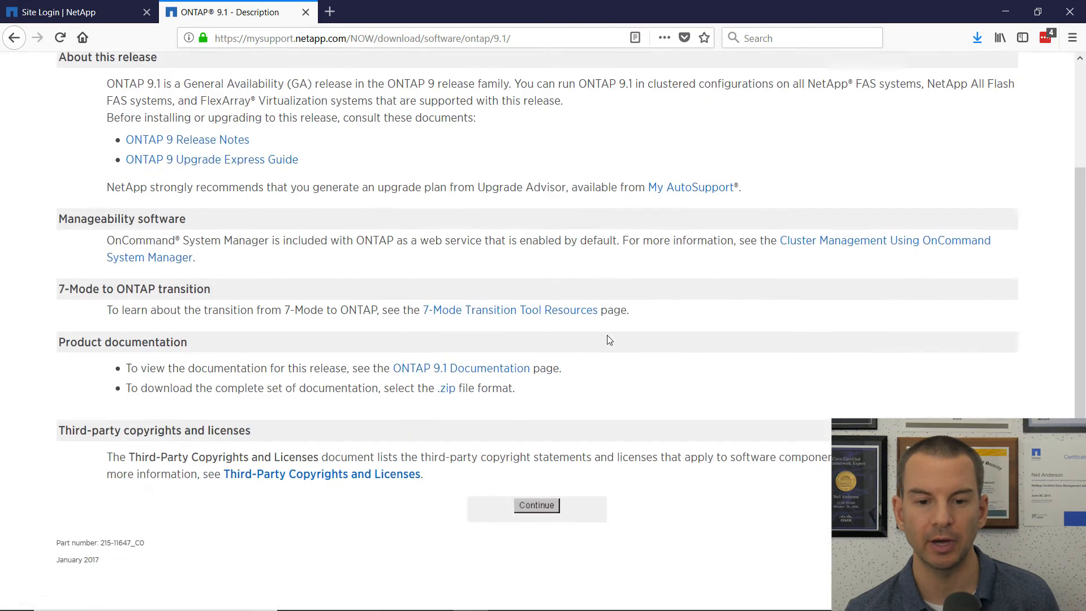
{"action": "scroll", "scroll_direction": "down", "scroll_amount": 3}
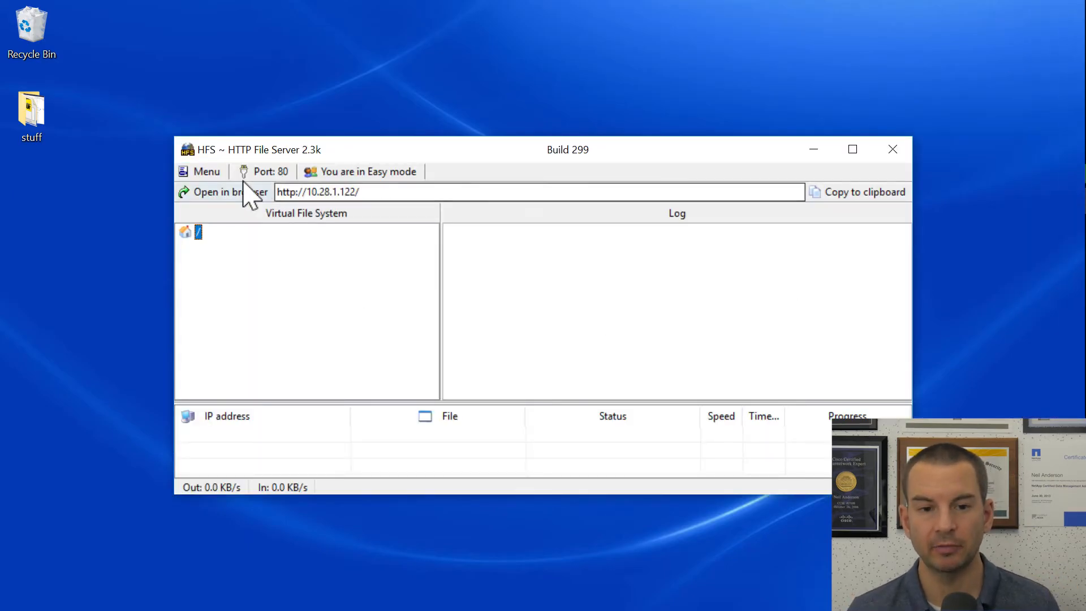
- Add 91_q_image.tgz and 92_q_image.tgz from _NetAppDOT_images and show the 9.1 image's URL
{"action": "left_click", "coordinate": [206, 171]}
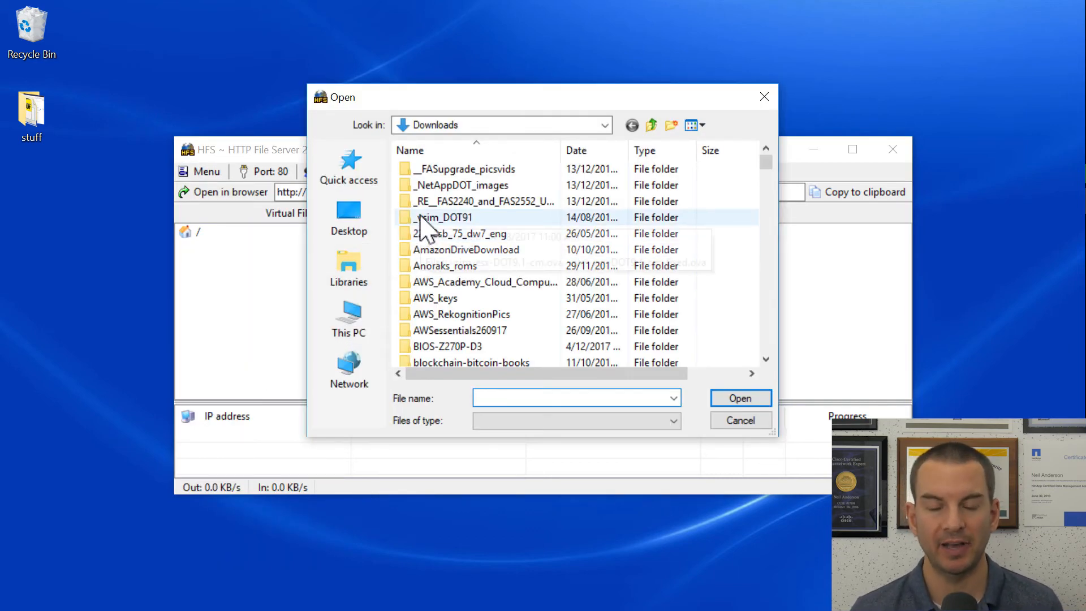
{"action": "double_click", "coordinate": [460, 185]}
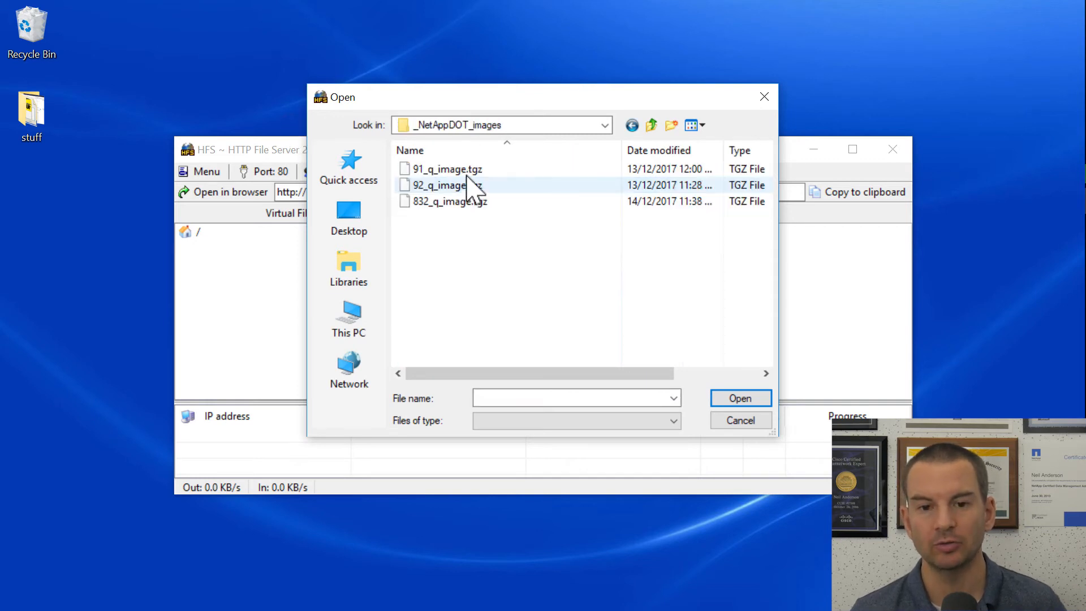
{"action": "left_click", "coordinate": [446, 168]}
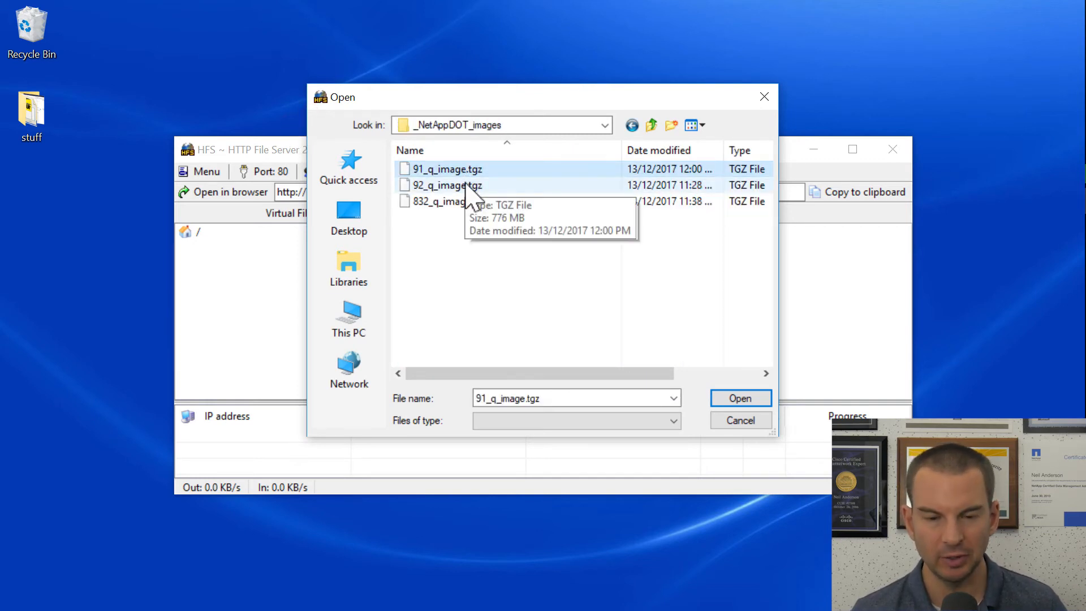
{"action": "left_click", "coordinate": [446, 185]}
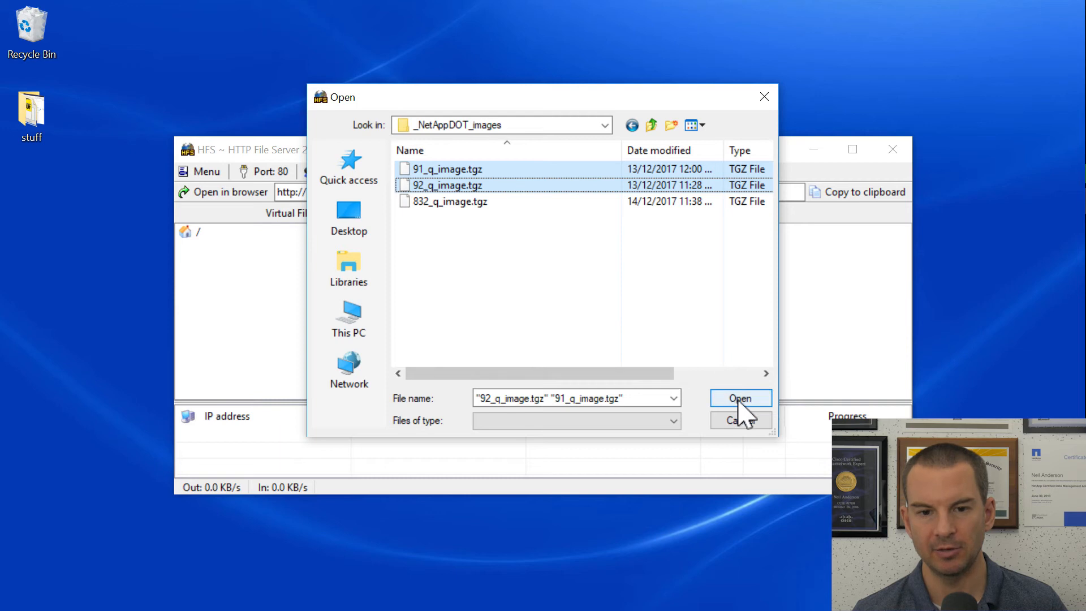
{"action": "left_click", "coordinate": [740, 398]}
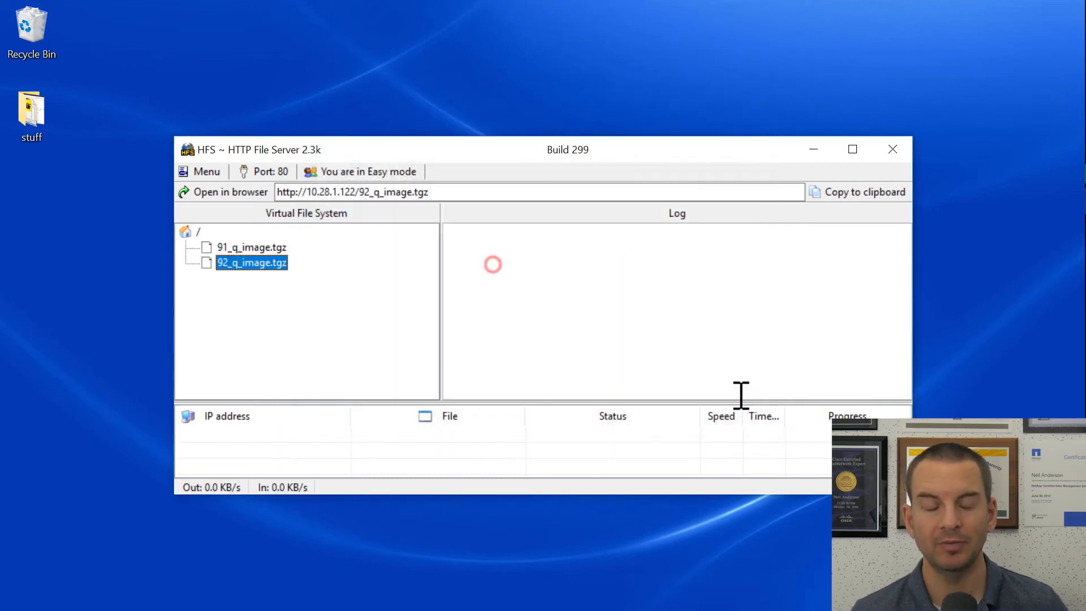
{"action": "mouse_move", "coordinate": [308, 360]}
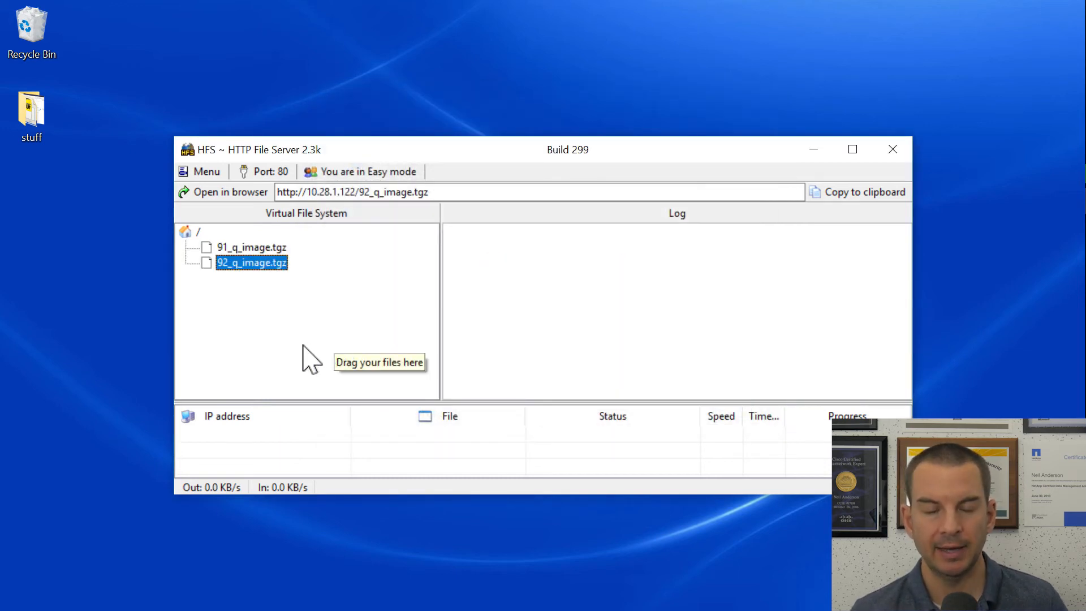
{"action": "left_click", "coordinate": [251, 247]}
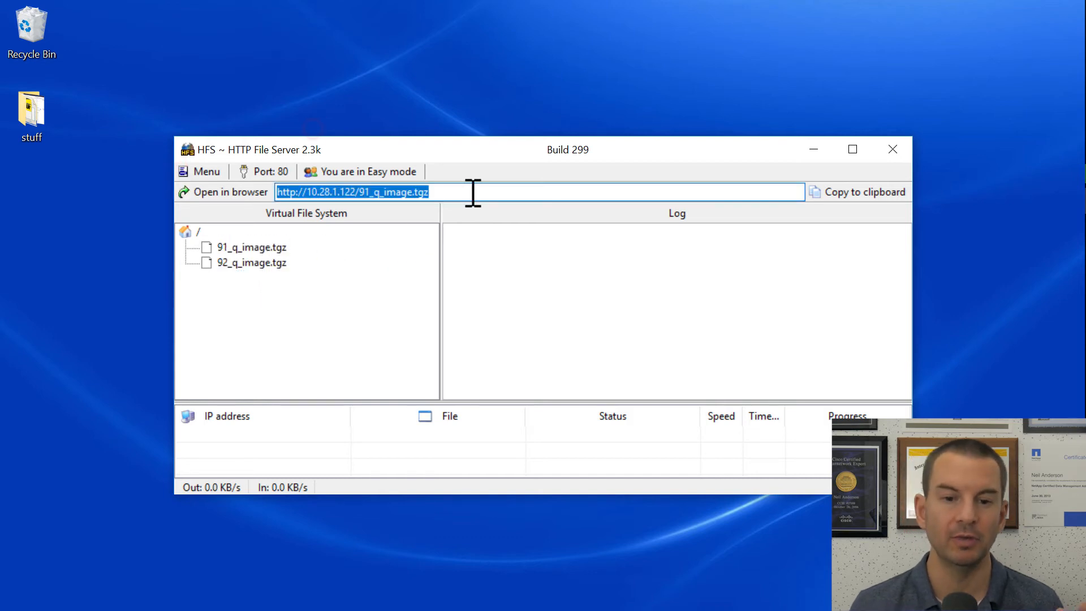
{"action": "mouse_move", "coordinate": [615, 225]}
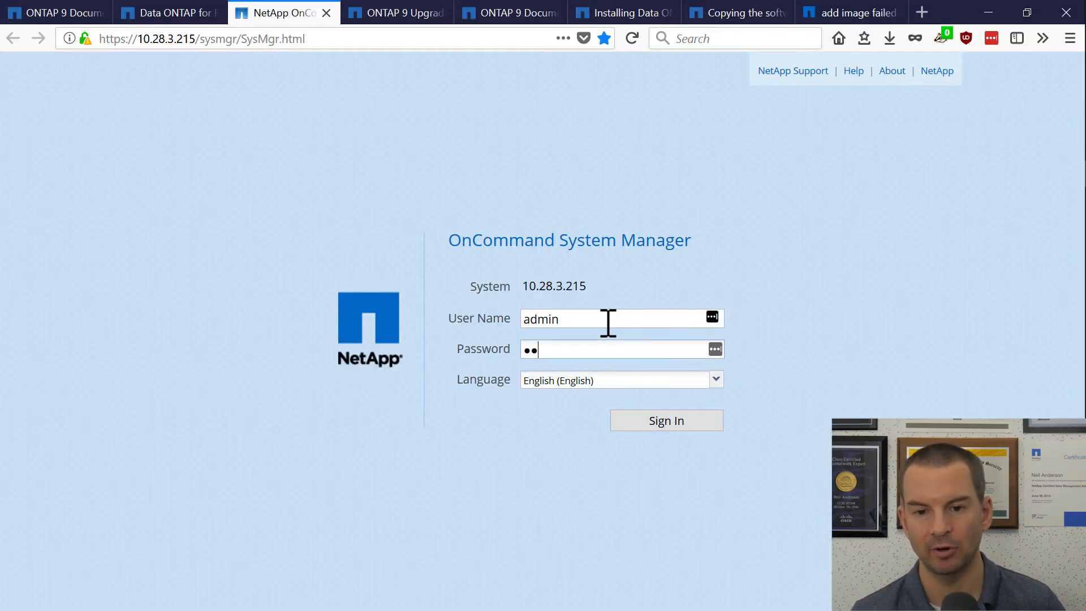
- Sign in to storcluster, decline the LastPass save prompt, and go to Cluster Update
{"action": "type", "text": "password"}
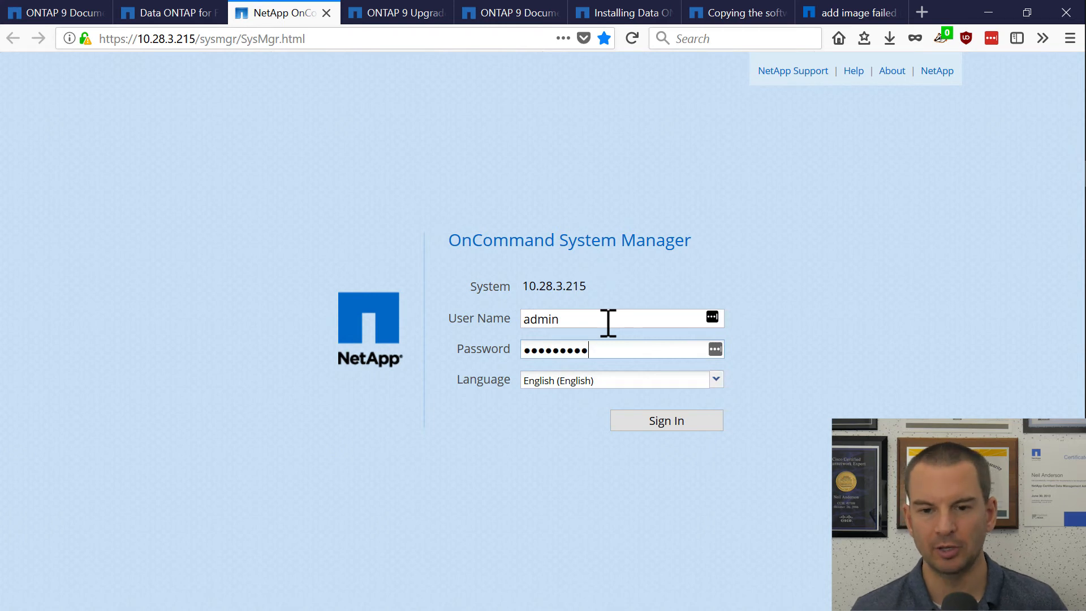
{"action": "left_click", "coordinate": [666, 420]}
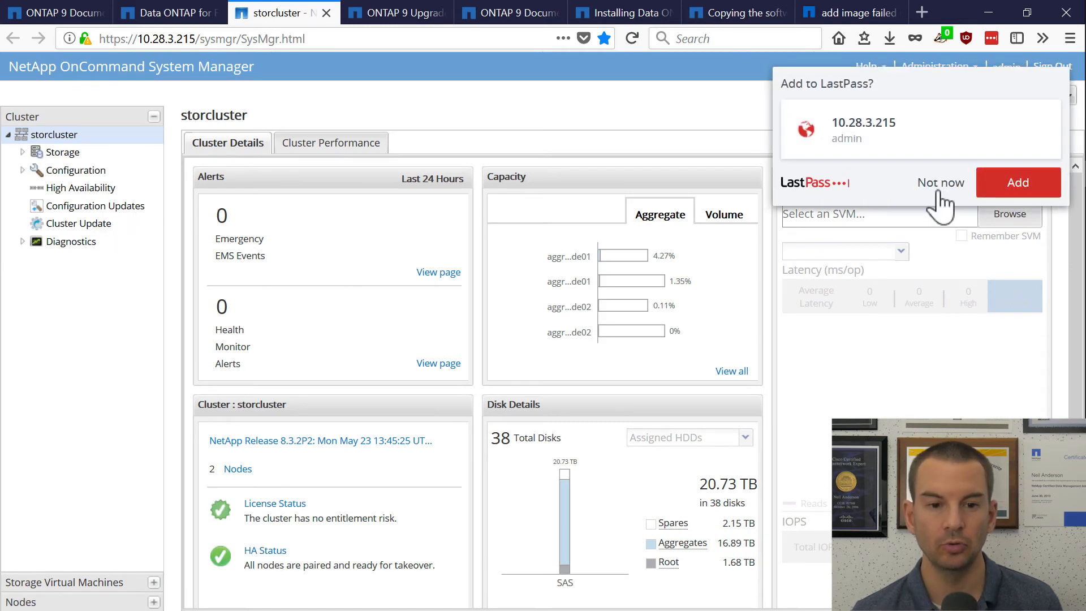
{"action": "left_click", "coordinate": [940, 182]}
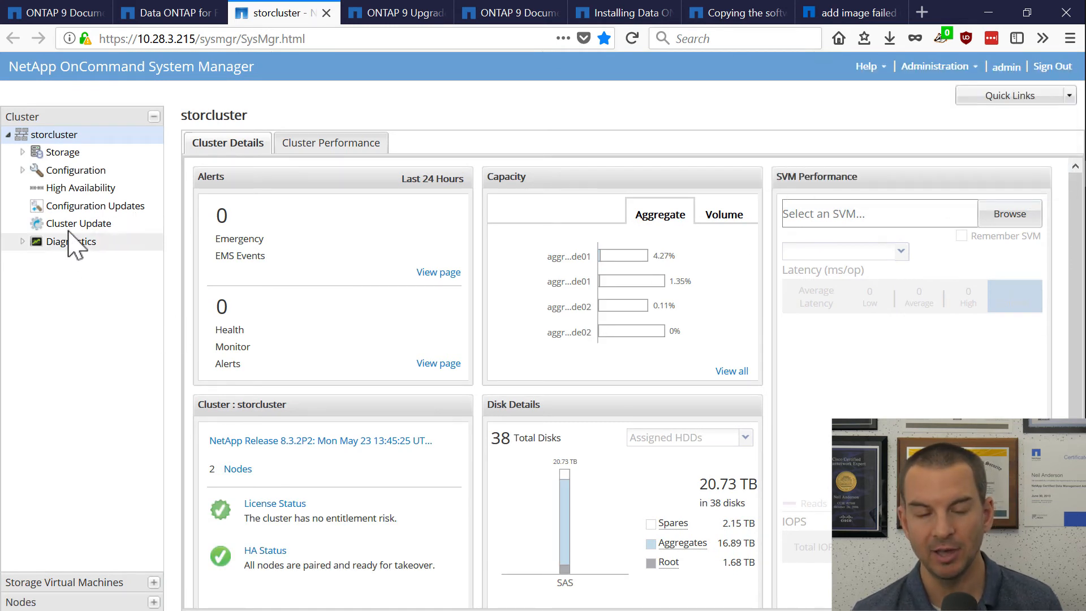
{"action": "left_click", "coordinate": [80, 223]}
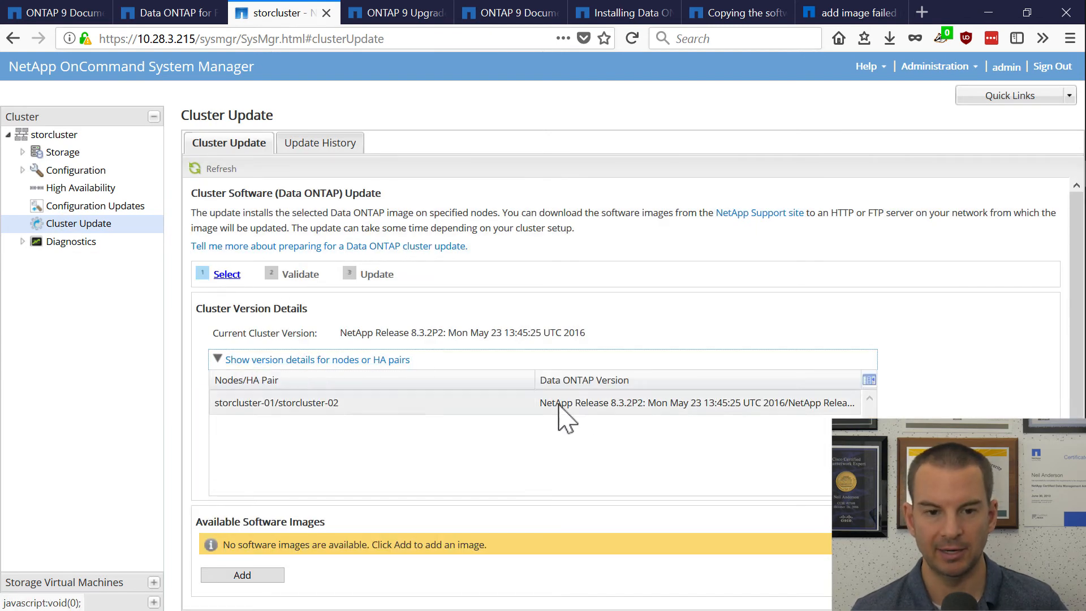
{"action": "mouse_move", "coordinate": [676, 402]}
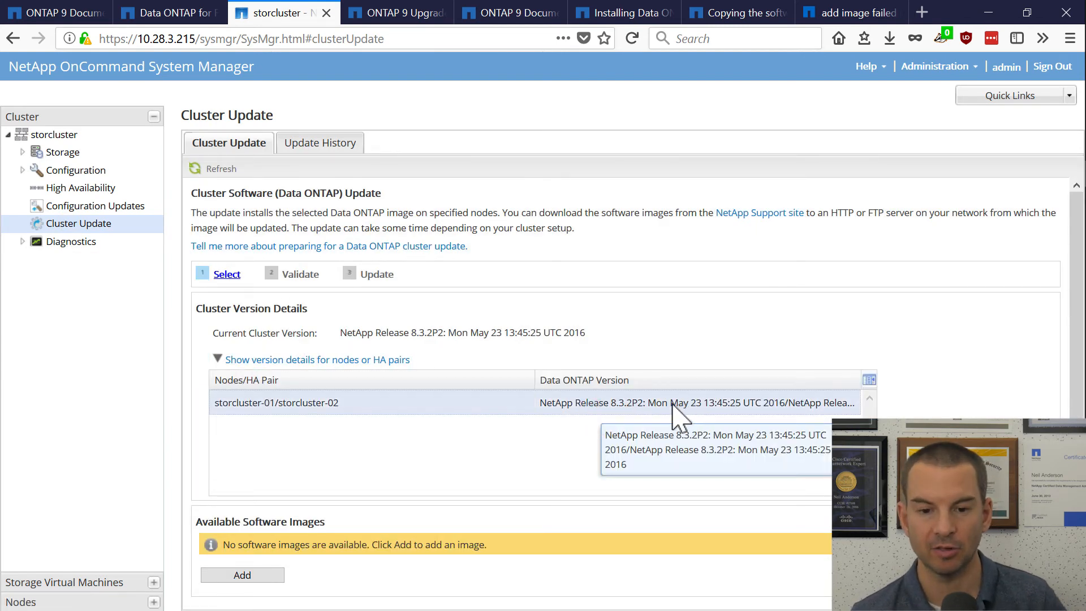
{"action": "mouse_move", "coordinate": [459, 149]}
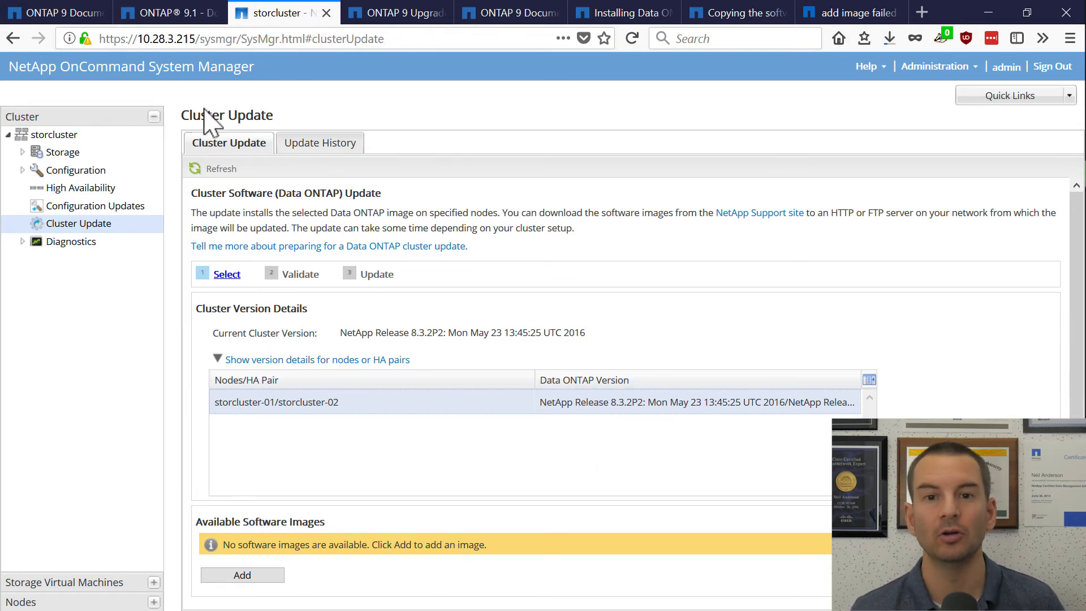
{"action": "mouse_move", "coordinate": [241, 575]}
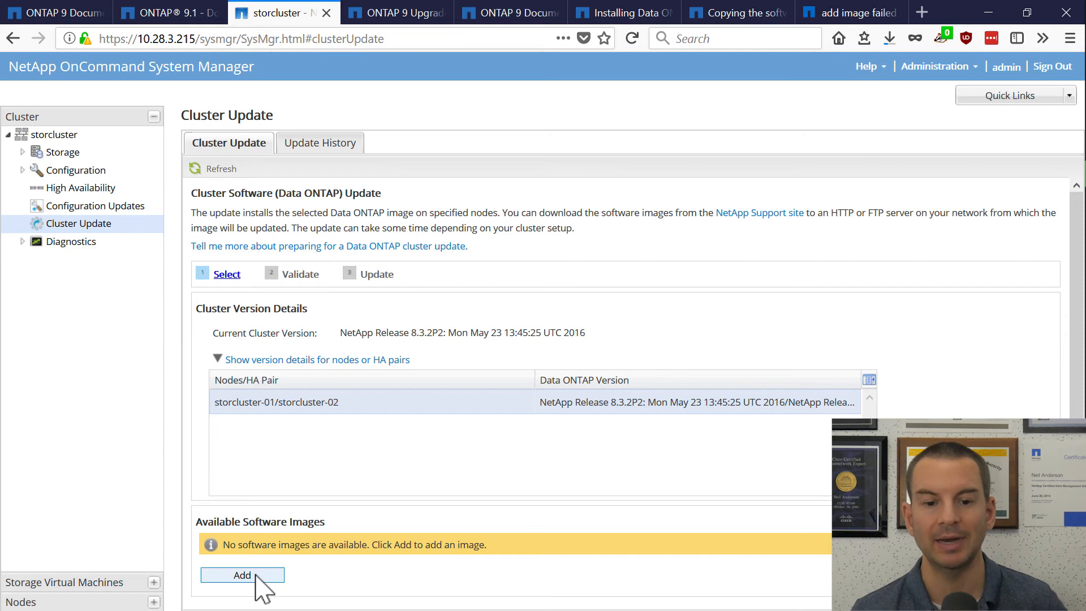
- Start adding a new software image under Available Software Images
{"action": "left_click", "coordinate": [241, 575]}
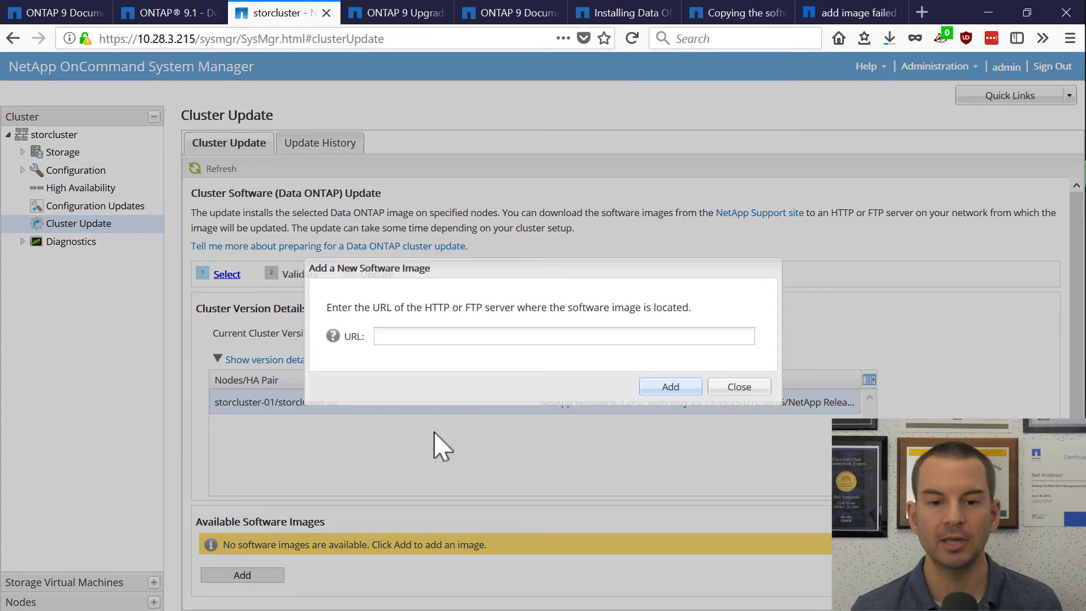
{"action": "left_click", "coordinate": [564, 336]}
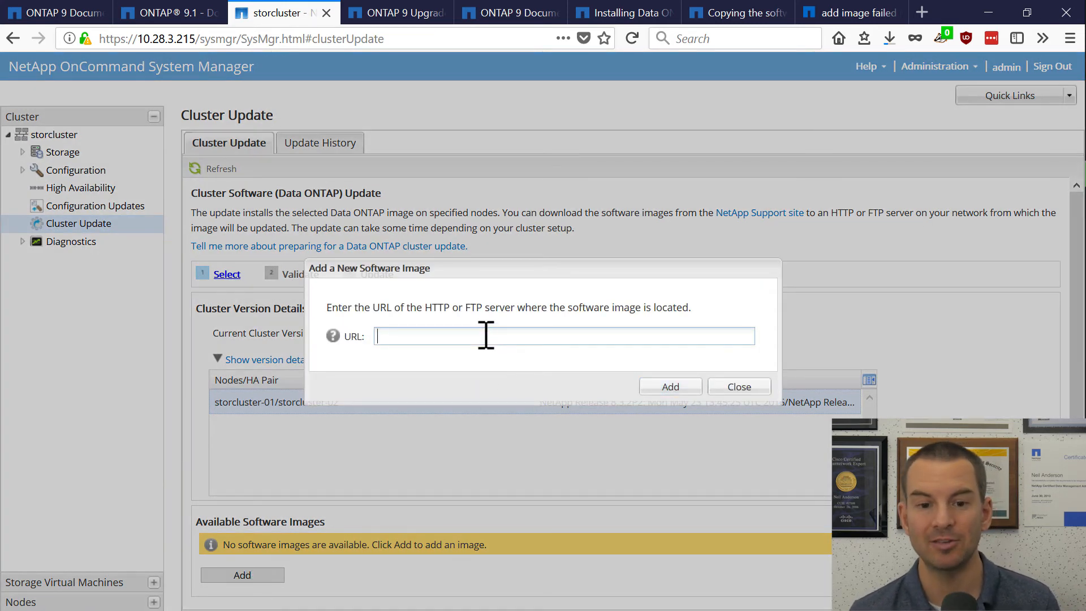
{"action": "type", "text": "http://10.28.1.122/91_q_image.tgz"}
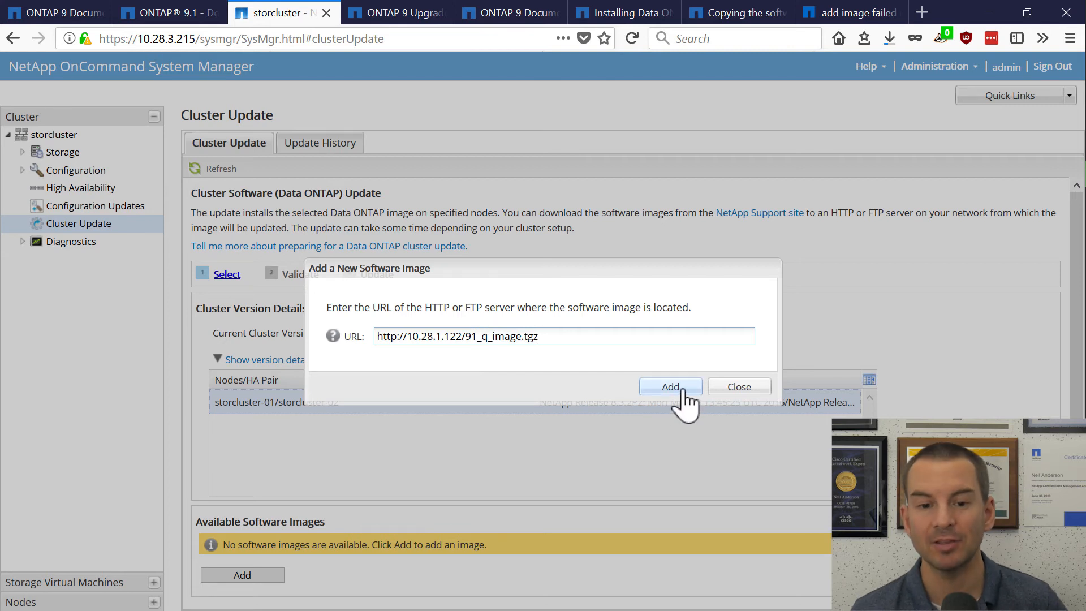
{"action": "left_click", "coordinate": [669, 386]}
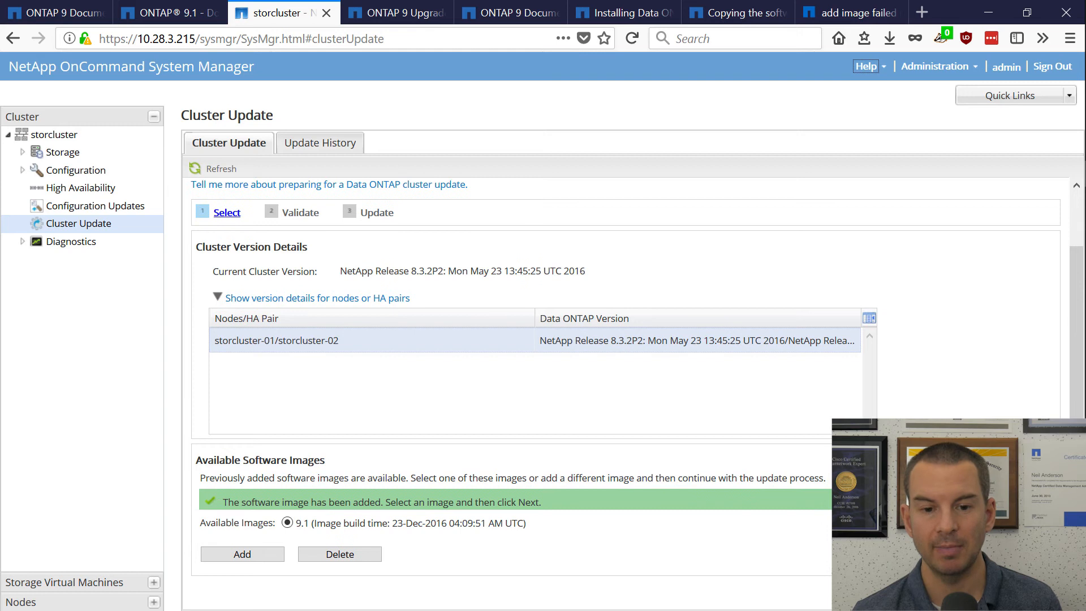
{"action": "mouse_move", "coordinate": [242, 553]}
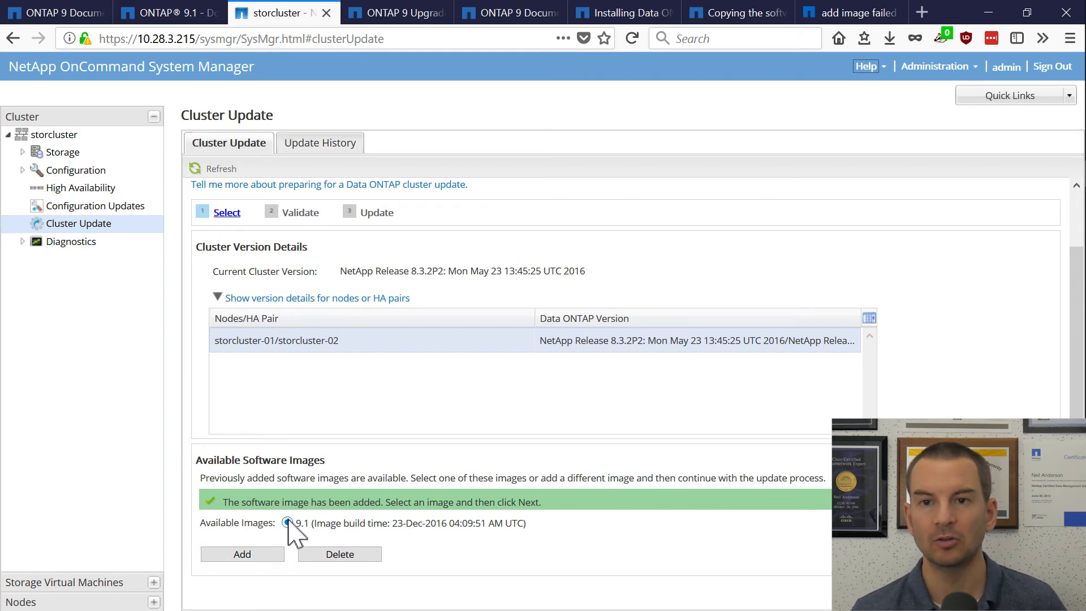
{"action": "left_click", "coordinate": [287, 523]}
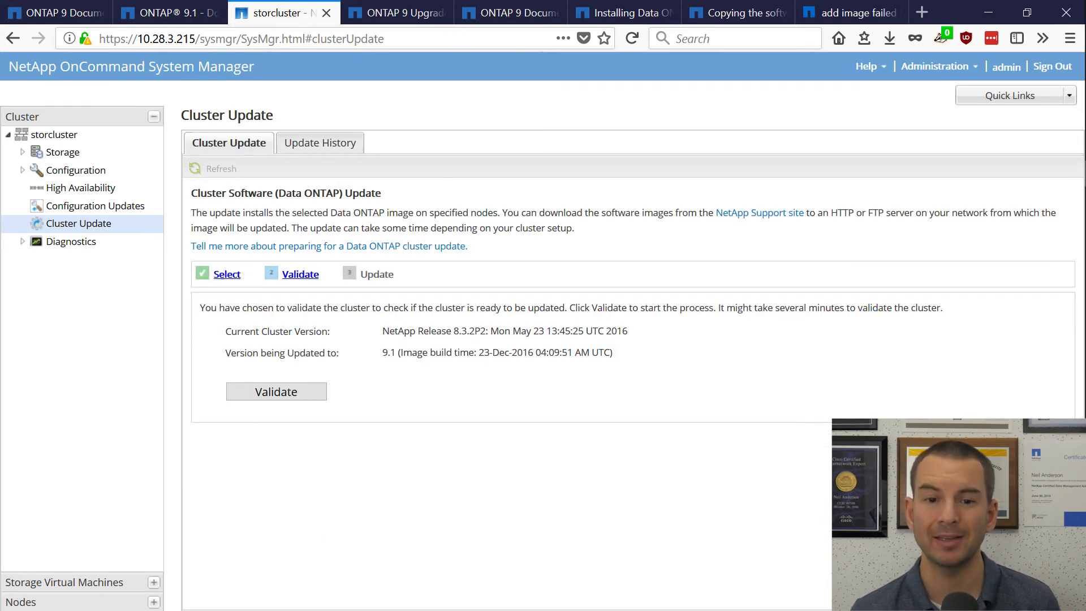
{"action": "mouse_move", "coordinate": [336, 416]}
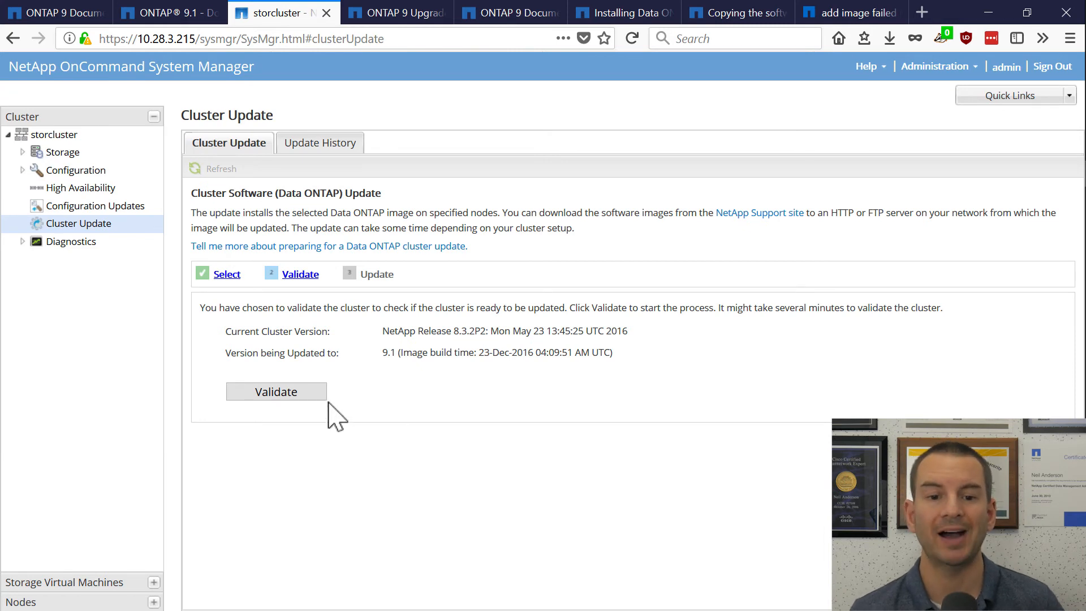
{"action": "left_click", "coordinate": [275, 392]}
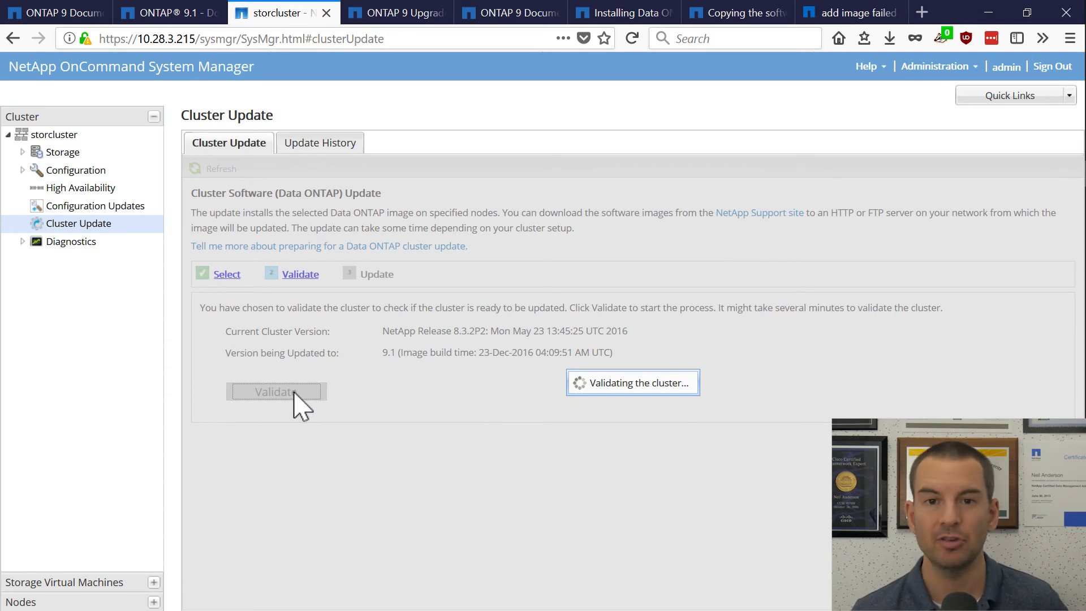
{"action": "left_click", "coordinate": [275, 392]}
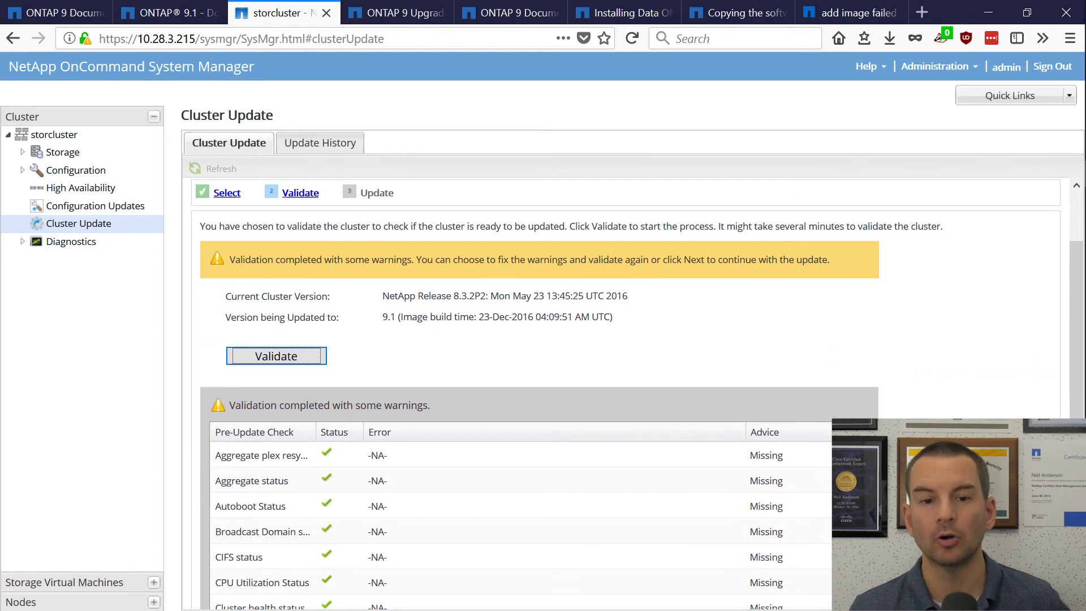
{"action": "scroll", "scroll_direction": "down", "scroll_amount": 3}
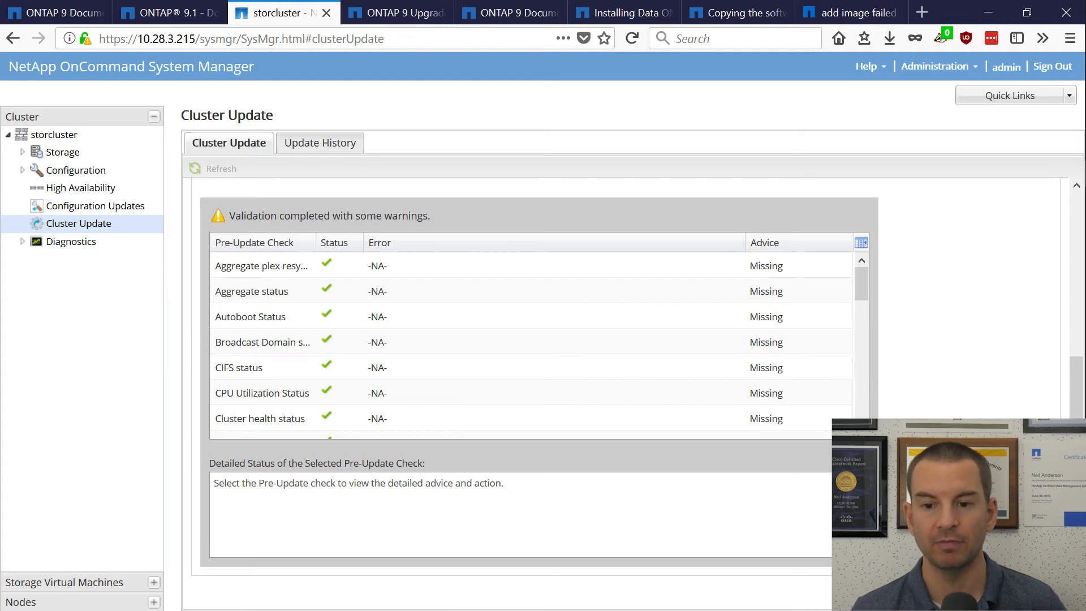
{"action": "scroll", "scroll_direction": "down", "scroll_amount": 3}
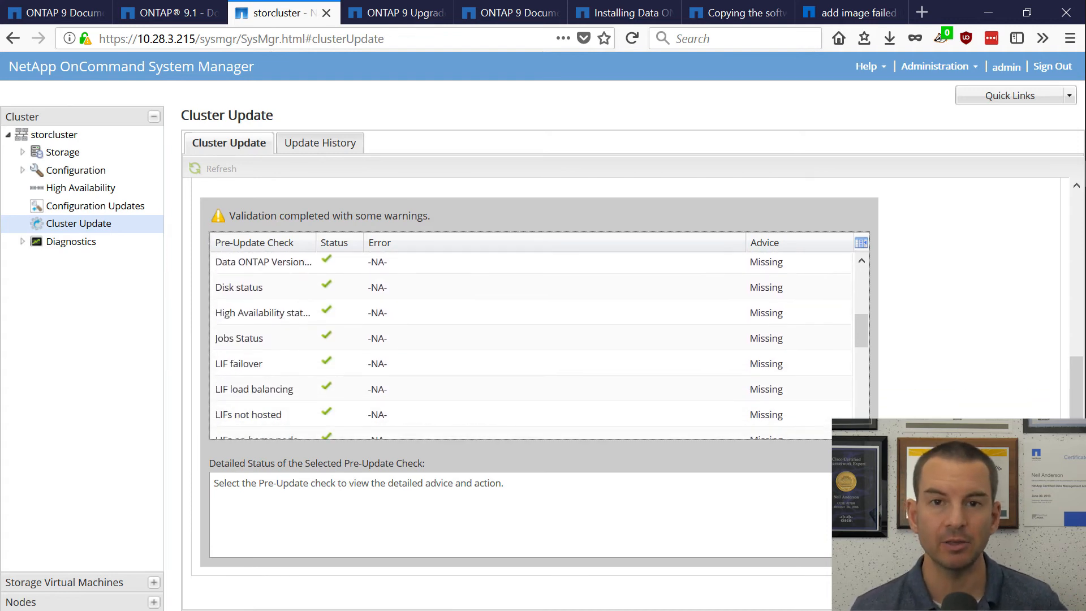
{"action": "scroll", "scroll_direction": "down", "scroll_amount": 3}
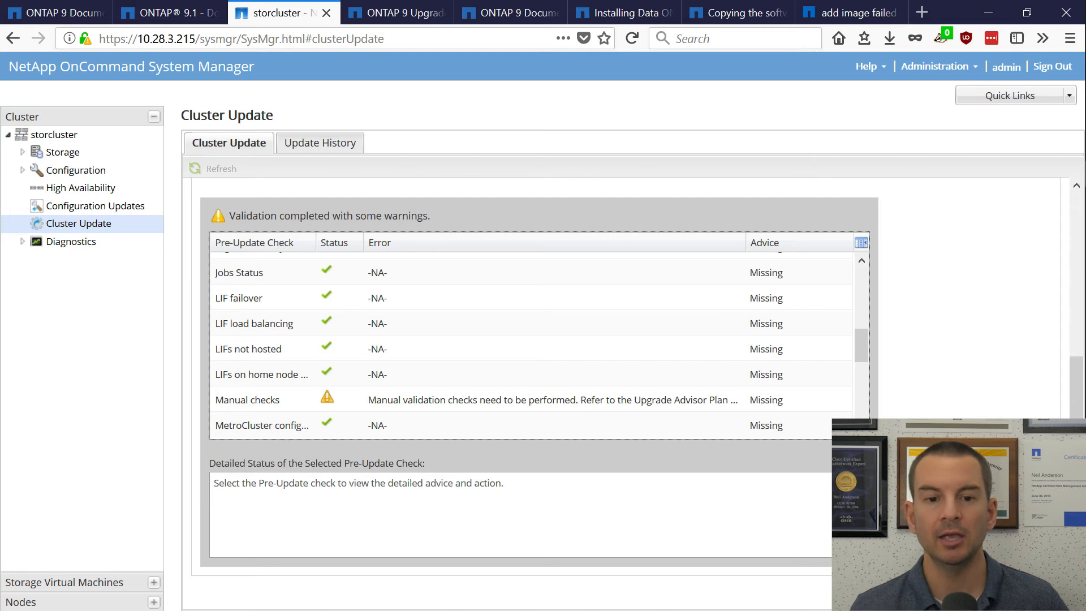
{"action": "mouse_move", "coordinate": [686, 405]}
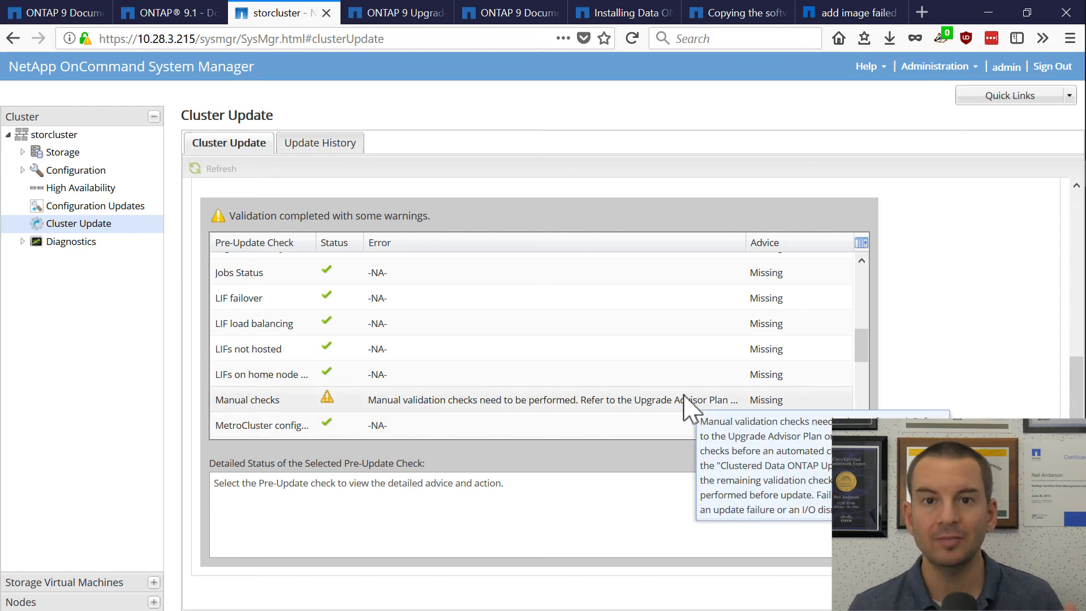
{"action": "mouse_move", "coordinate": [858, 392]}
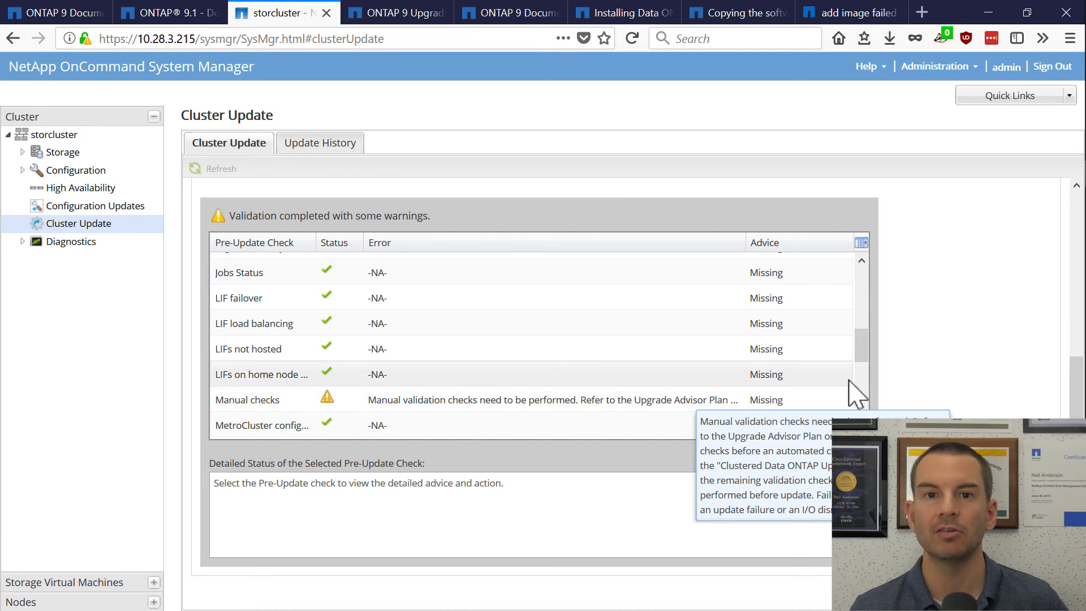
{"action": "scroll", "scroll_direction": "down", "scroll_amount": 3}
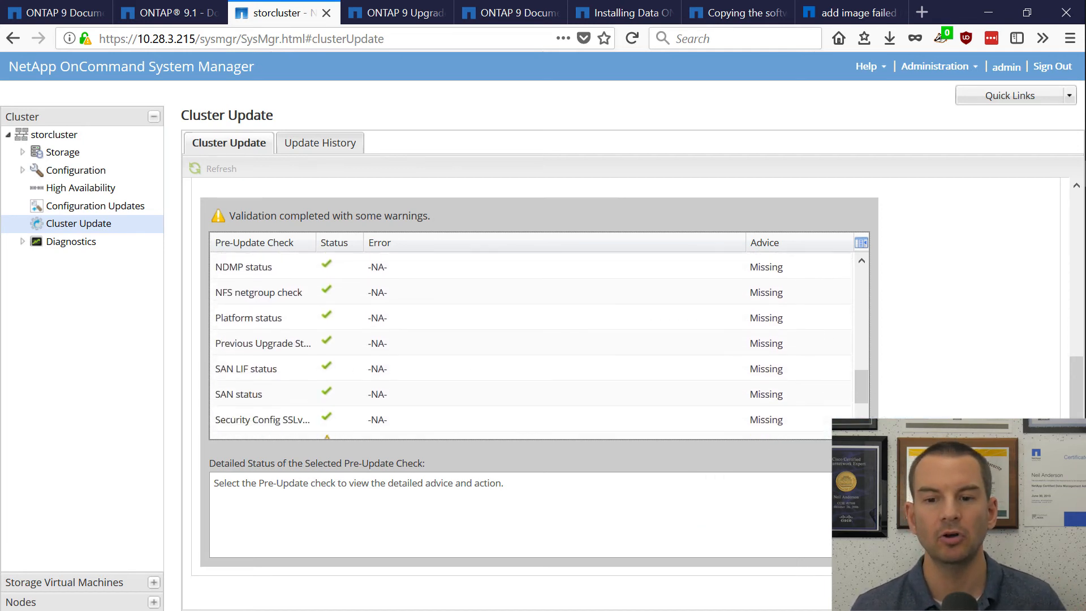
{"action": "scroll", "scroll_direction": "down", "scroll_amount": 3}
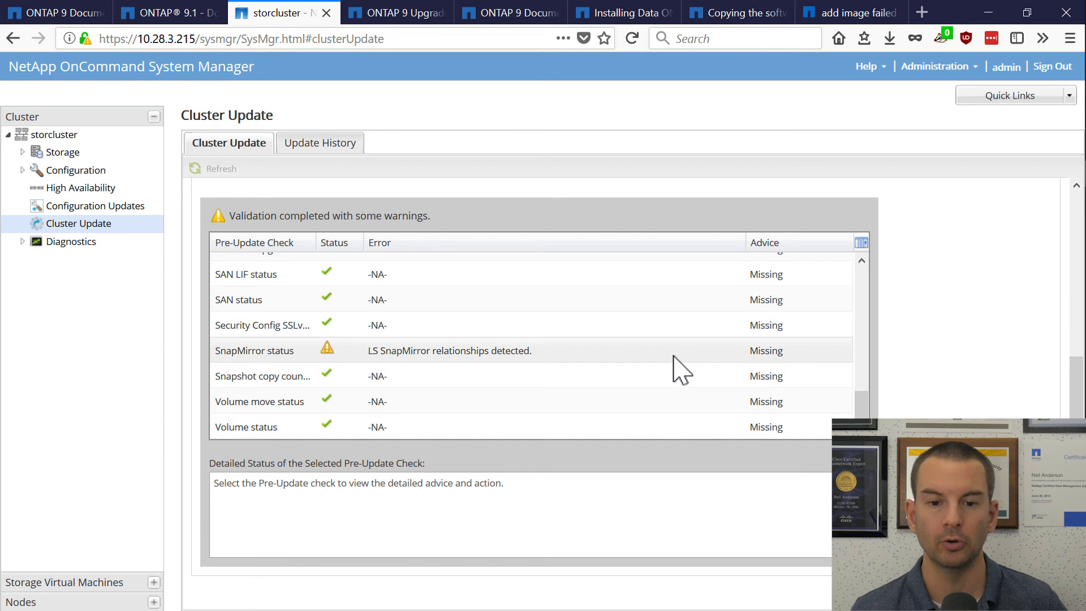
{"action": "mouse_move", "coordinate": [518, 363]}
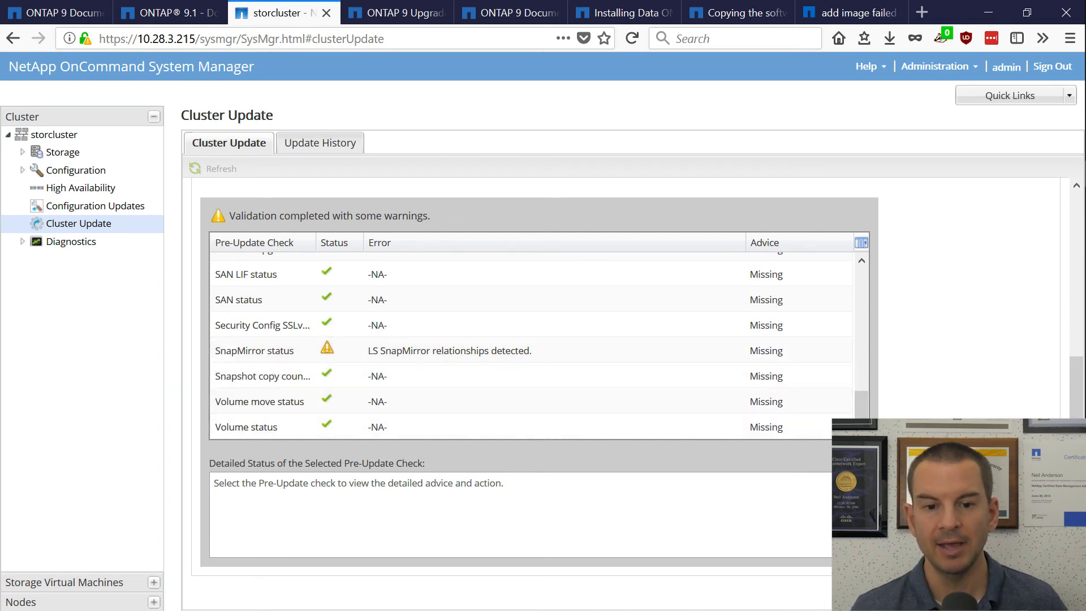
- Start the entire-cluster update to 9.1 with advanced options shown, accepting the cluster-management LIF warning
{"action": "left_click", "coordinate": [376, 274]}
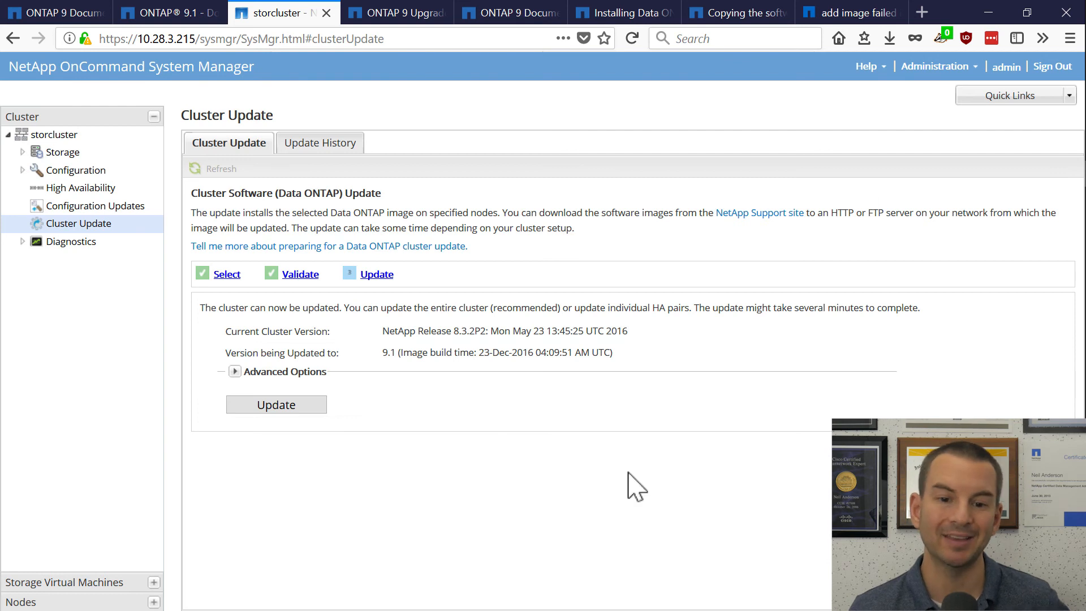
{"action": "mouse_move", "coordinate": [519, 463]}
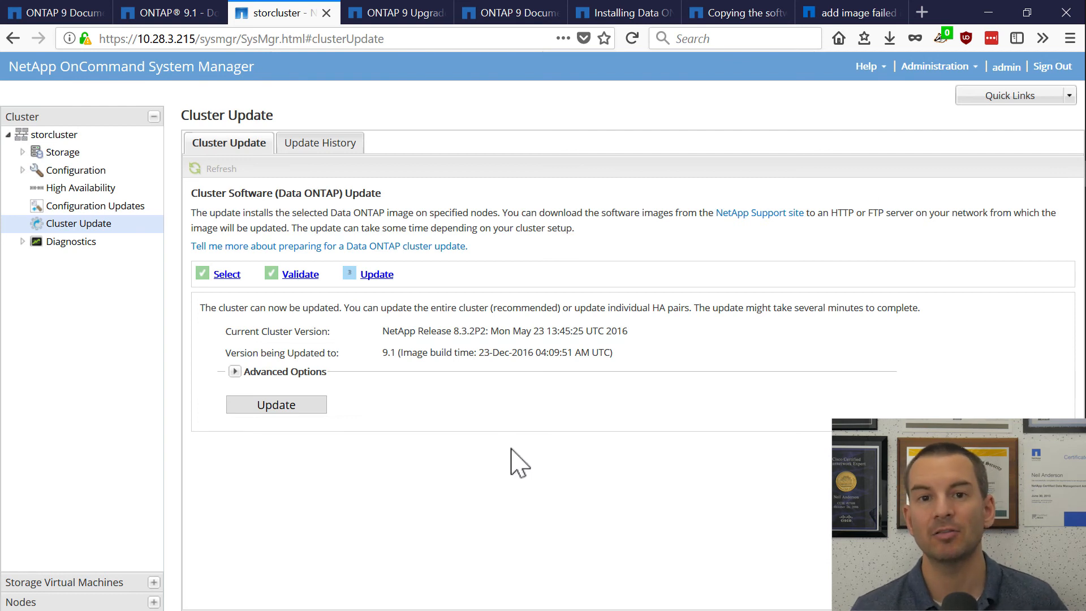
{"action": "mouse_move", "coordinate": [275, 405]}
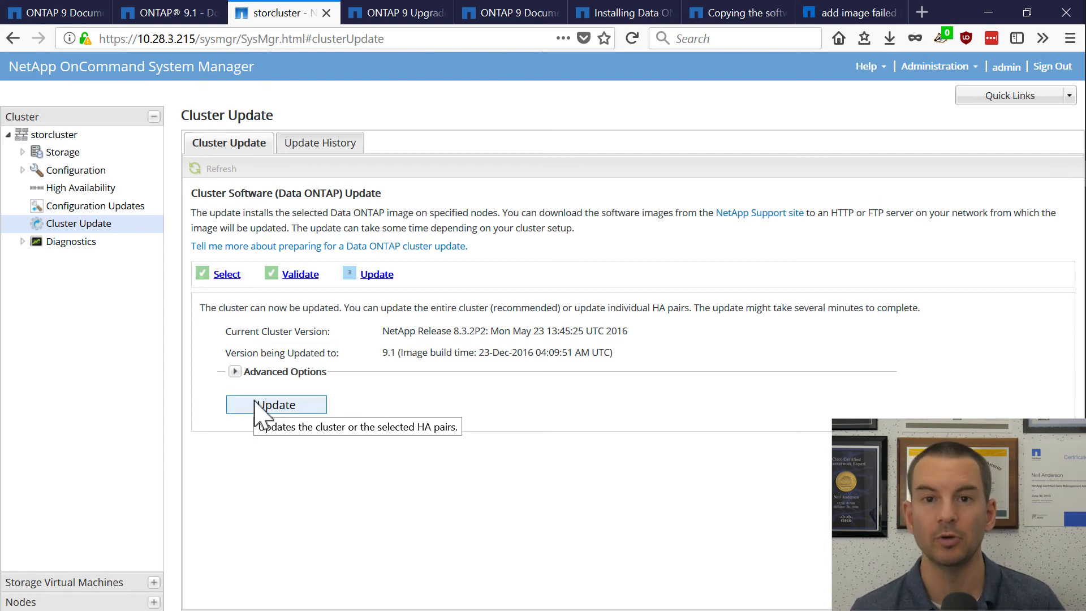
{"action": "left_click", "coordinate": [235, 371]}
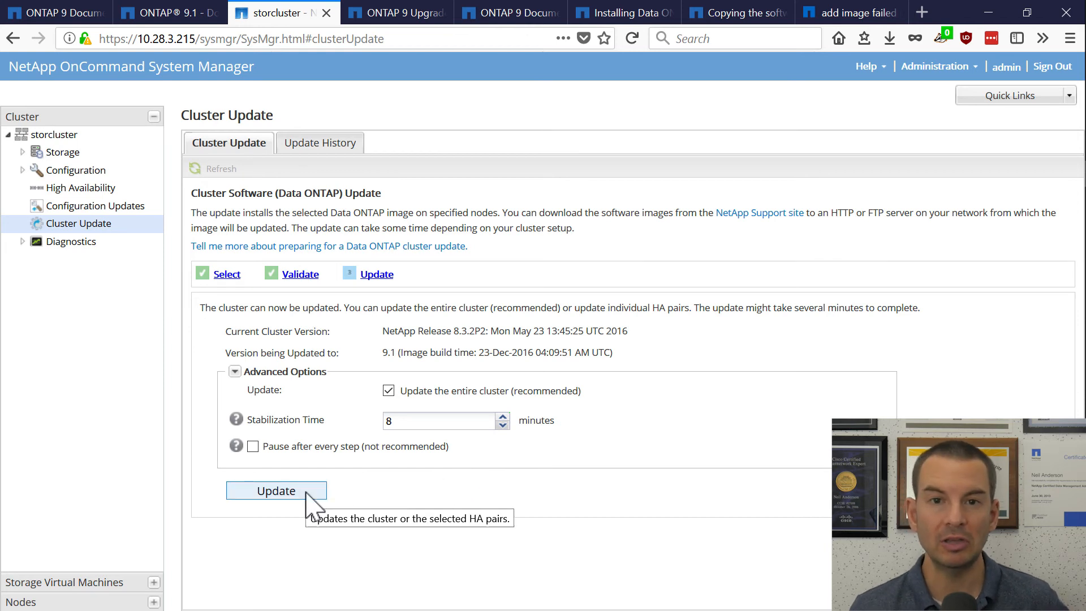
{"action": "left_click", "coordinate": [276, 491]}
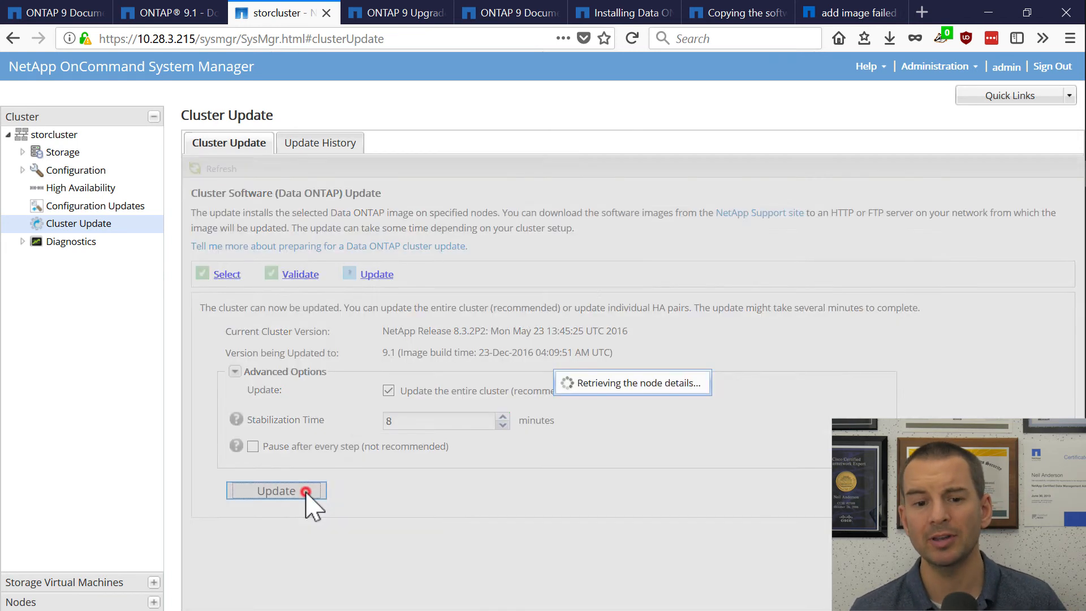
{"action": "left_click", "coordinate": [275, 490]}
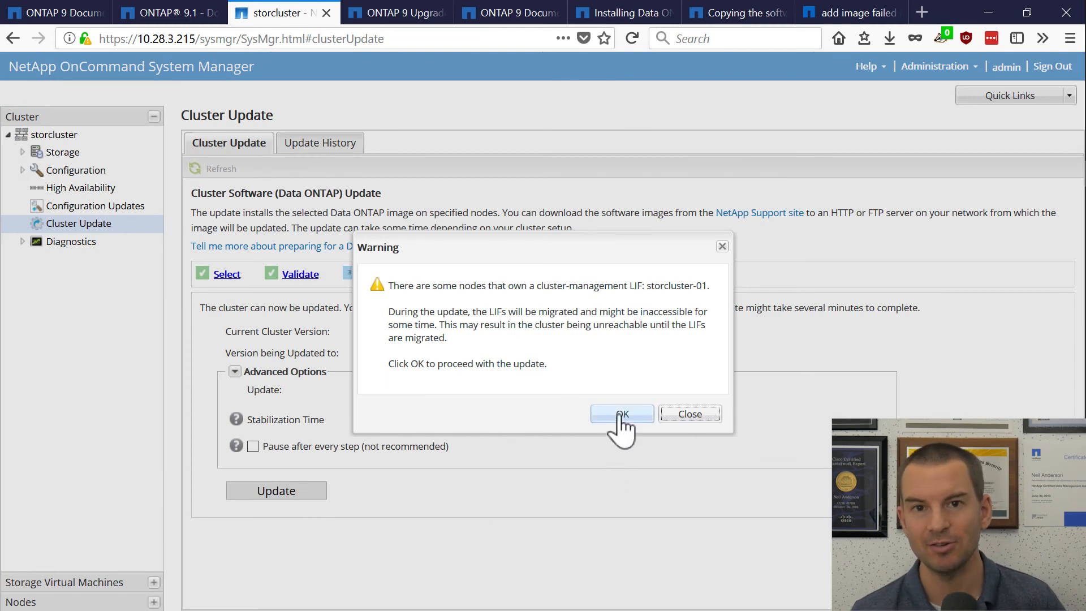
{"action": "left_click", "coordinate": [620, 413]}
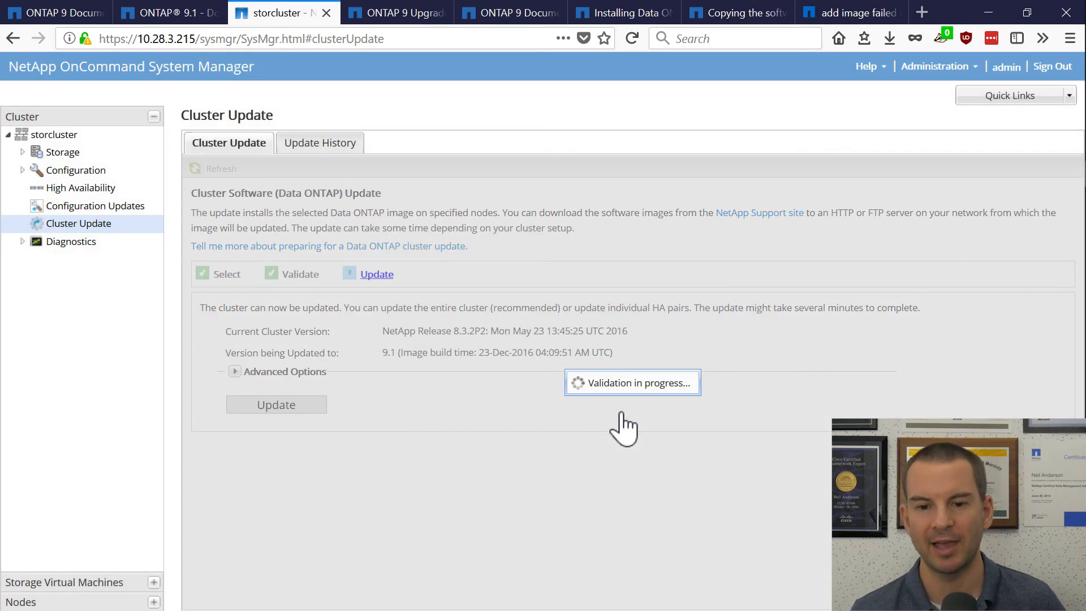
{"action": "mouse_move", "coordinate": [627, 465]}
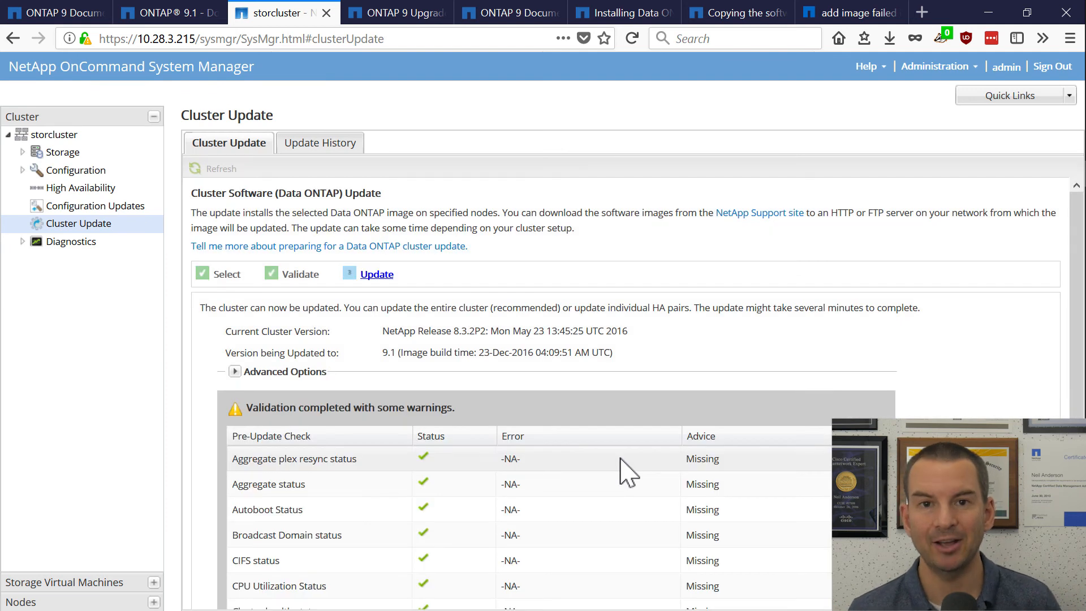
{"action": "mouse_move", "coordinate": [1036, 380]}
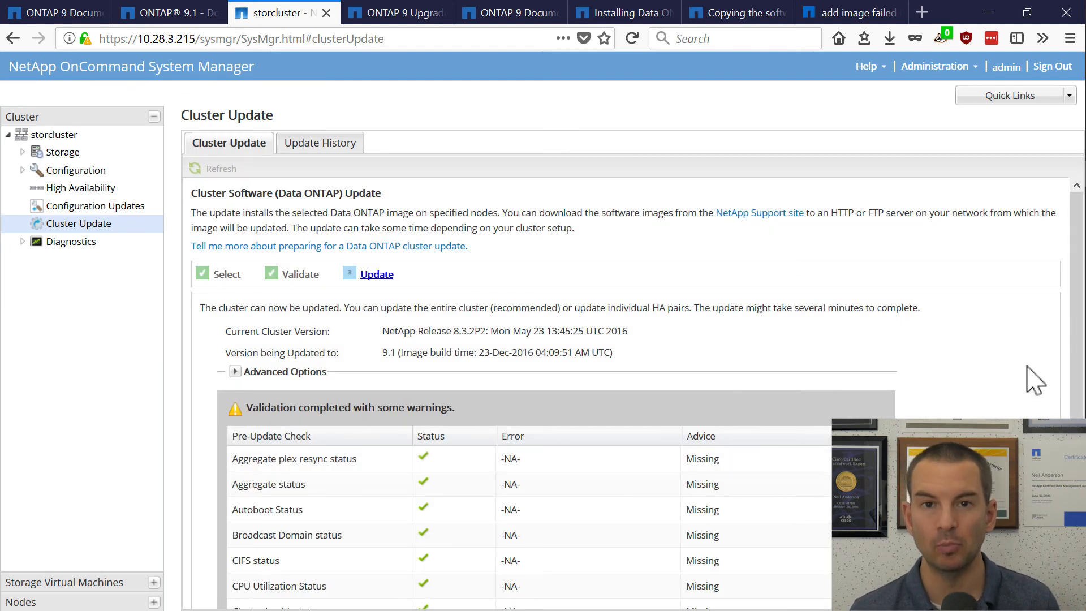
- Continue the update with 'Continue update with warnings' ticked despite validation warnings
{"action": "scroll", "scroll_direction": "down", "scroll_amount": 3}
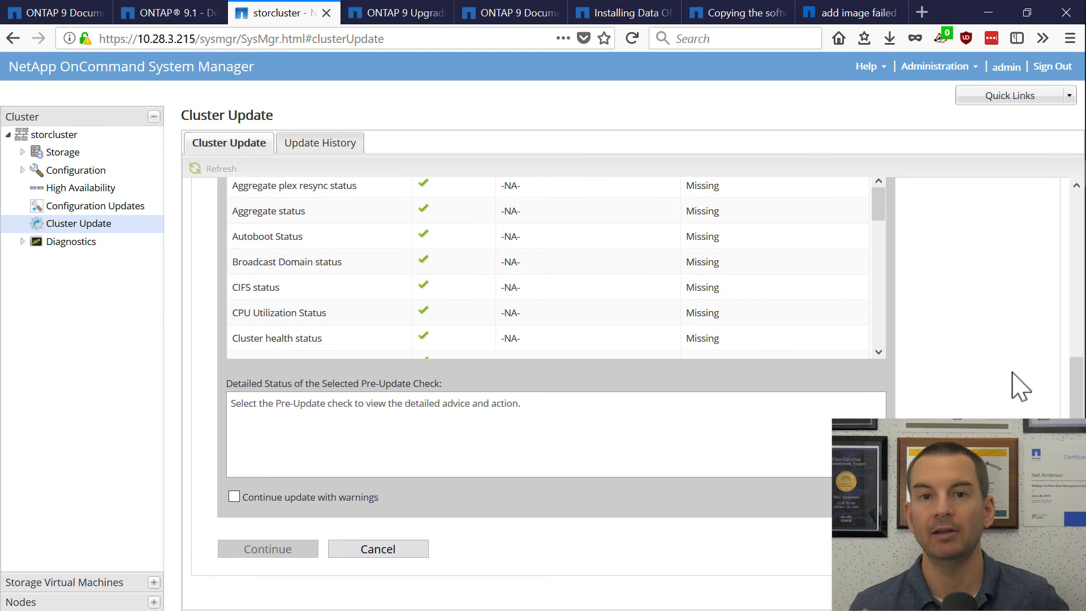
{"action": "mouse_move", "coordinate": [234, 496]}
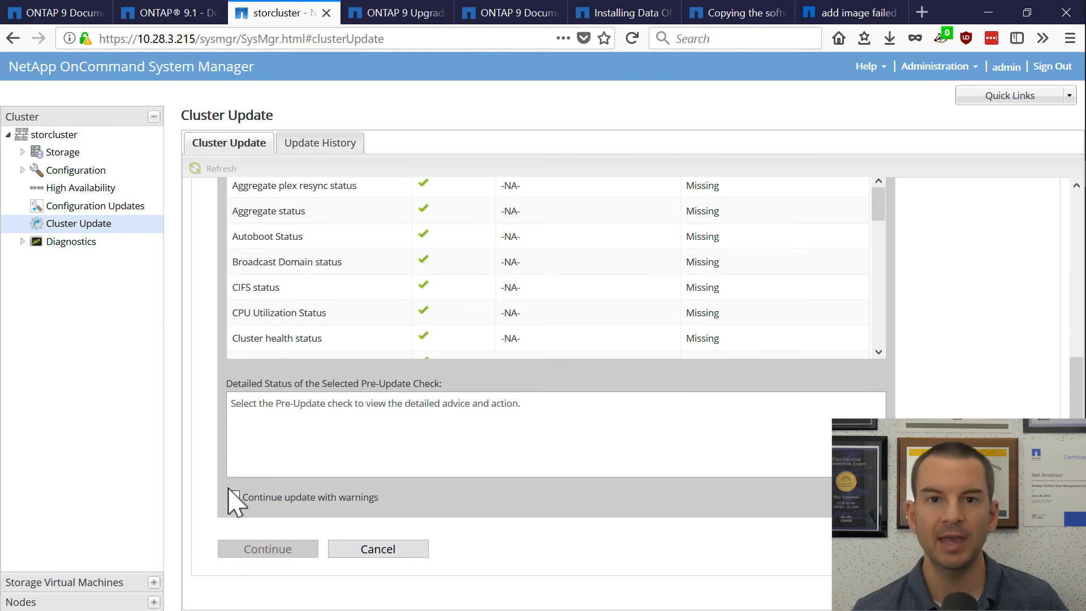
{"action": "left_click", "coordinate": [234, 497]}
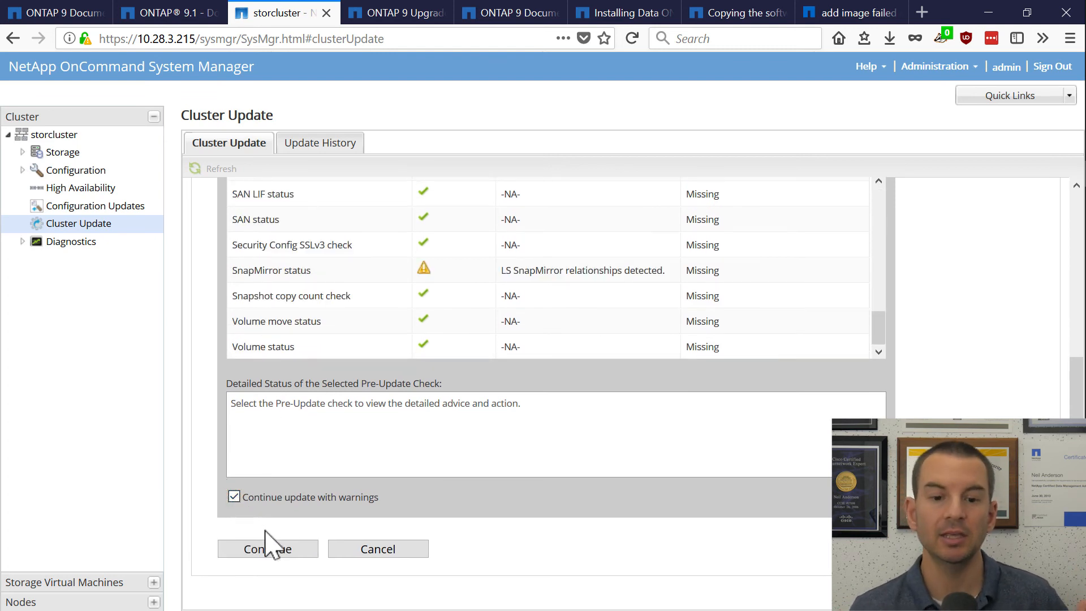
{"action": "left_click", "coordinate": [268, 549]}
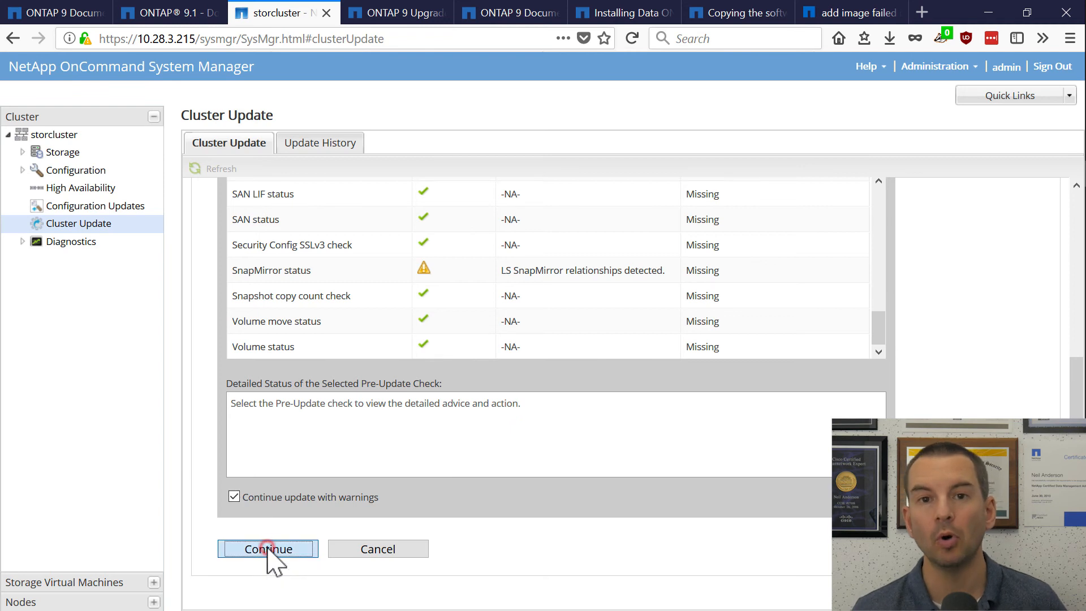
{"action": "left_click", "coordinate": [266, 549]}
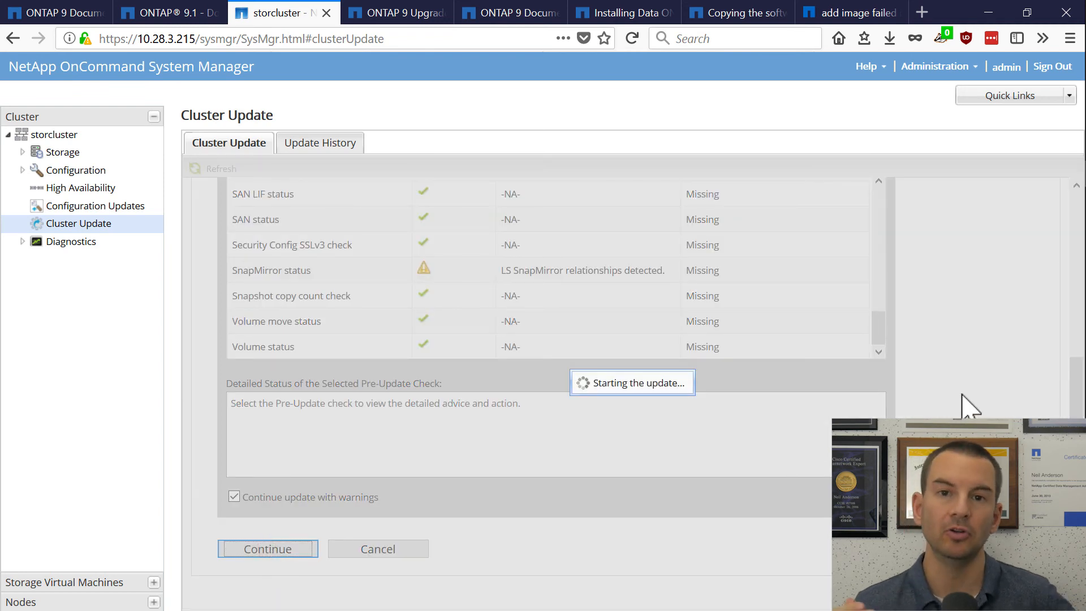
{"action": "left_click", "coordinate": [268, 549]}
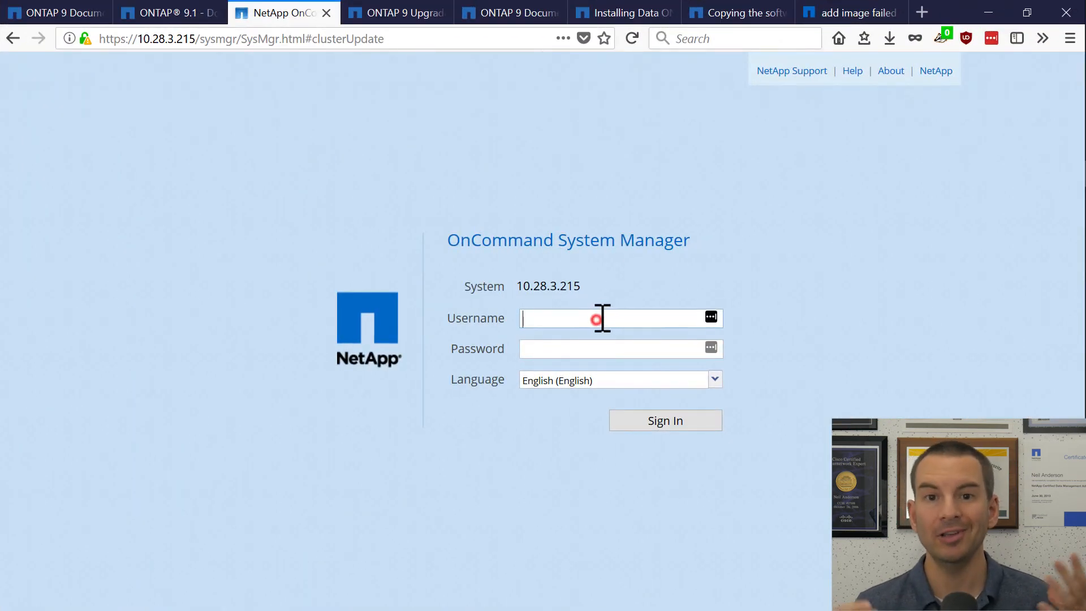
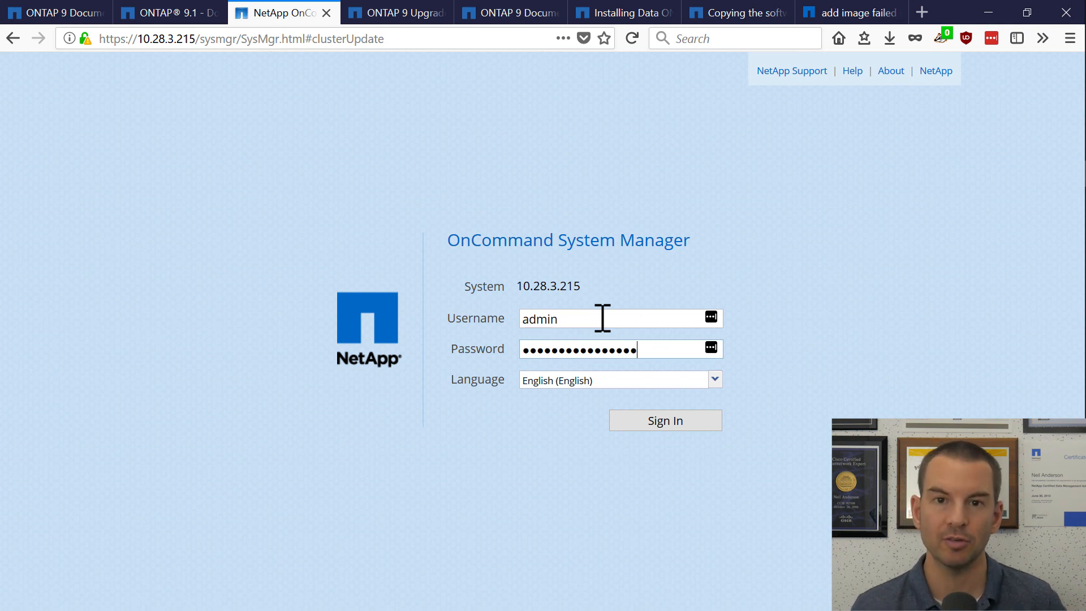
- Sign back in as admin to the cluster now reporting NetApp Release 9.1
{"action": "left_click", "coordinate": [664, 420]}
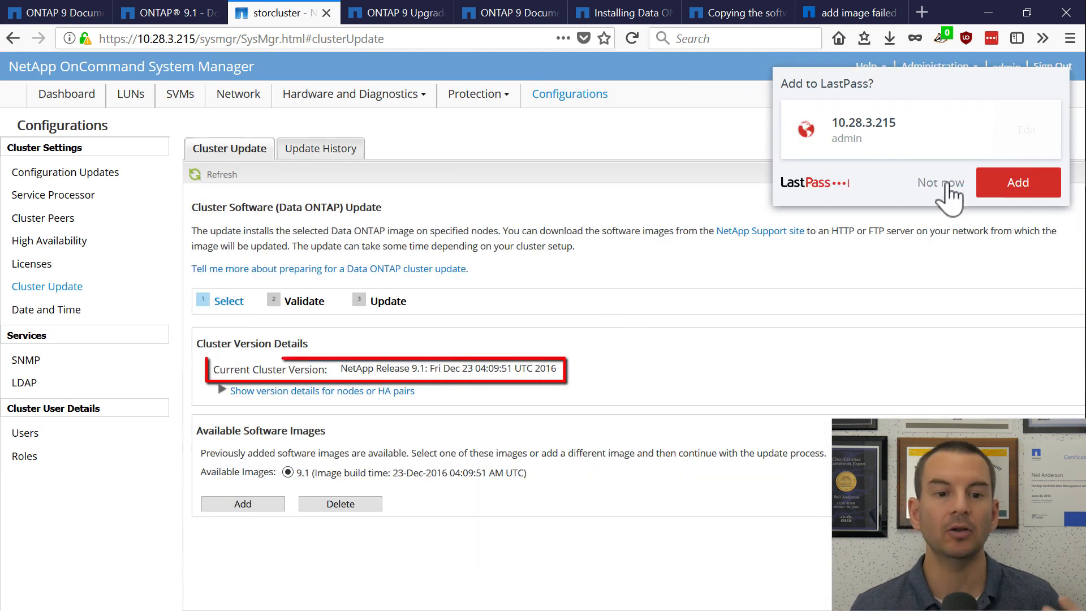
- Show node version details confirming 9.1 on storcluster-01/02, then begin adding a new software image
{"action": "left_click", "coordinate": [940, 182]}
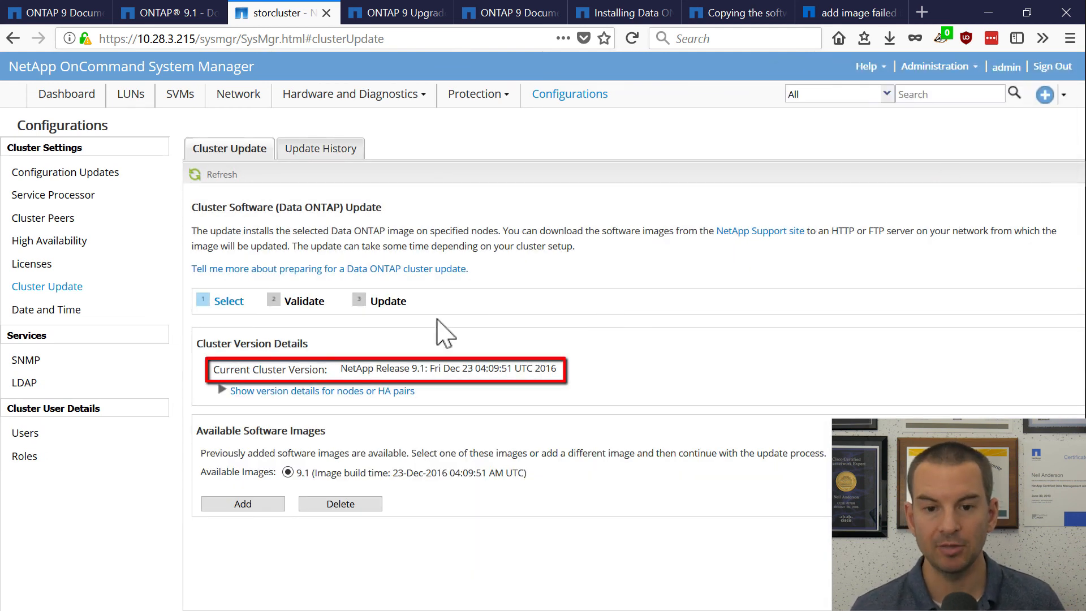
{"action": "left_click", "coordinate": [321, 391]}
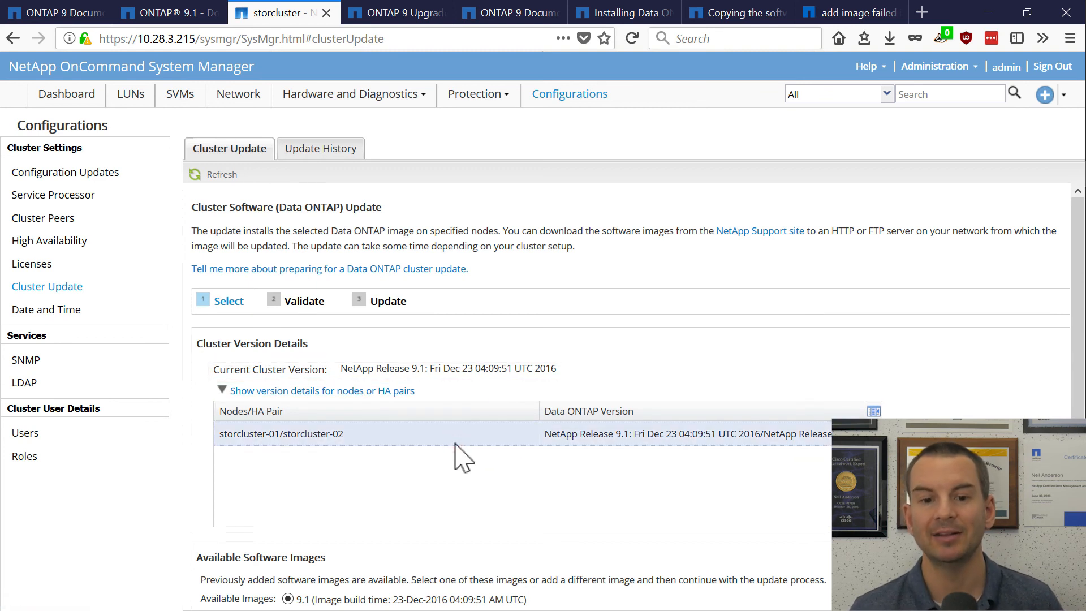
{"action": "mouse_move", "coordinate": [101, 315]}
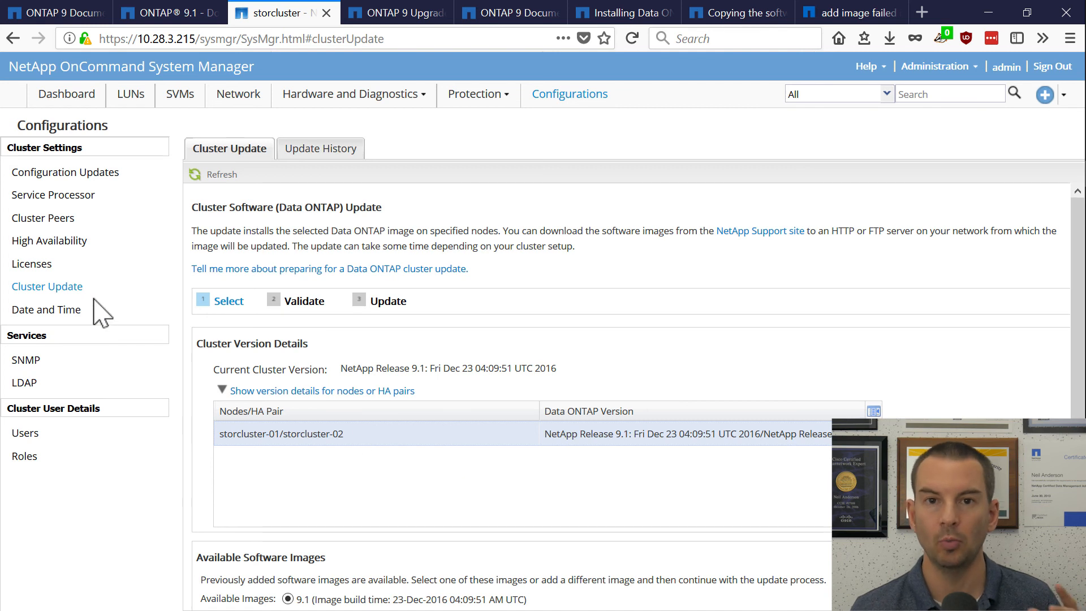
{"action": "scroll", "scroll_direction": "down", "scroll_amount": 3}
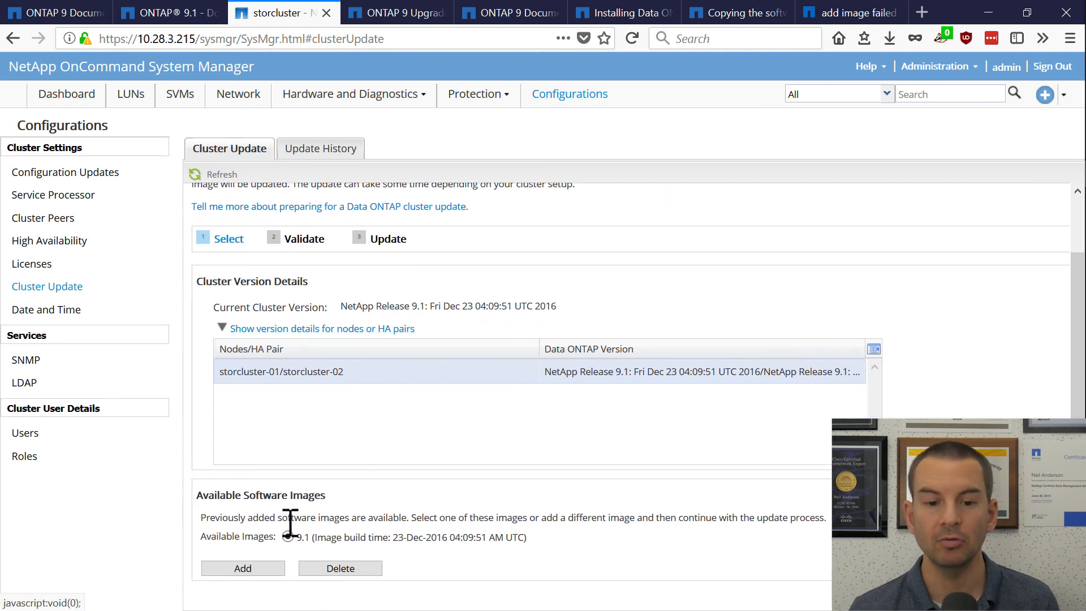
{"action": "mouse_move", "coordinate": [243, 568]}
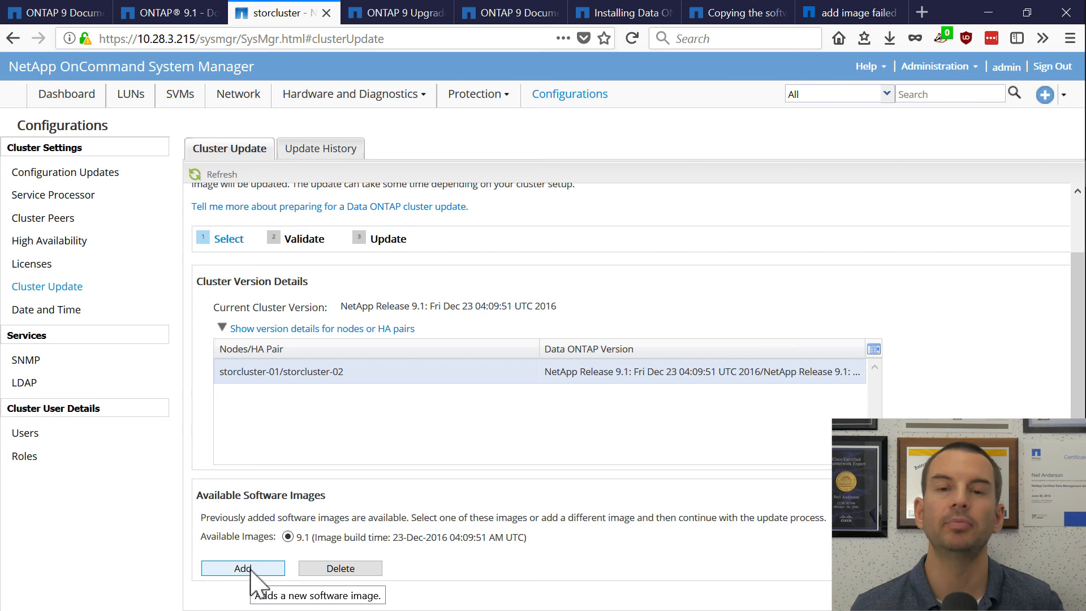
{"action": "left_click", "coordinate": [243, 568]}
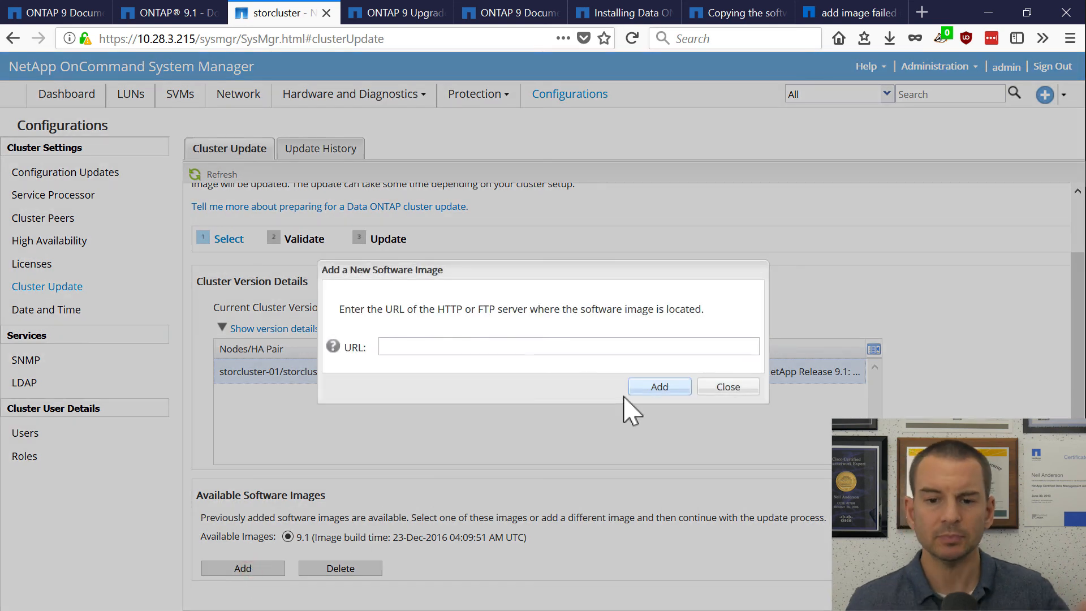
{"action": "mouse_move", "coordinate": [1015, 361]}
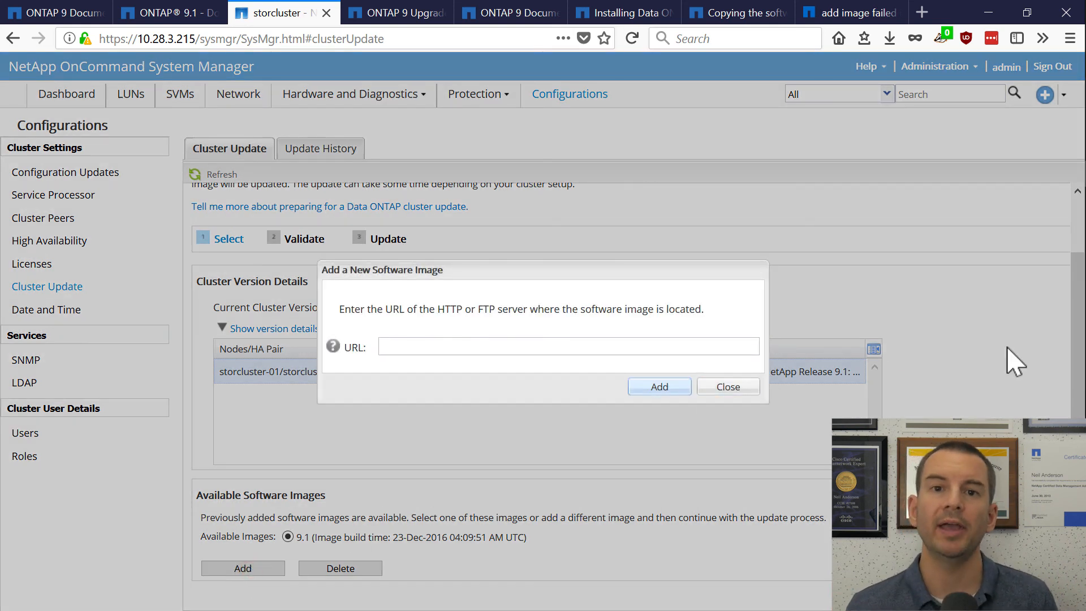